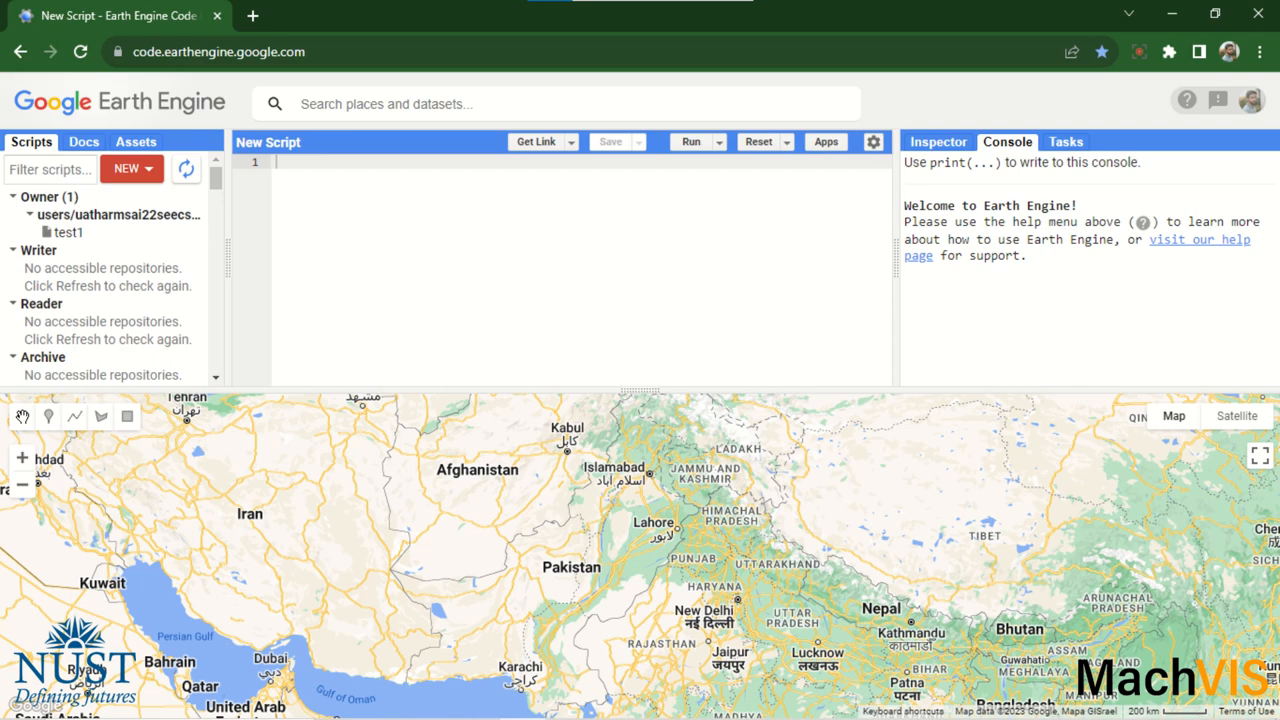
- Open the empty test1 script from the Owner list in Scripts
click(68, 231)
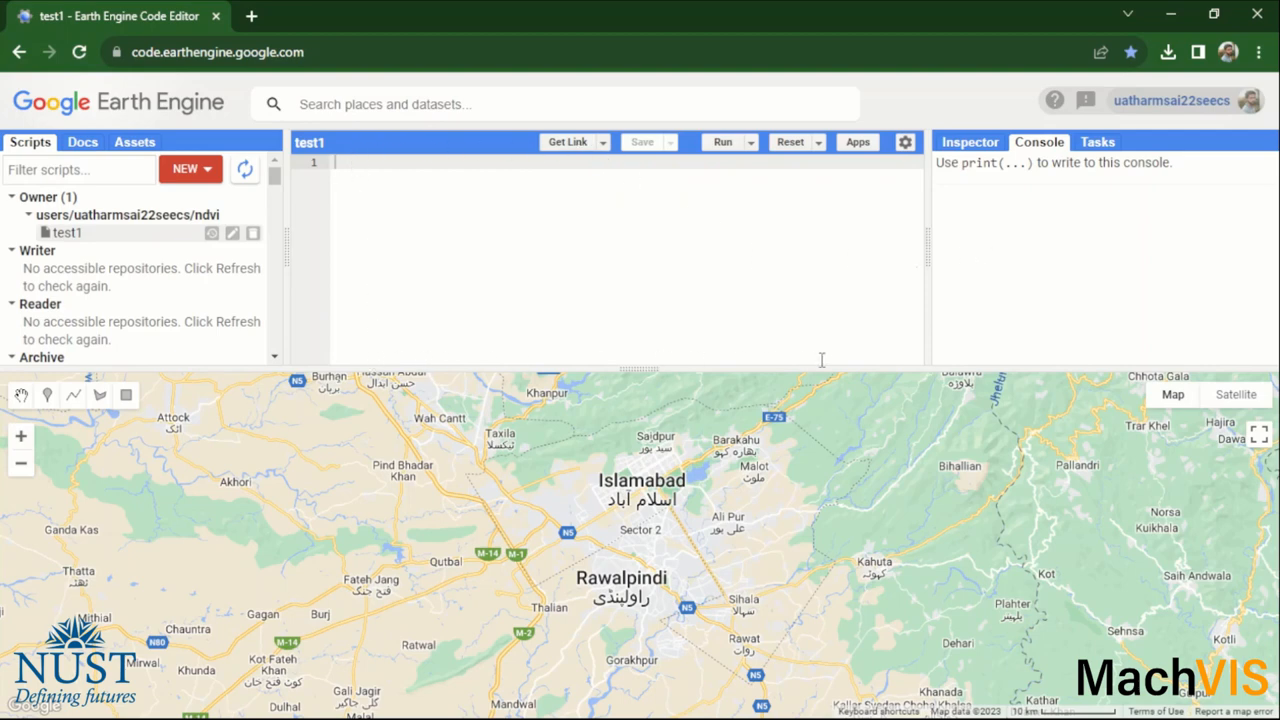
mouse_move(498, 215)
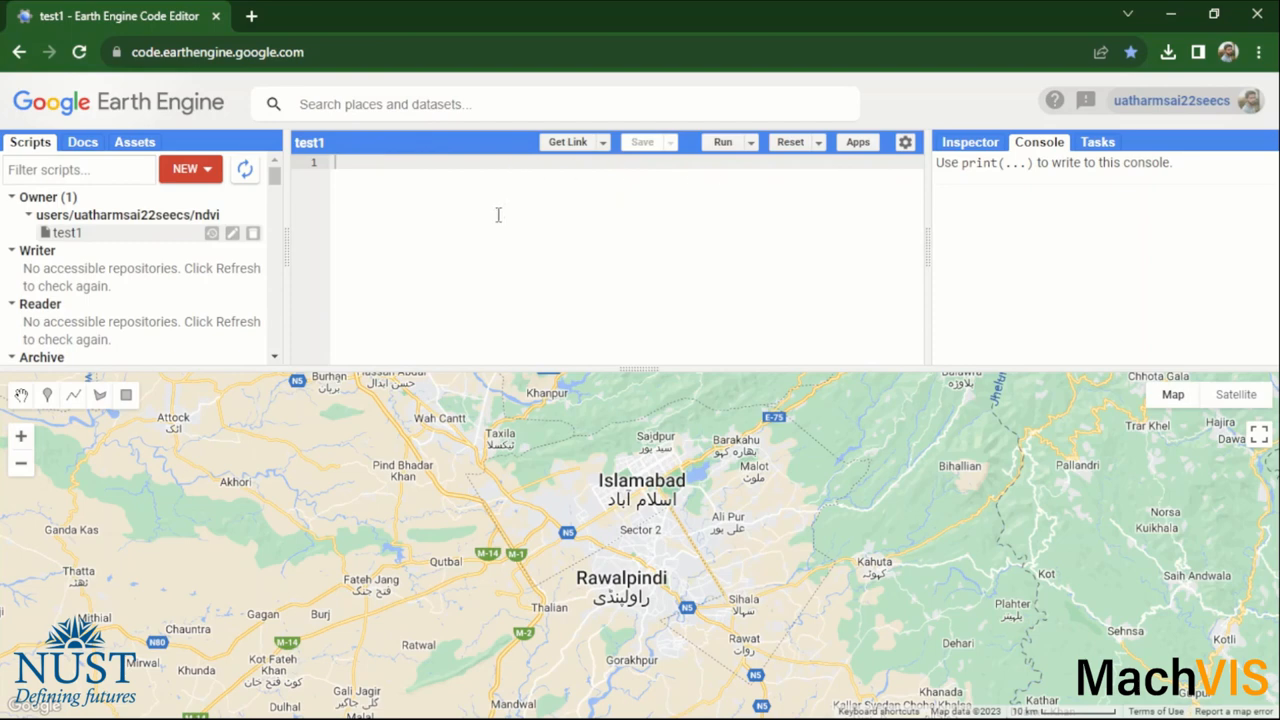
mouse_move(548, 238)
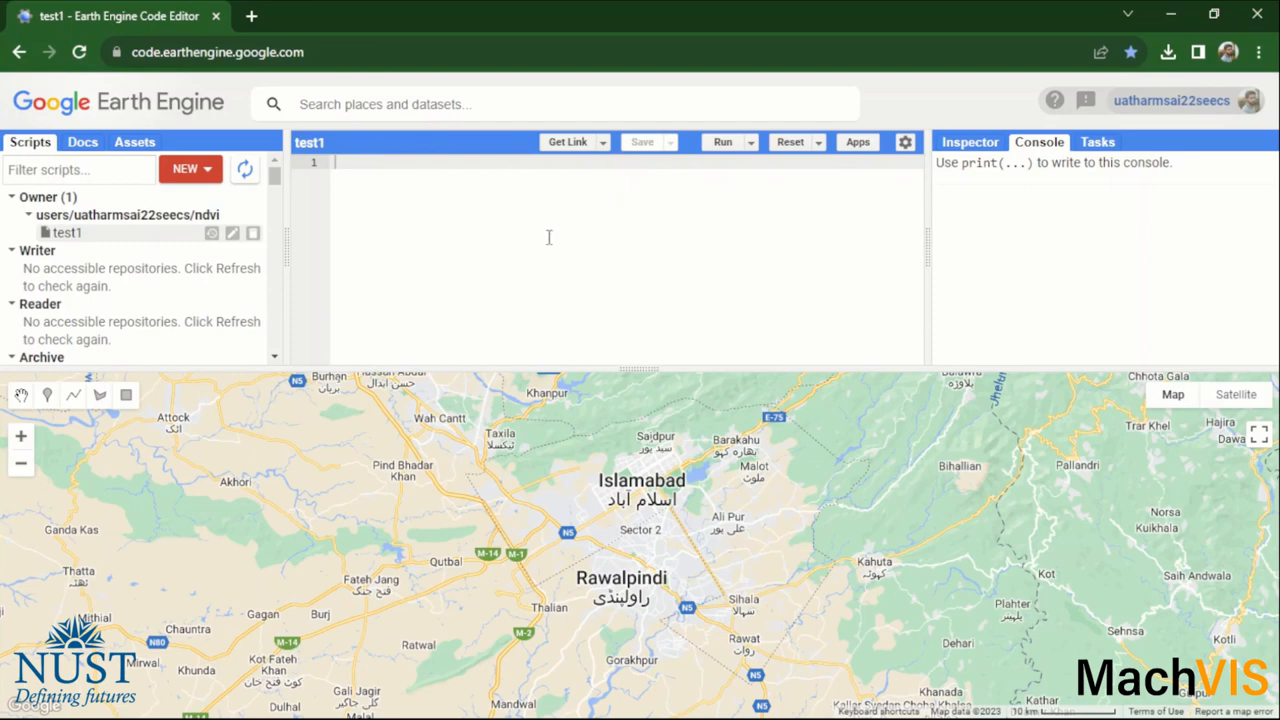
mouse_move(588, 262)
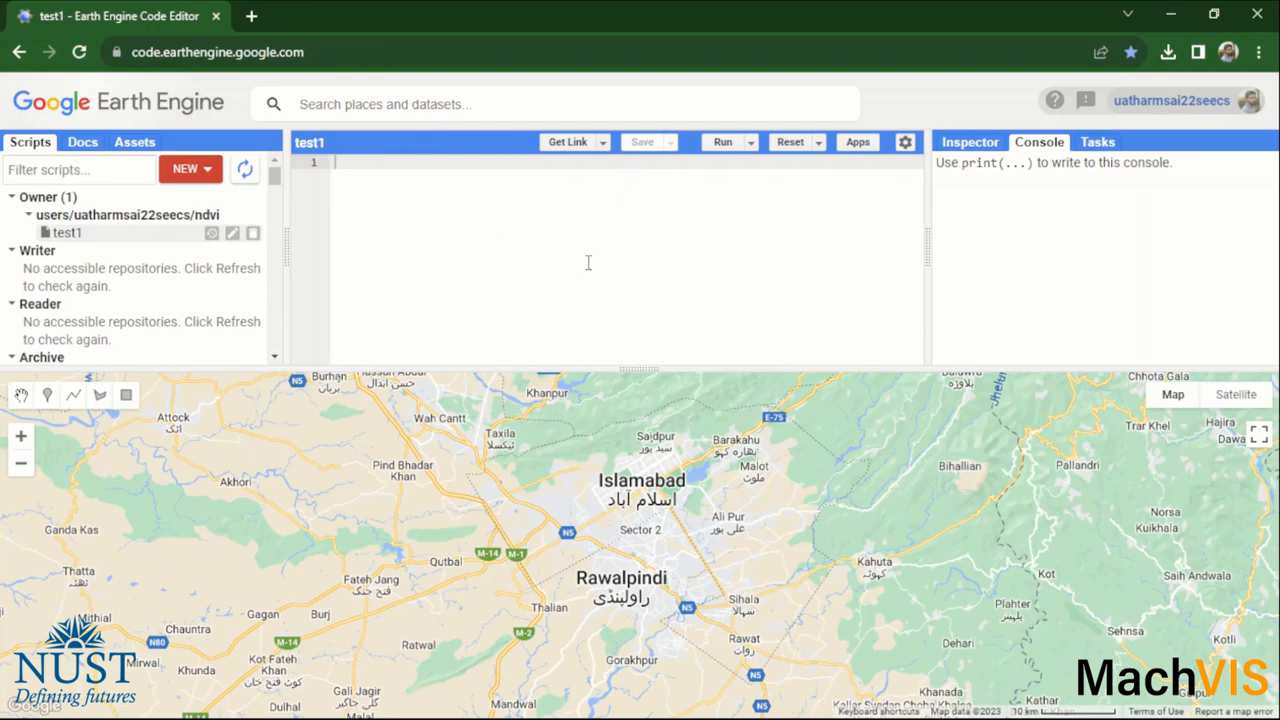
mouse_move(740, 262)
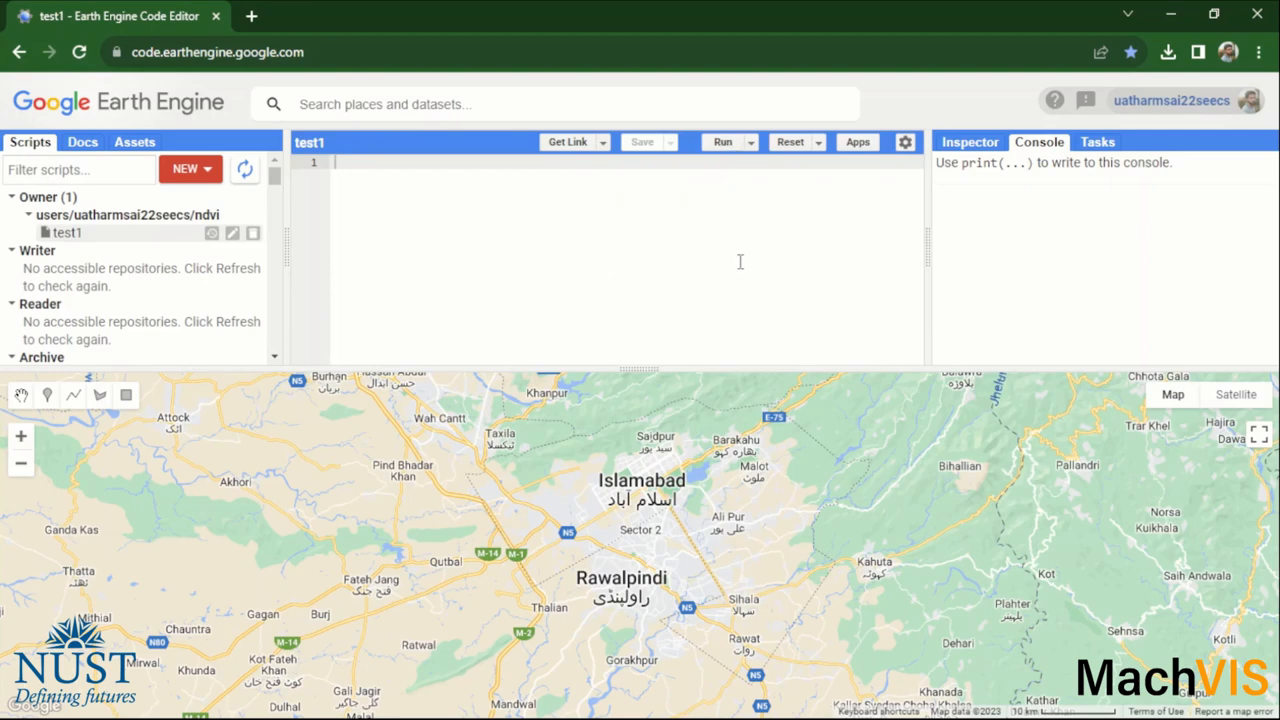
mouse_move(794, 276)
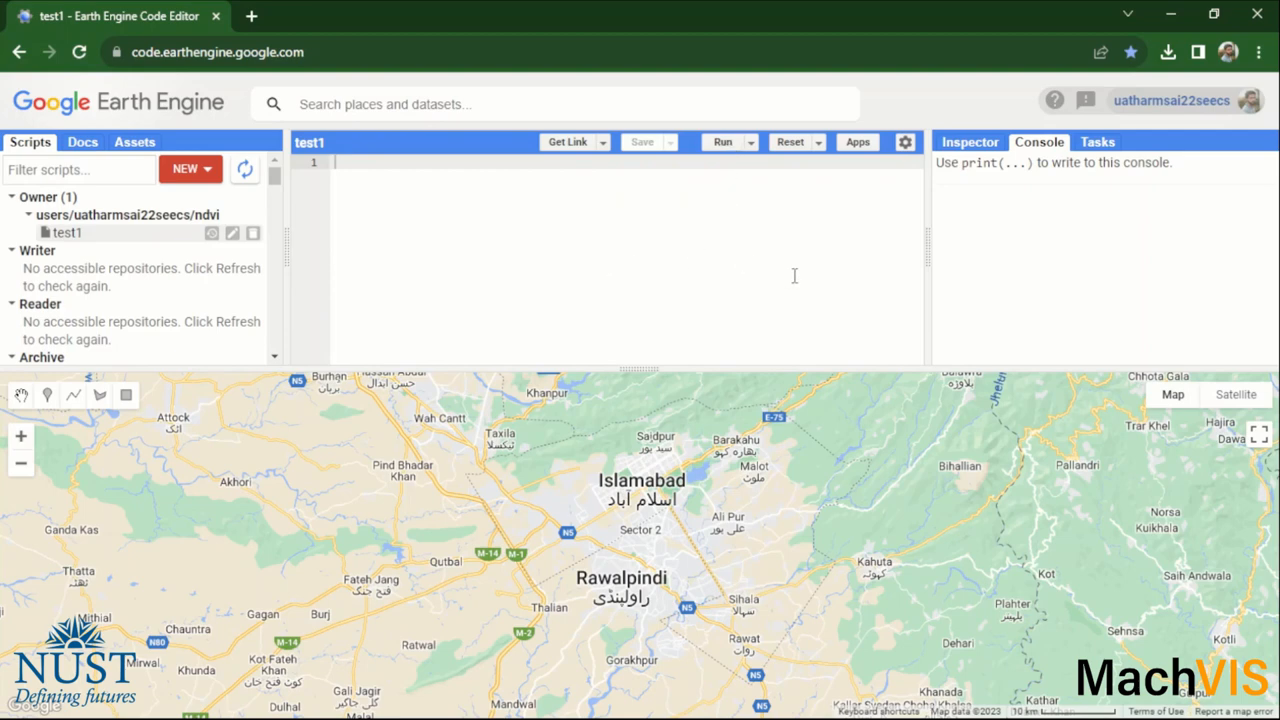
mouse_move(940, 197)
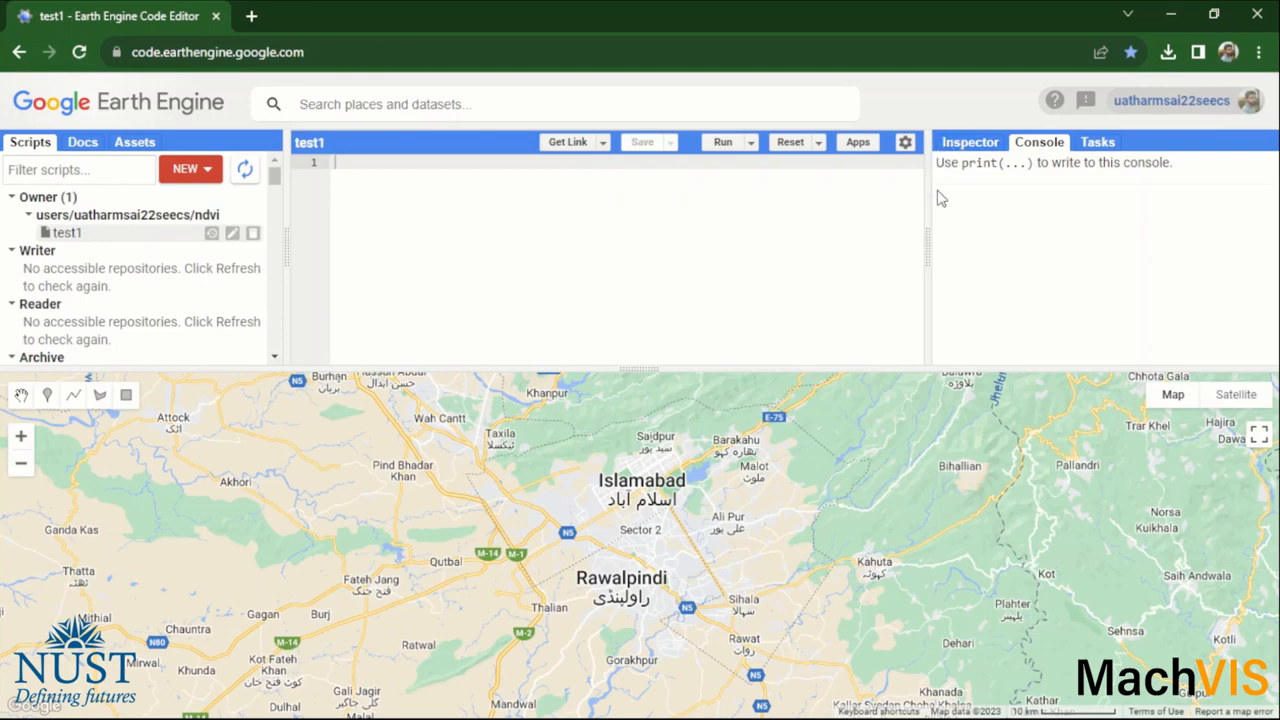
mouse_move(1039, 203)
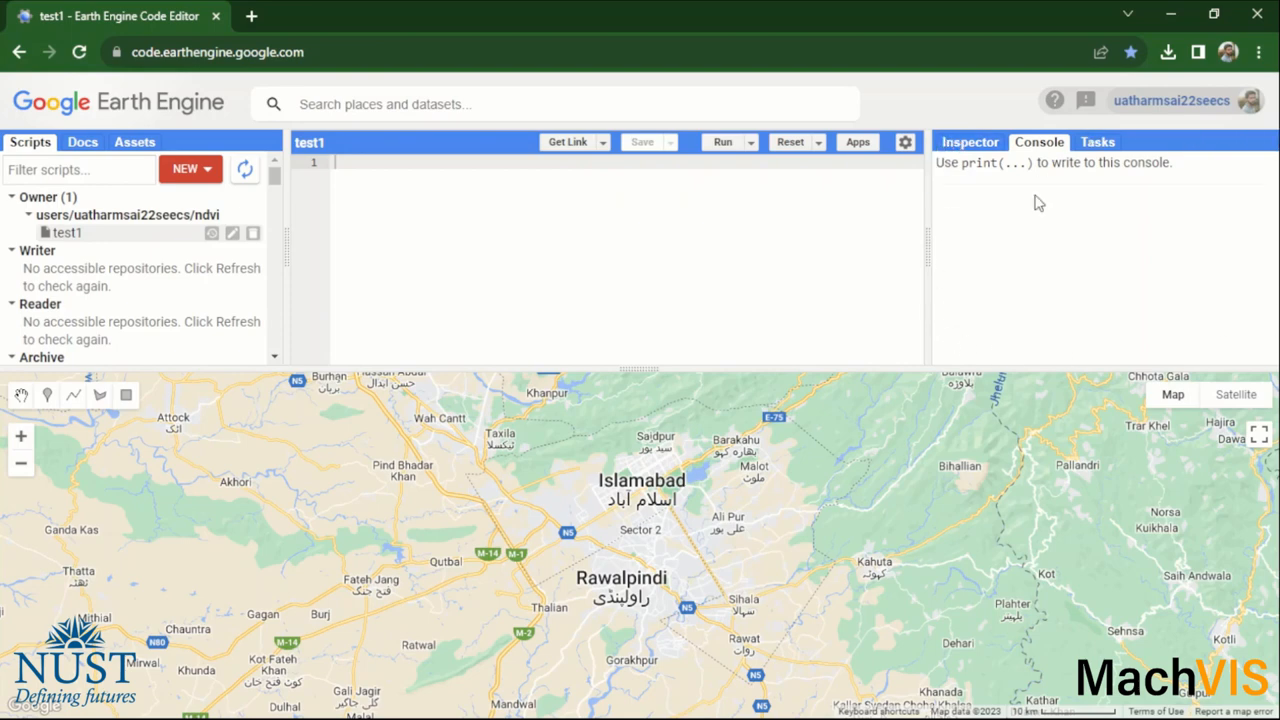
mouse_move(1031, 258)
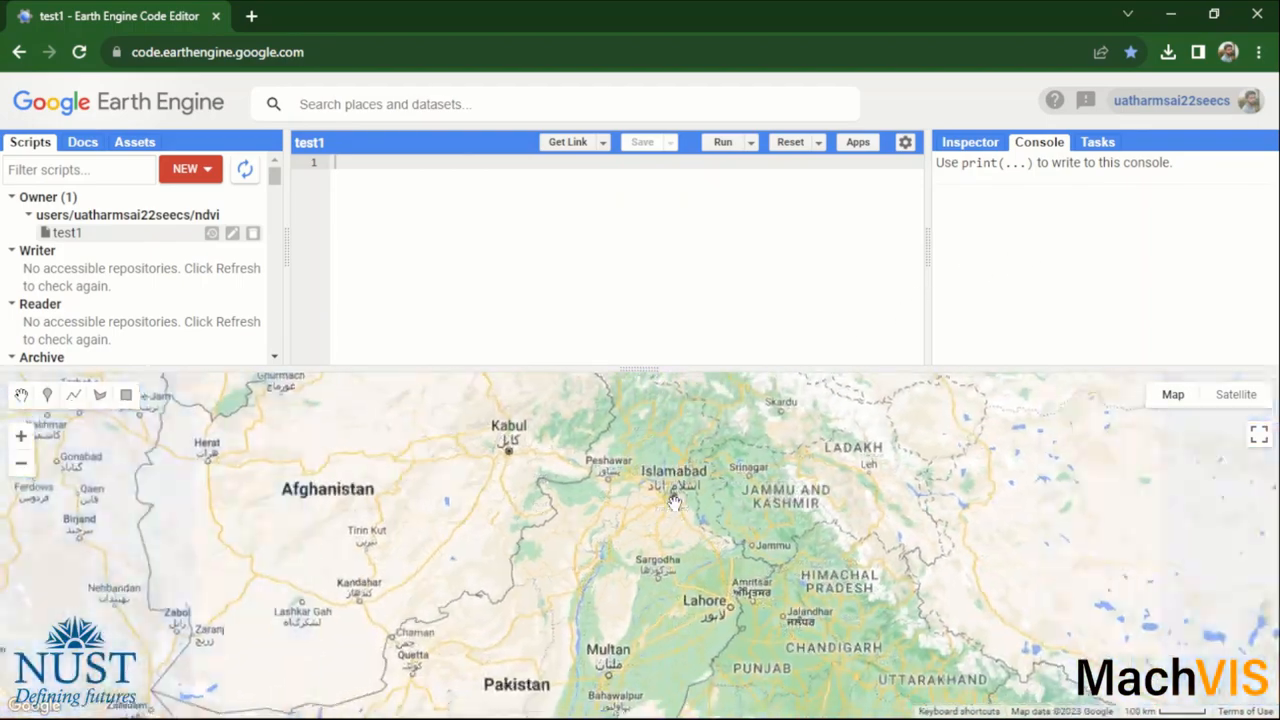
- Zoom the map onto the Islamabad, Rawalpindi and Abbottabad region
scroll(down, 3)
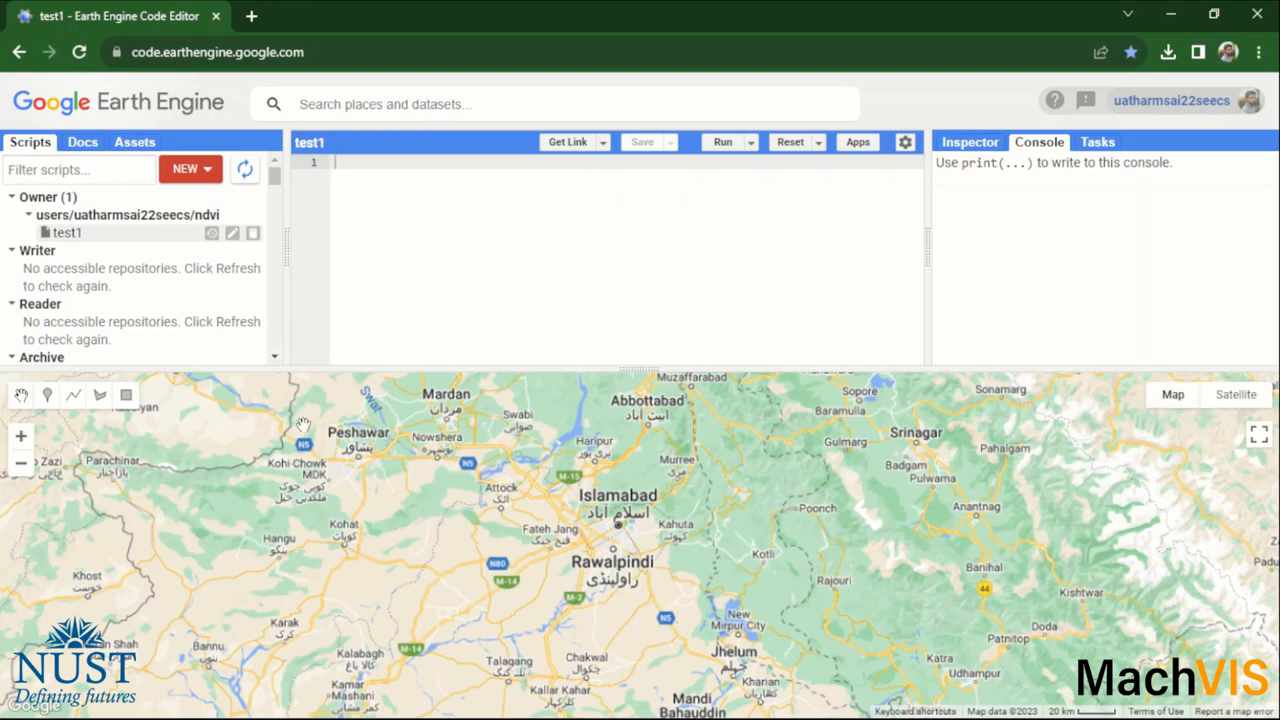
mouse_move(30, 357)
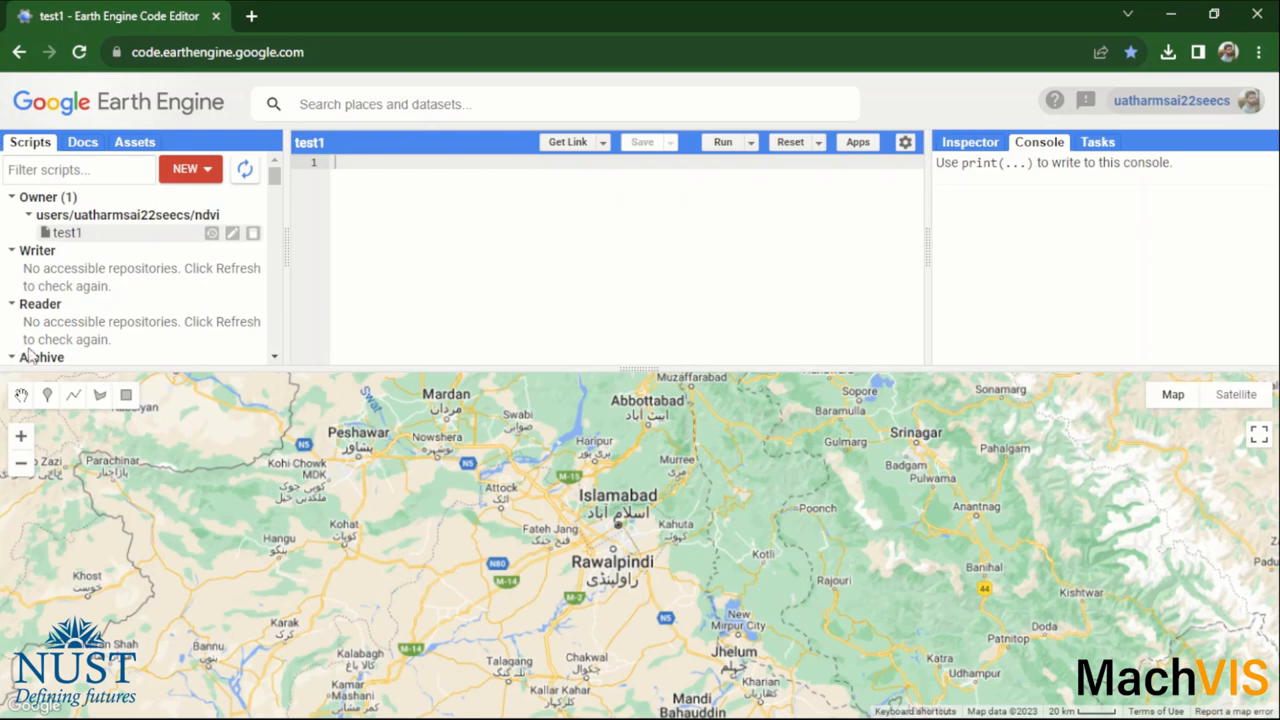
mouse_move(156, 234)
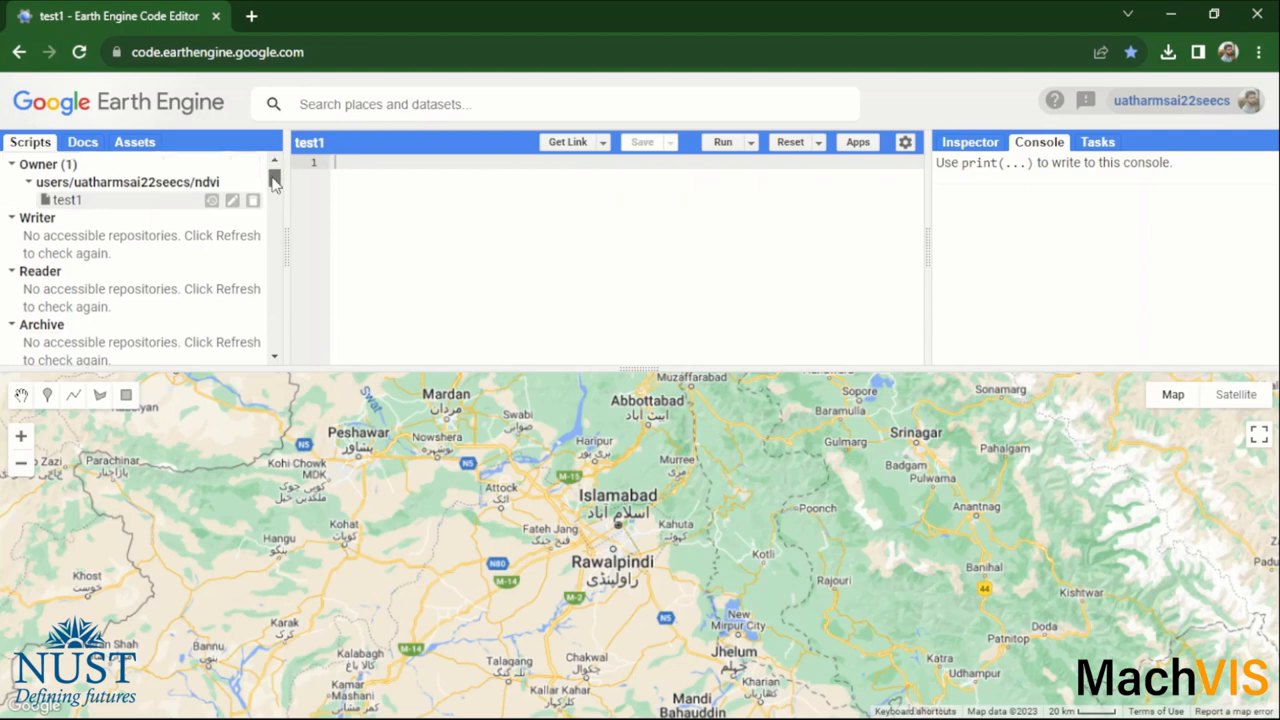
- Browse the Image Collection example scripts, then show the Docs reference list
scroll(down, 3)
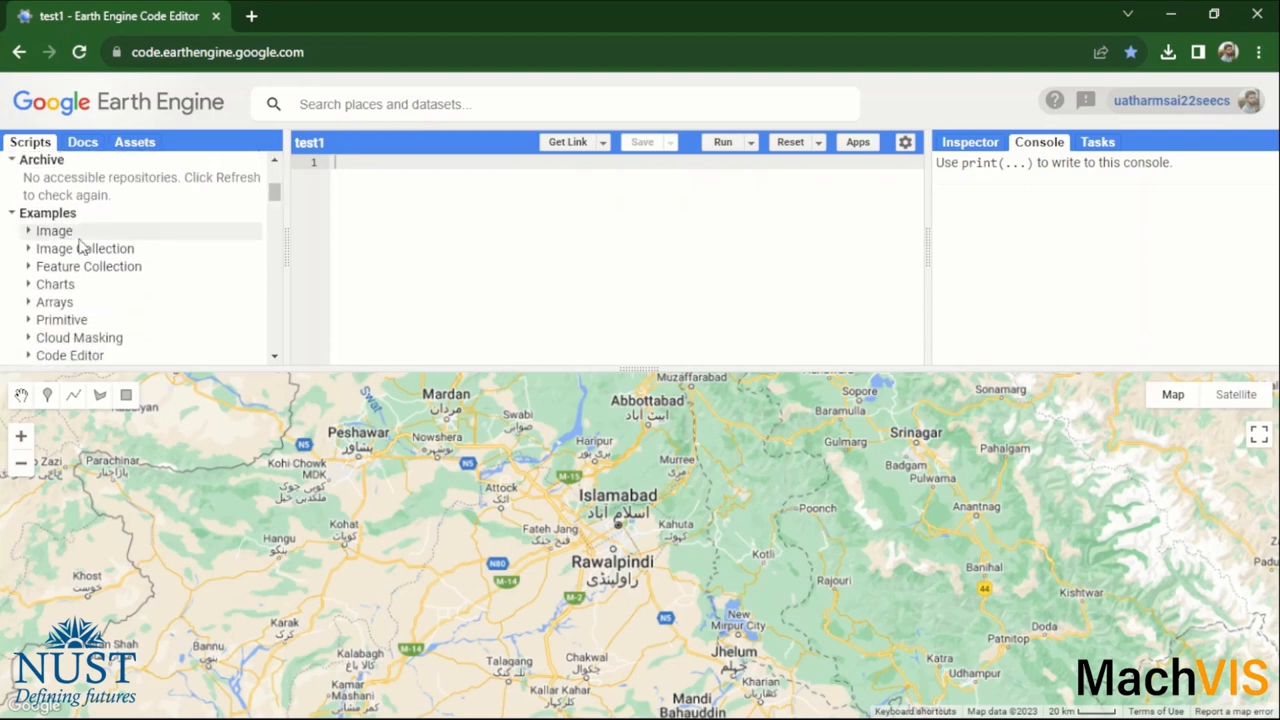
mouse_move(89, 266)
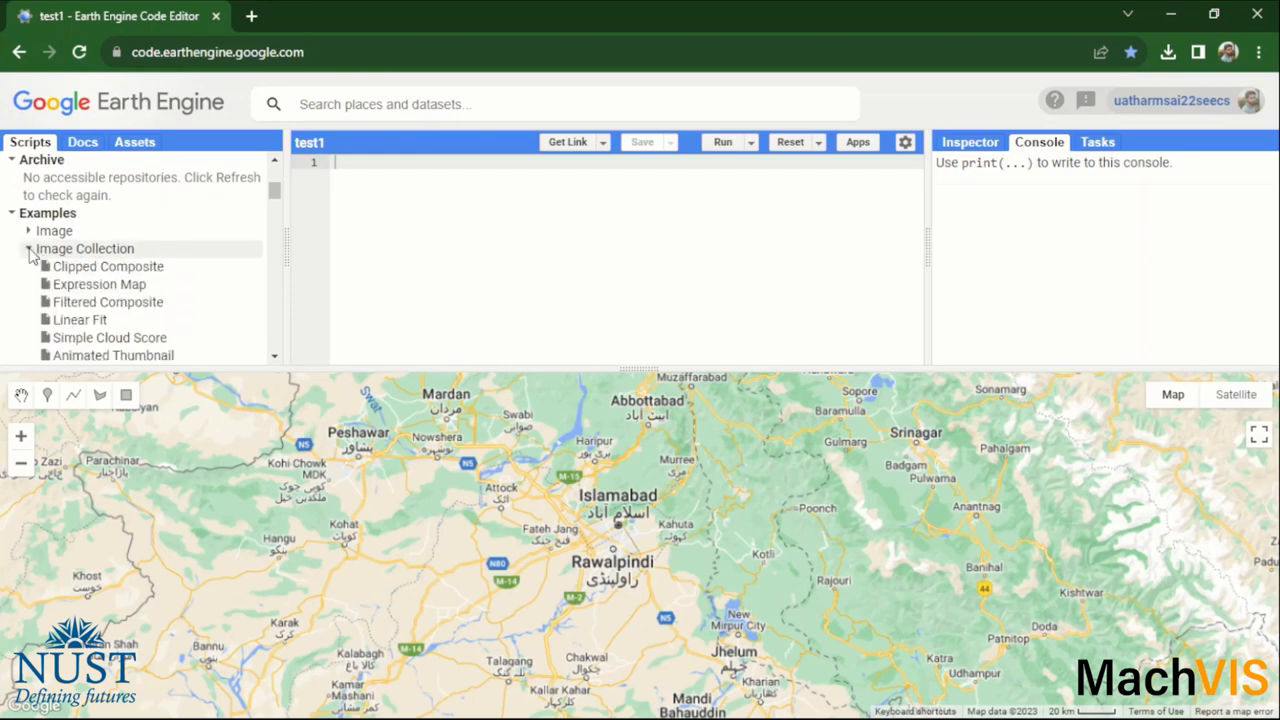
scroll(down, 3)
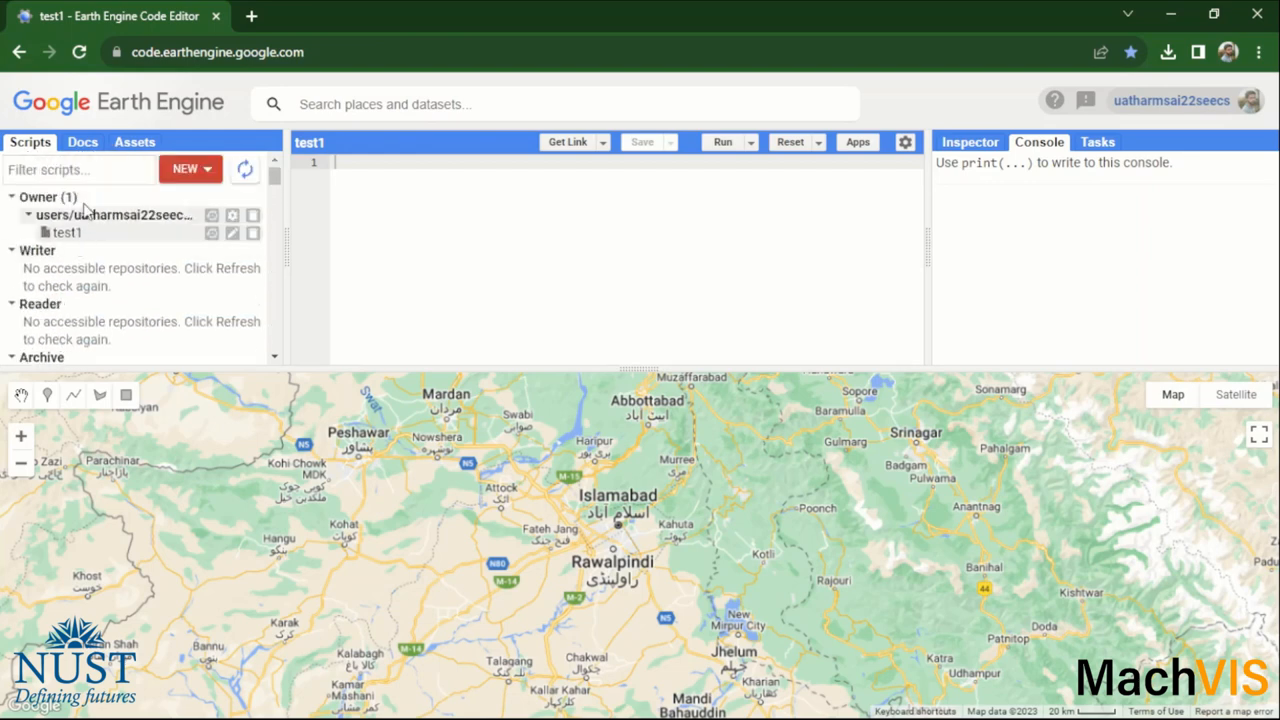
click(82, 141)
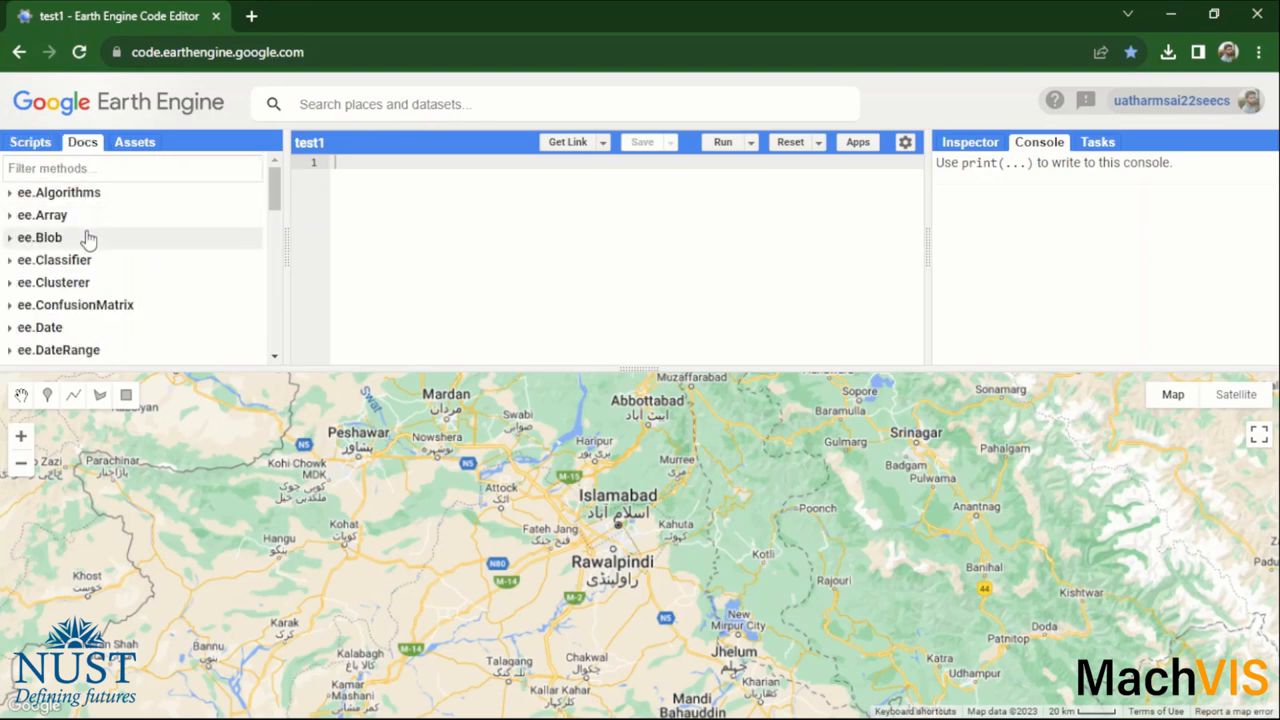
- Expand ee.Filter in Docs to review its methods, then collapse it
scroll(down, 3)
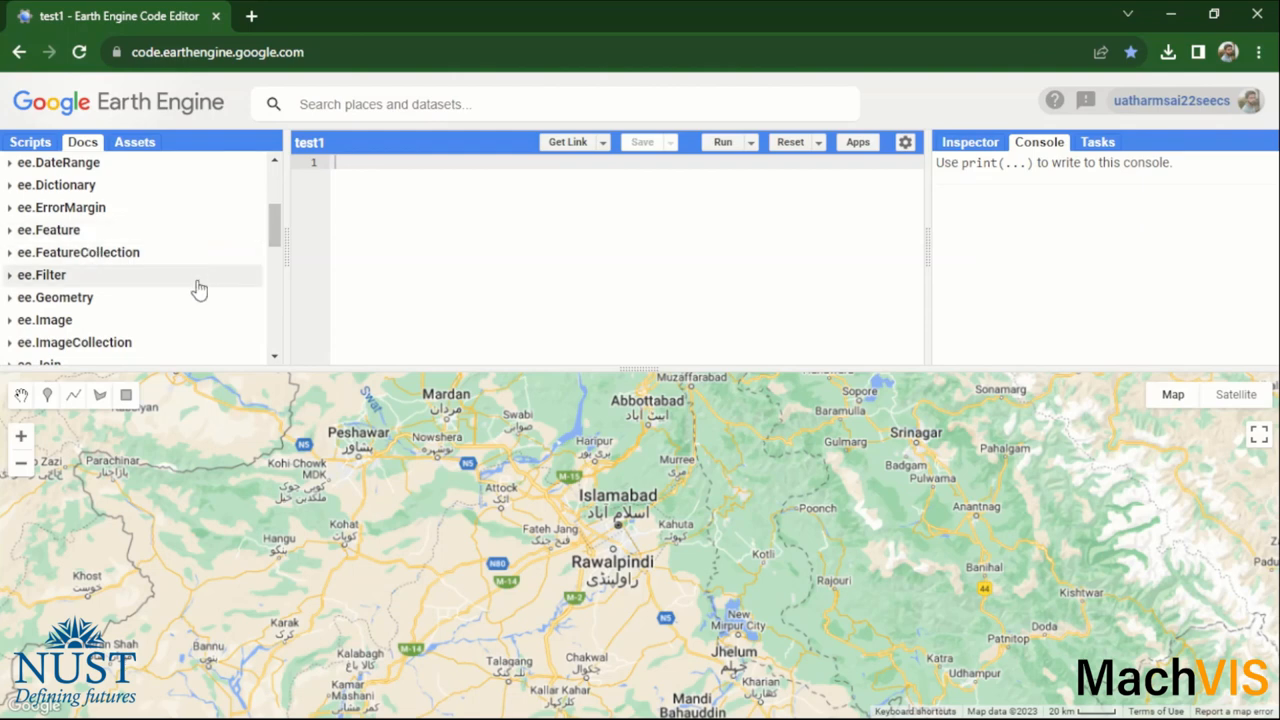
click(42, 275)
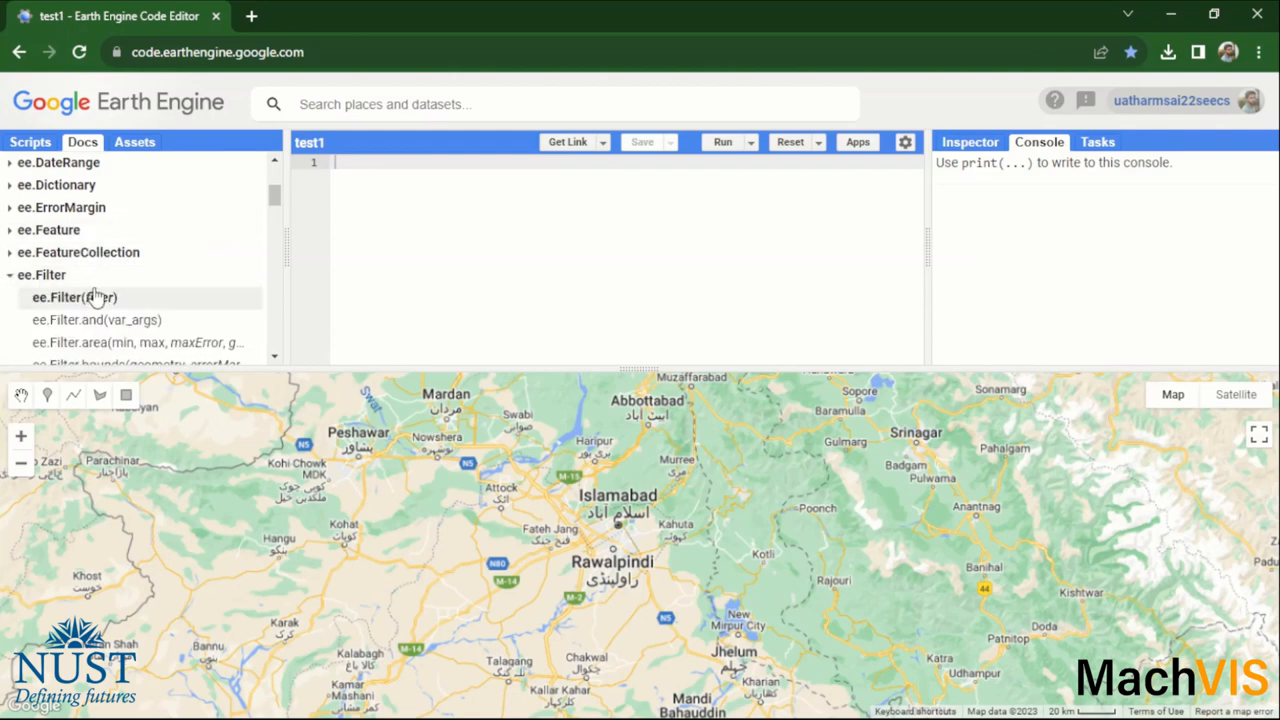
scroll(down, 3)
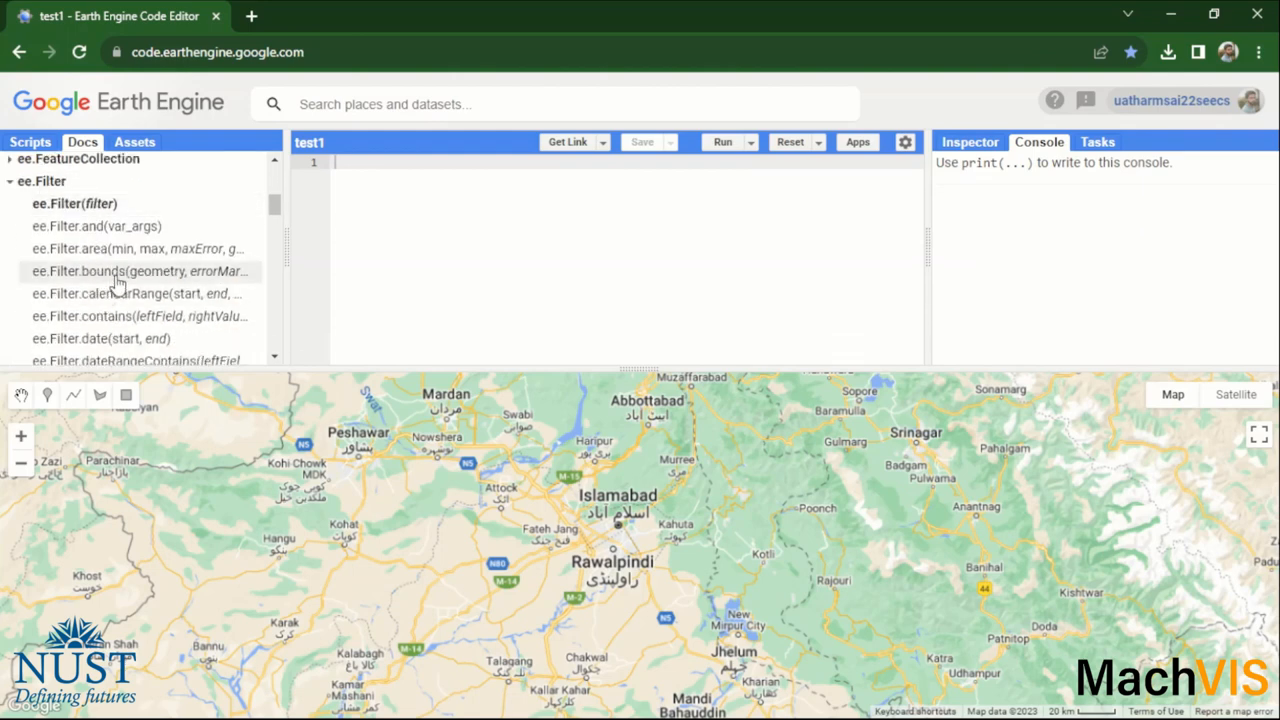
mouse_move(42, 181)
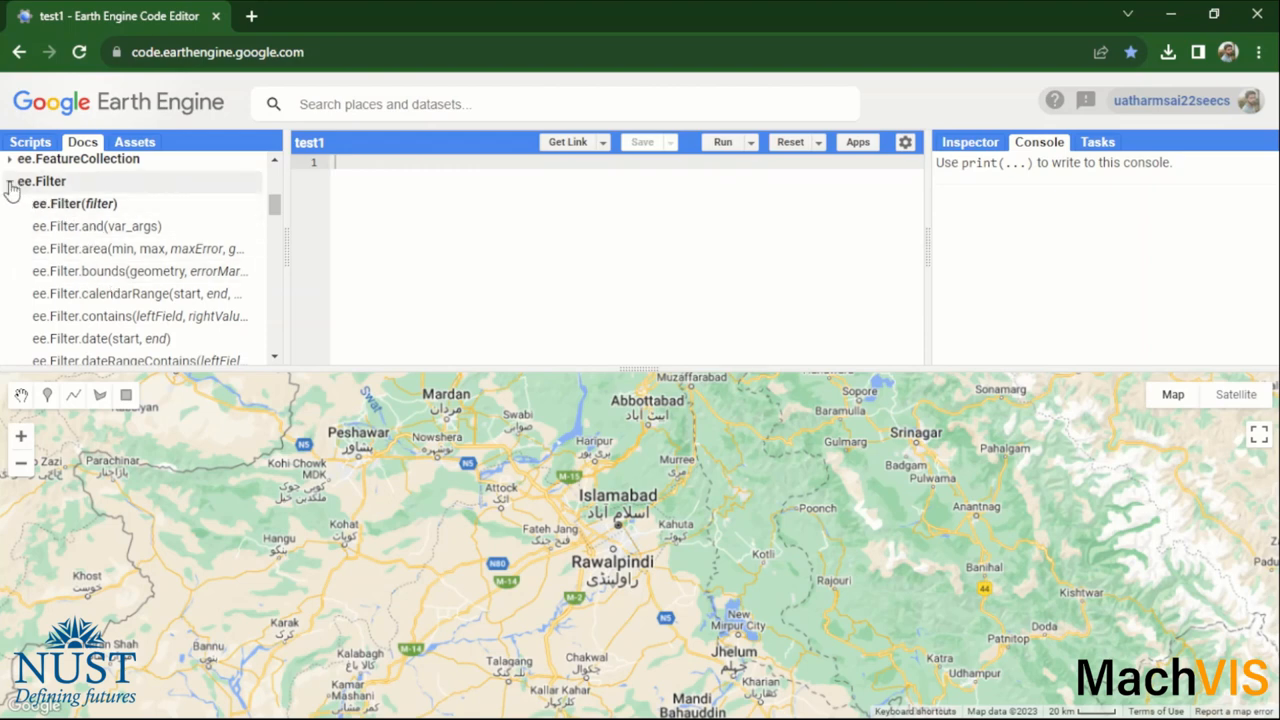
click(10, 181)
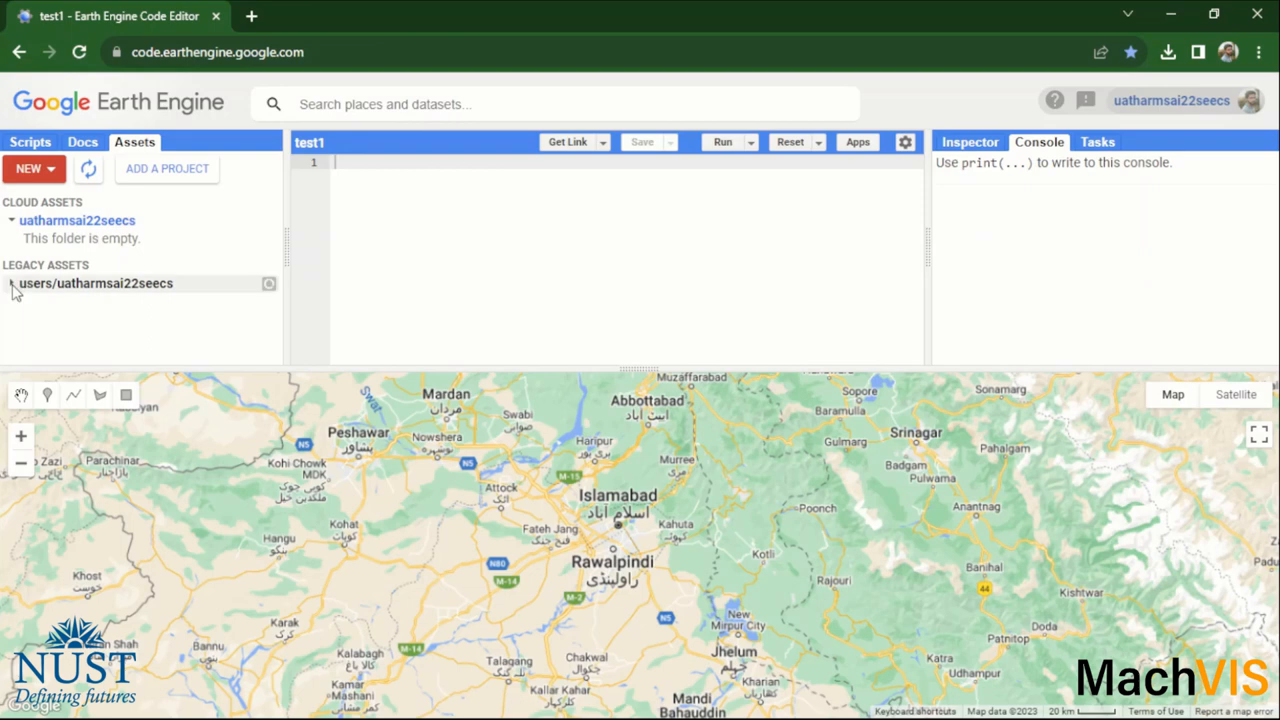
- Reveal the gujranwala and sargodha legacy asset tables, then return to Scripts
click(12, 283)
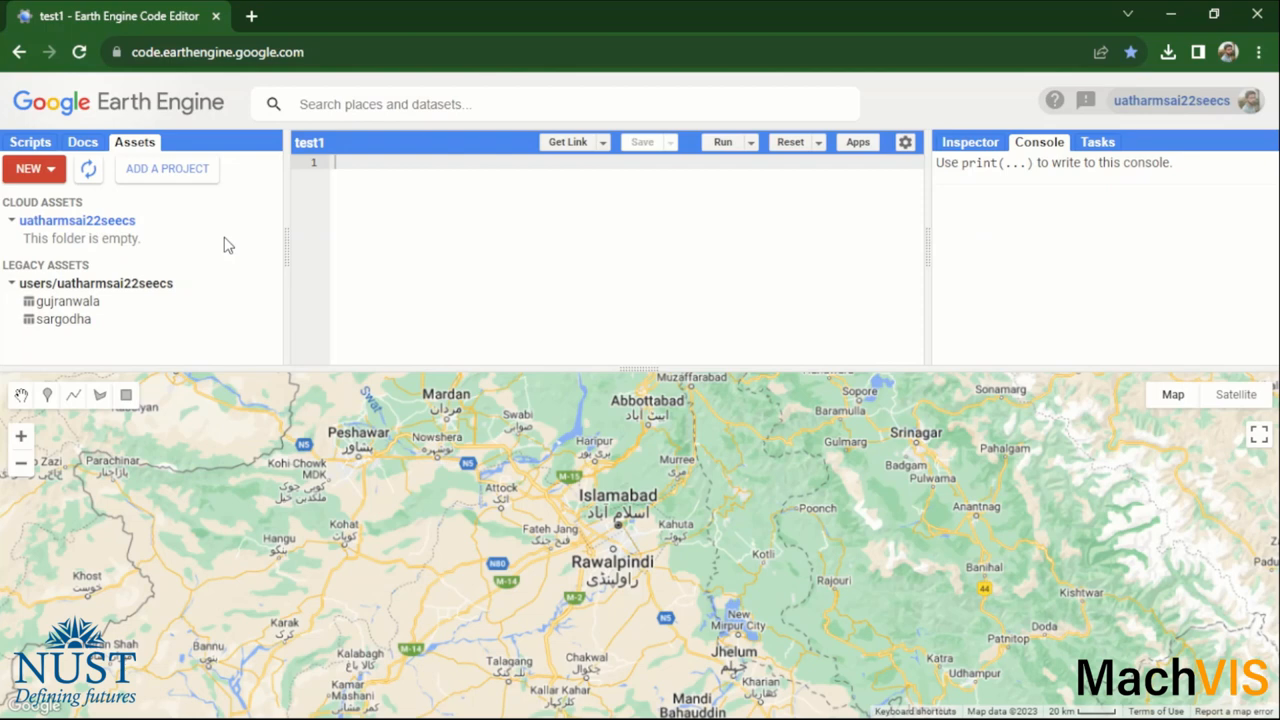
mouse_move(197, 189)
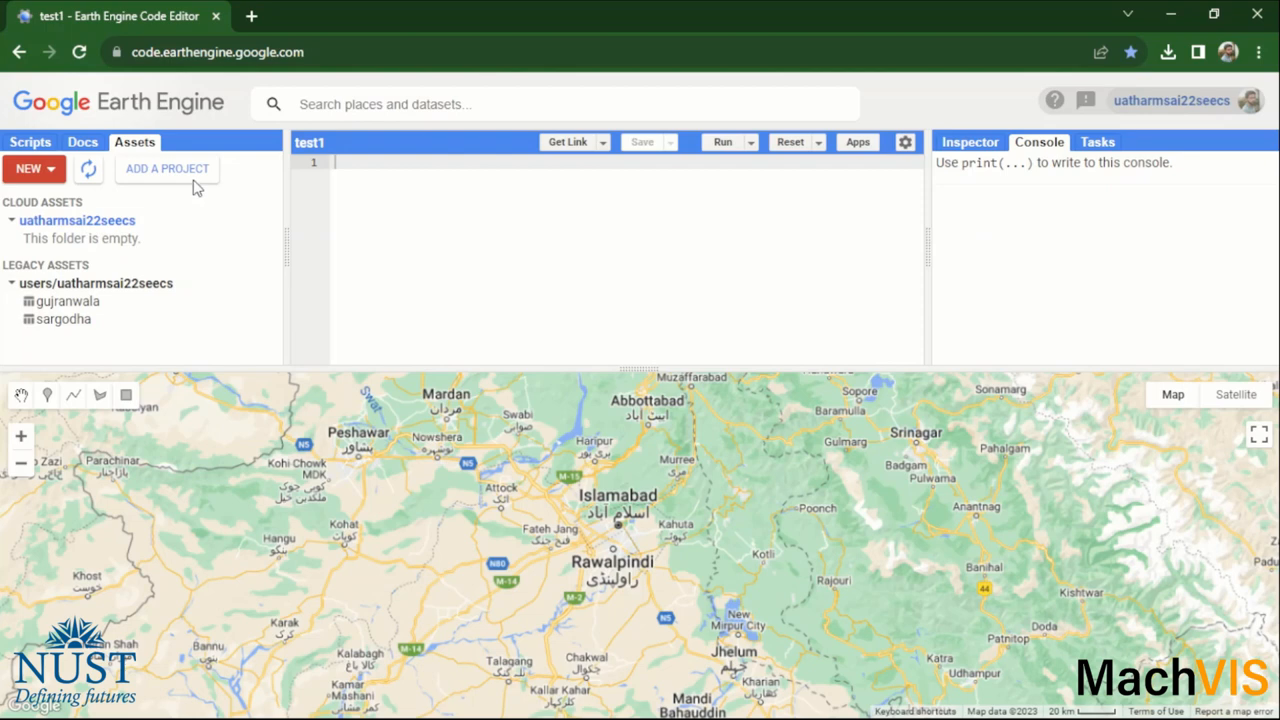
click(30, 141)
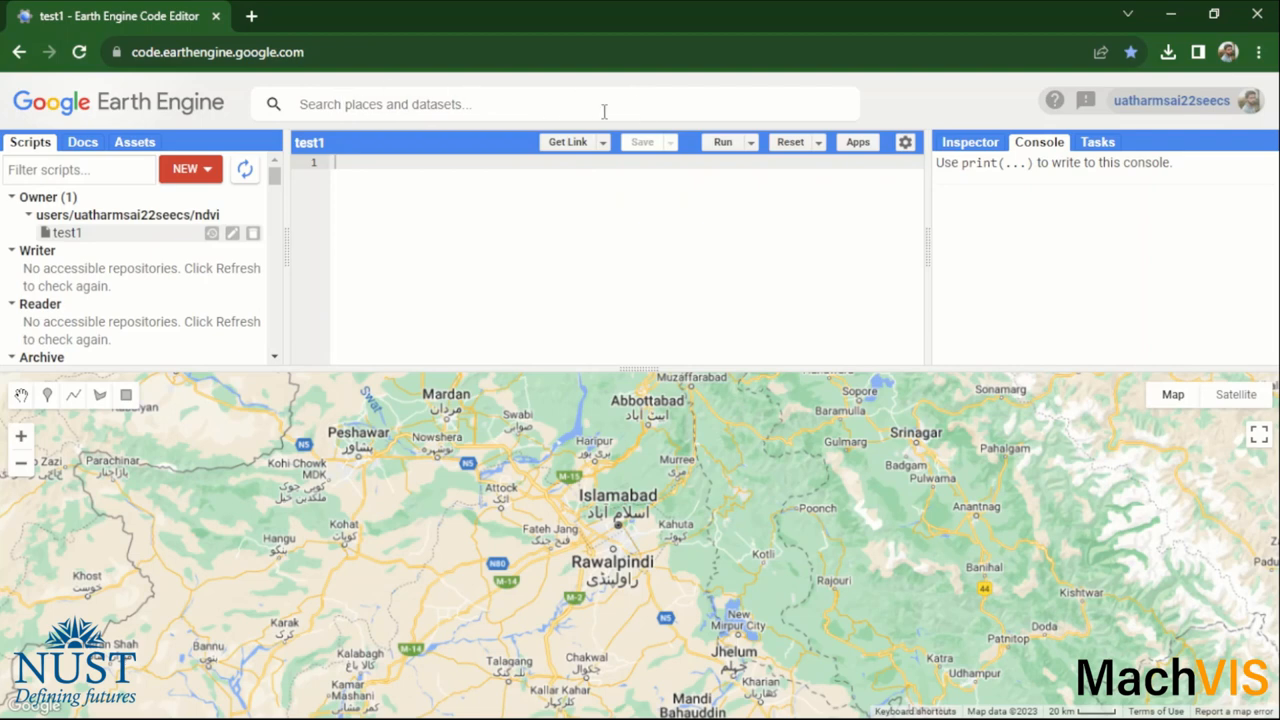
mouse_move(531, 99)
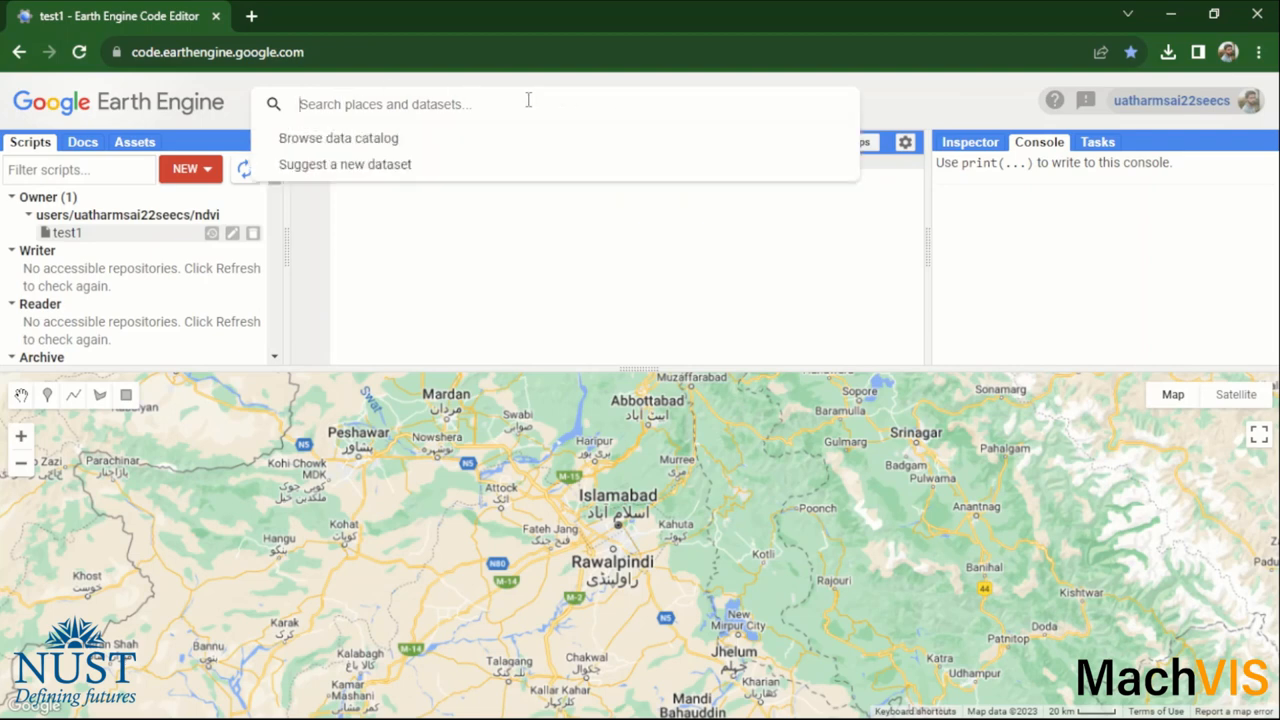
- Search the dataset catalogue for 'sentinel'
text(sentine)
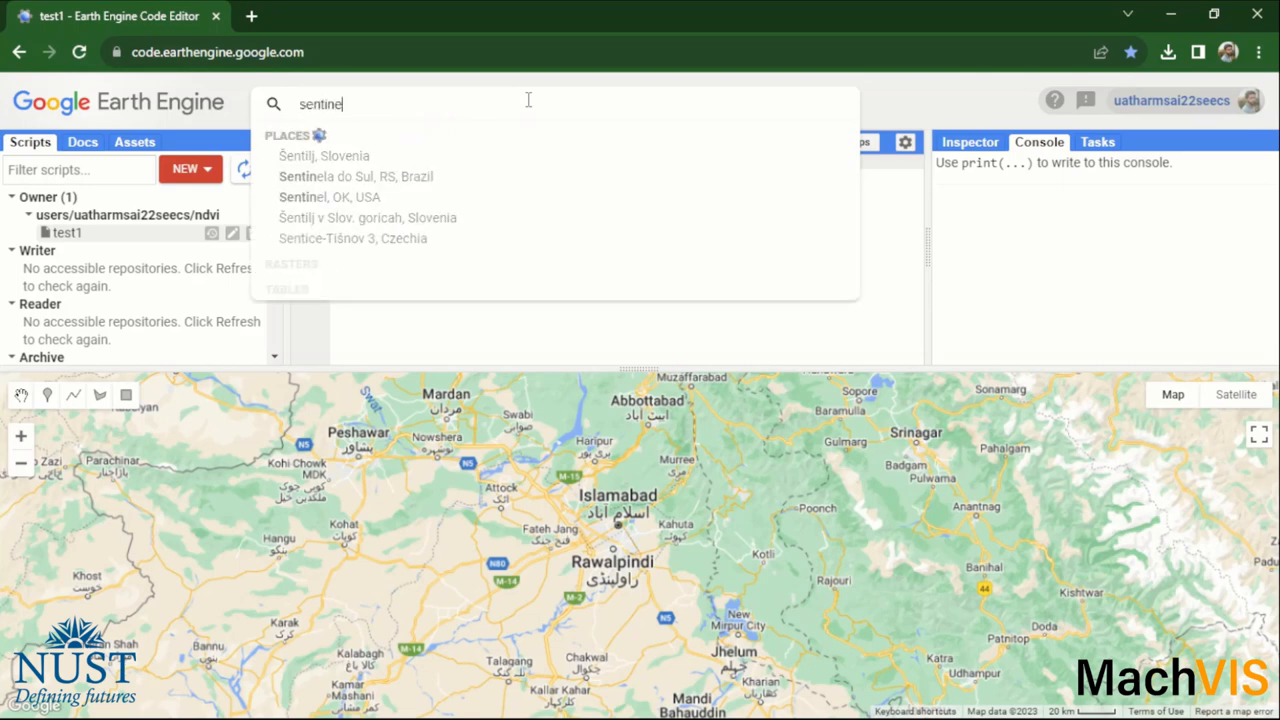
text(l)
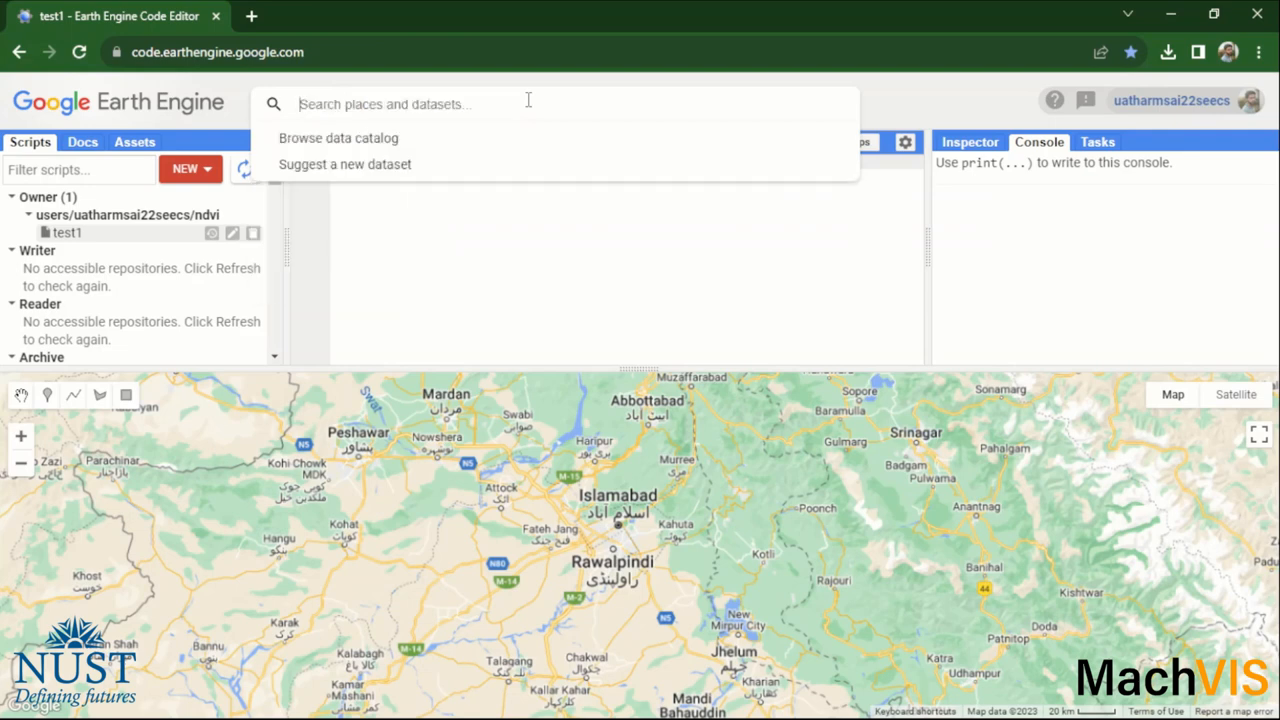
text(sent)
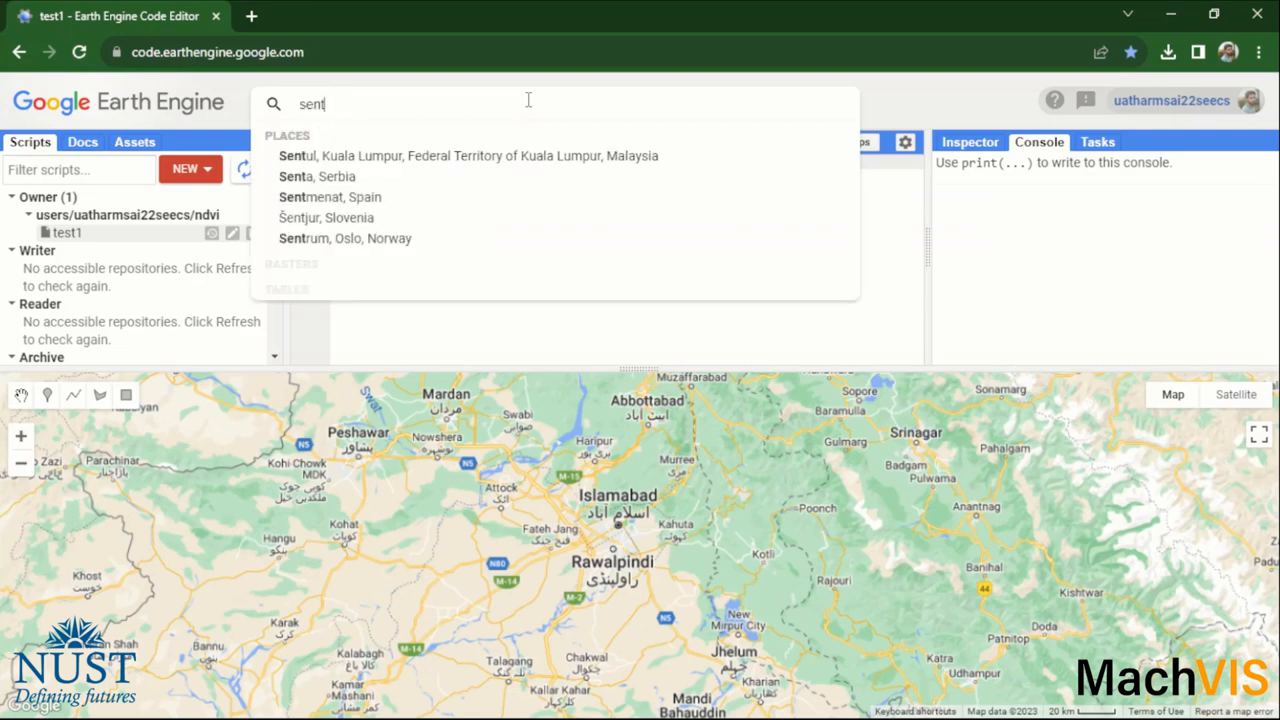
text(inel)
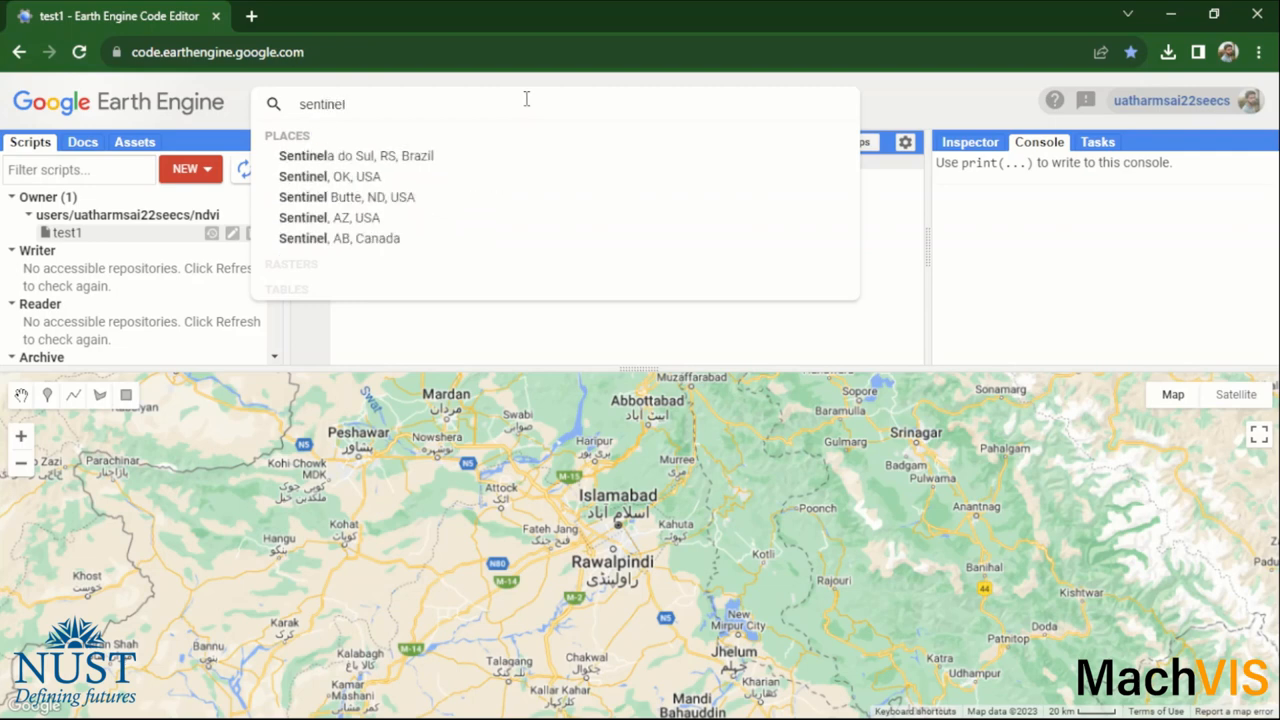
mouse_move(405, 155)
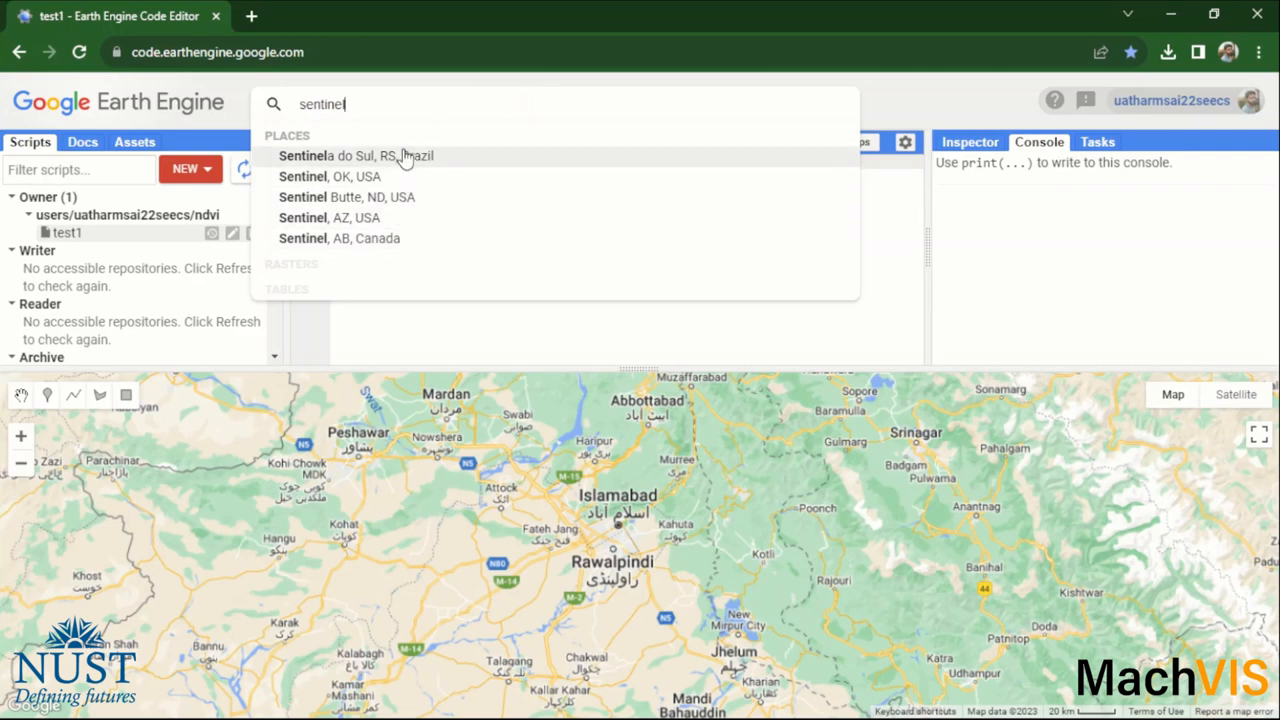
mouse_move(407, 282)
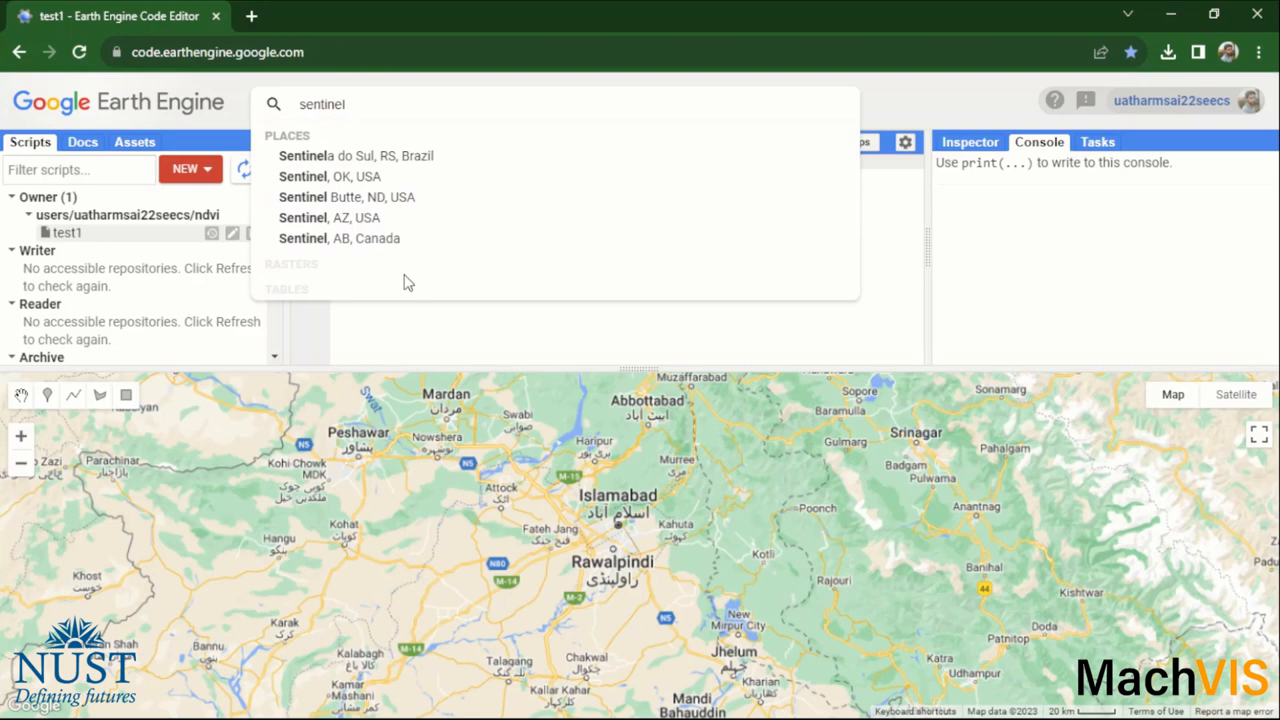
mouse_move(421, 337)
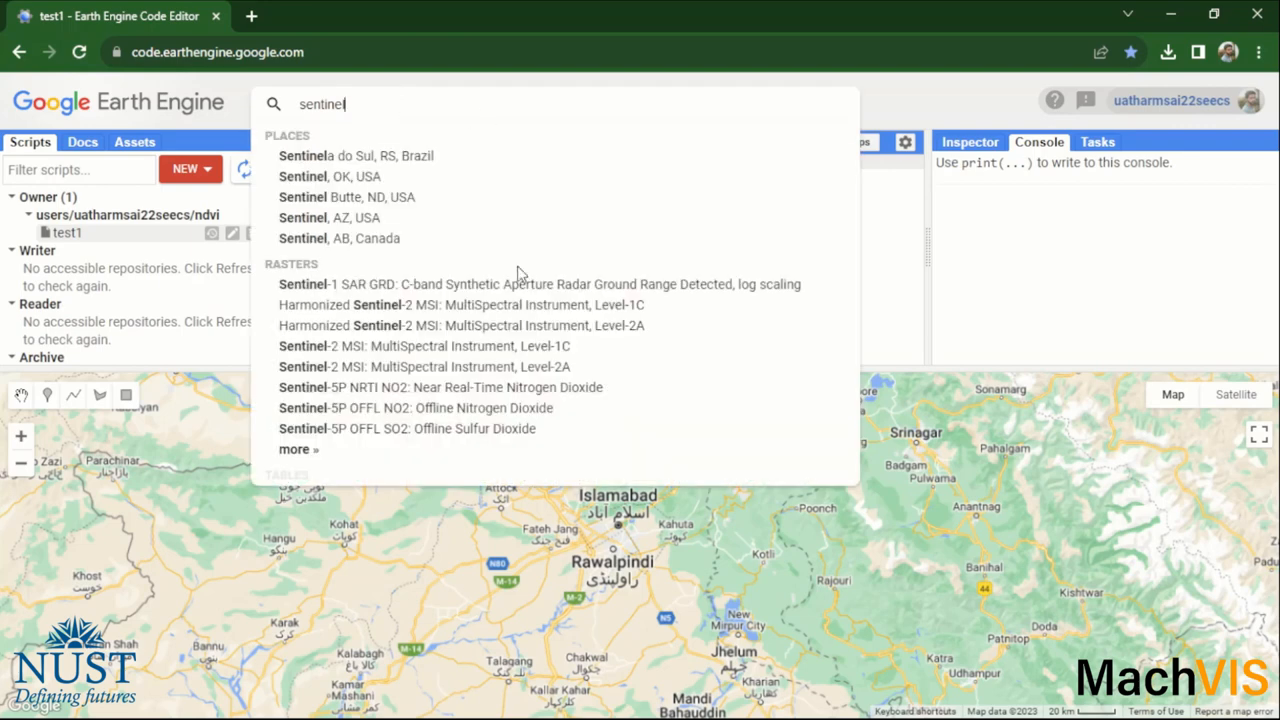
mouse_move(451, 440)
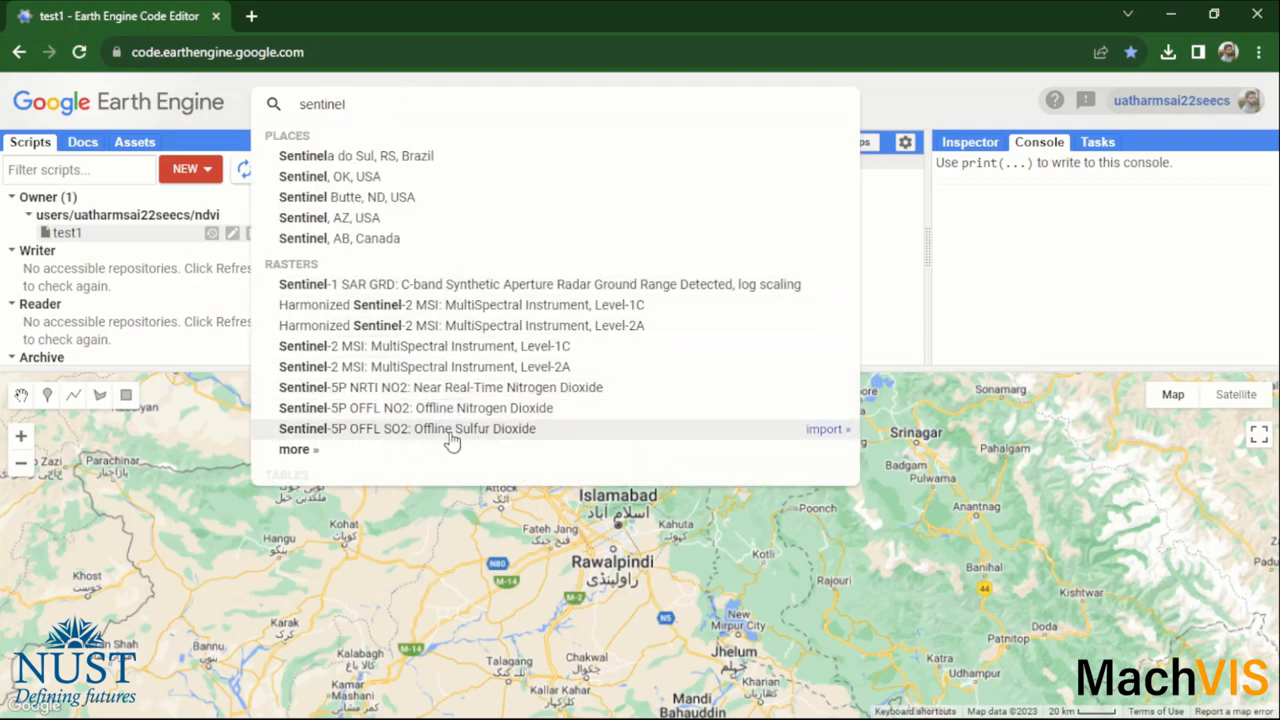
mouse_move(435, 284)
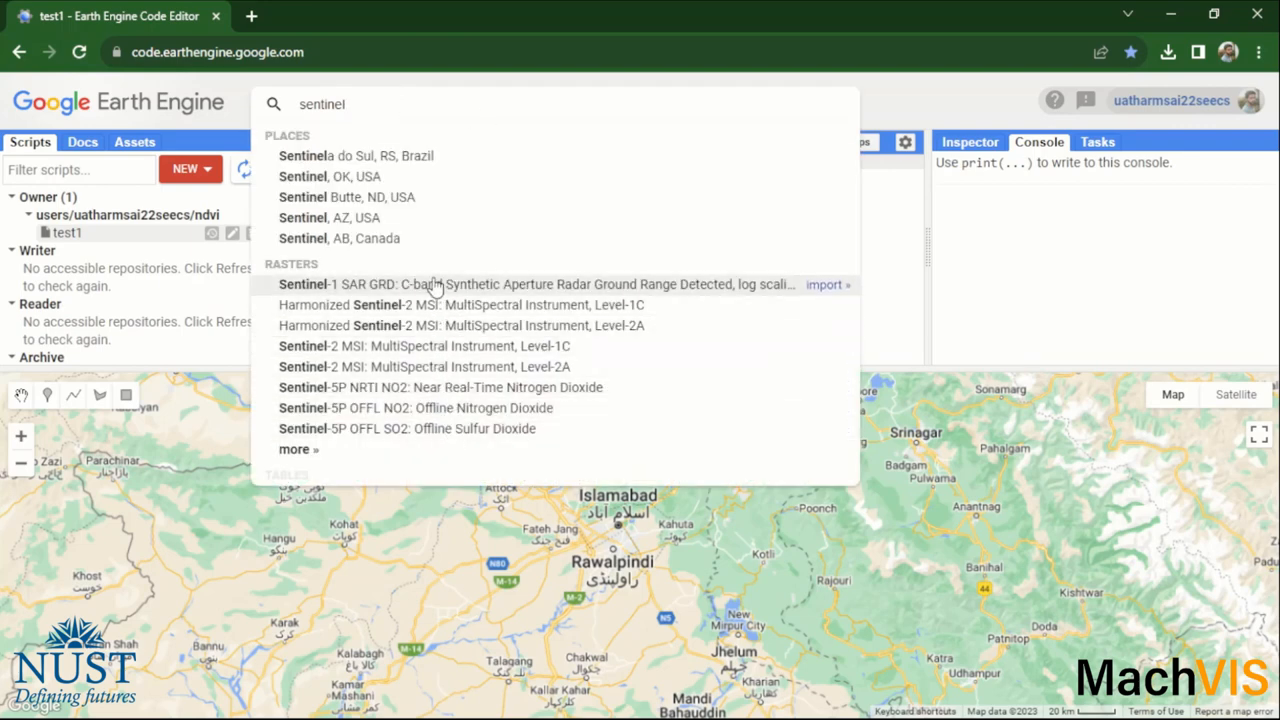
mouse_move(447, 320)
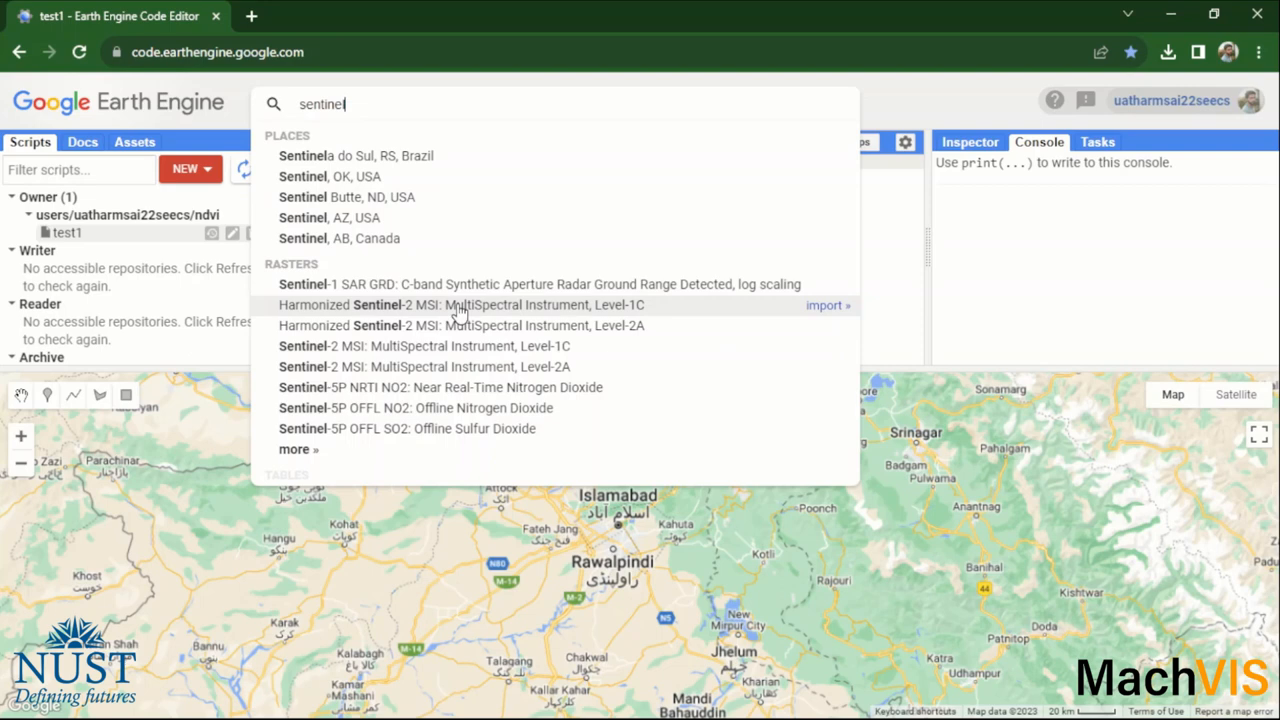
- Review Harmonized Sentinel-2 MSI Level-1C bands and image properties, then import it
click(460, 305)
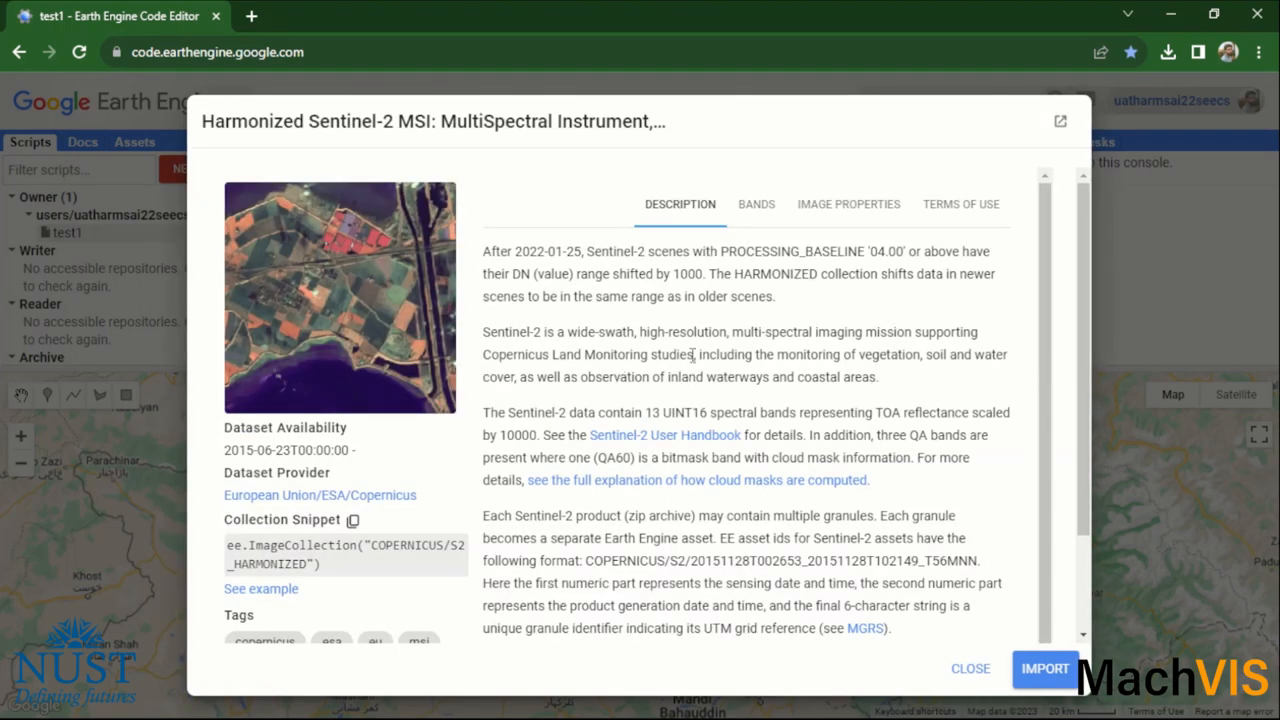
mouse_move(745, 237)
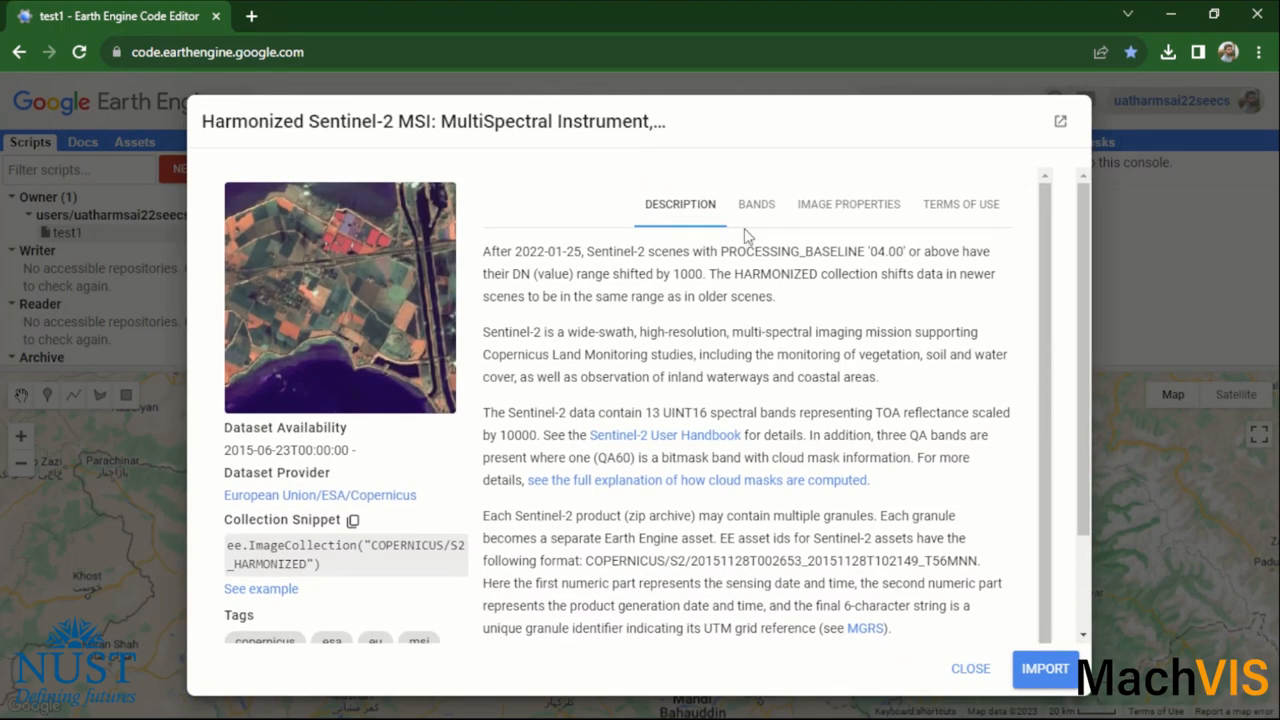
click(756, 204)
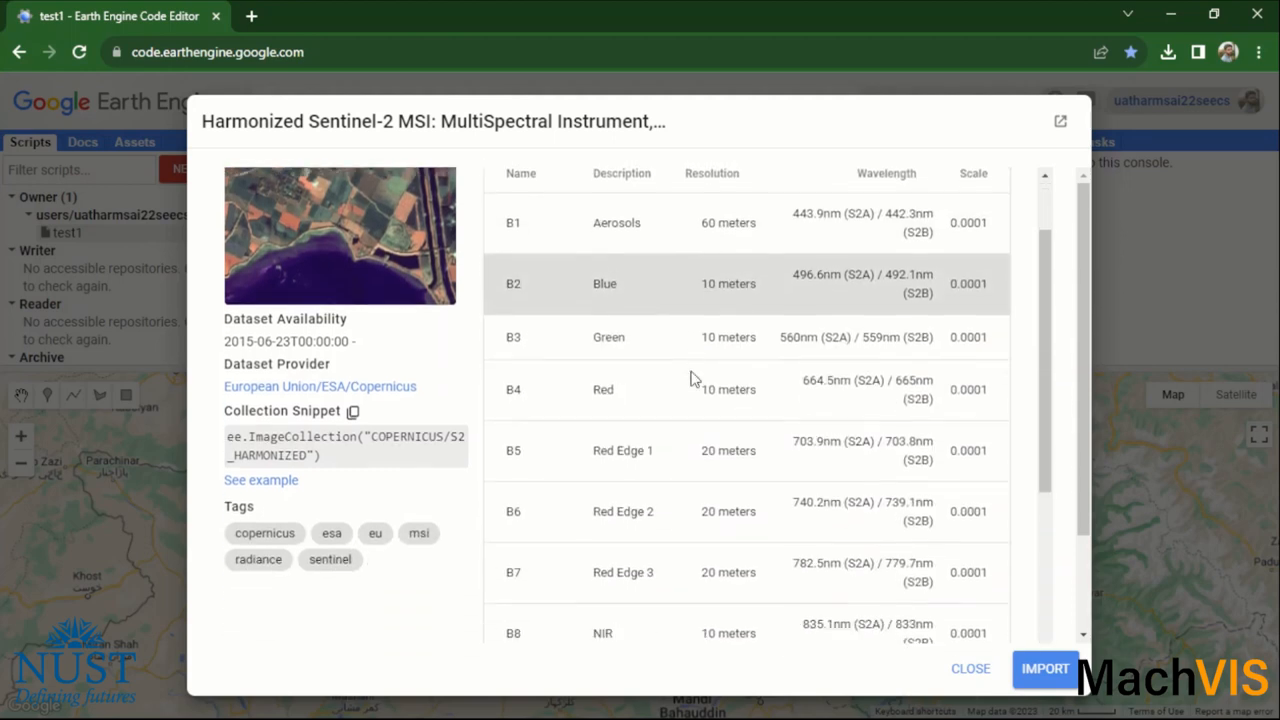
scroll(down, 3)
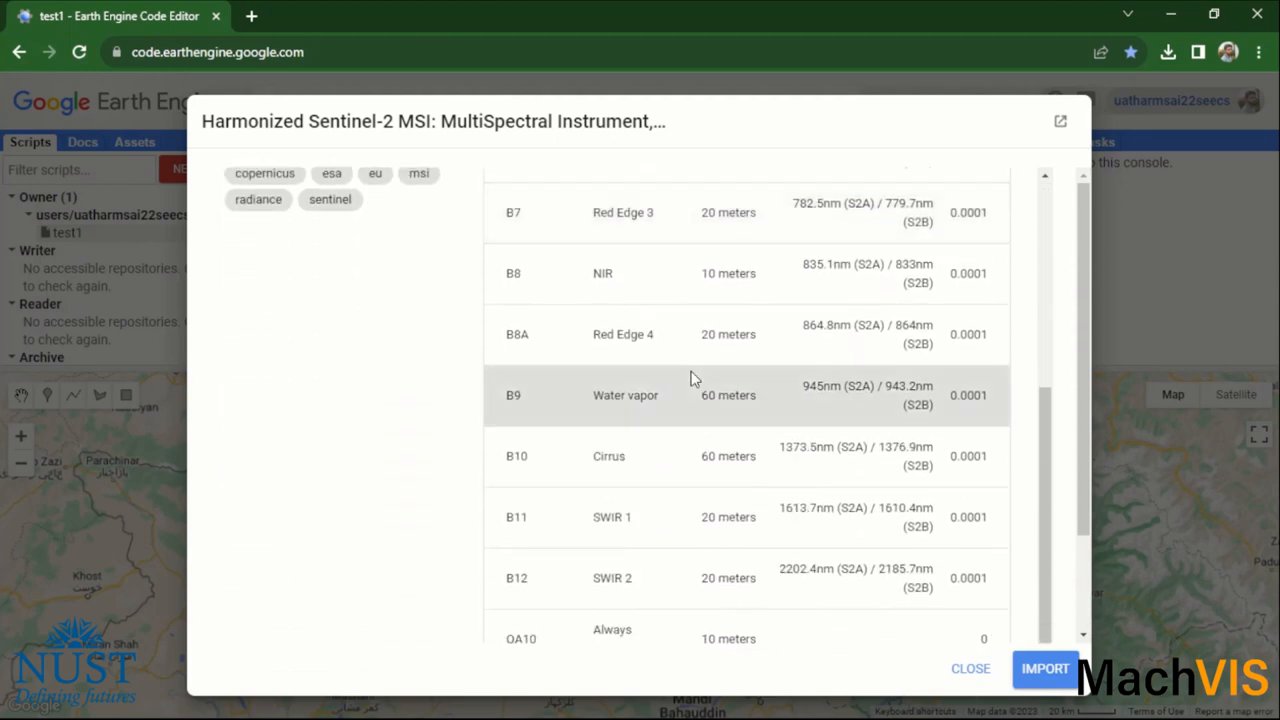
scroll(up, 3)
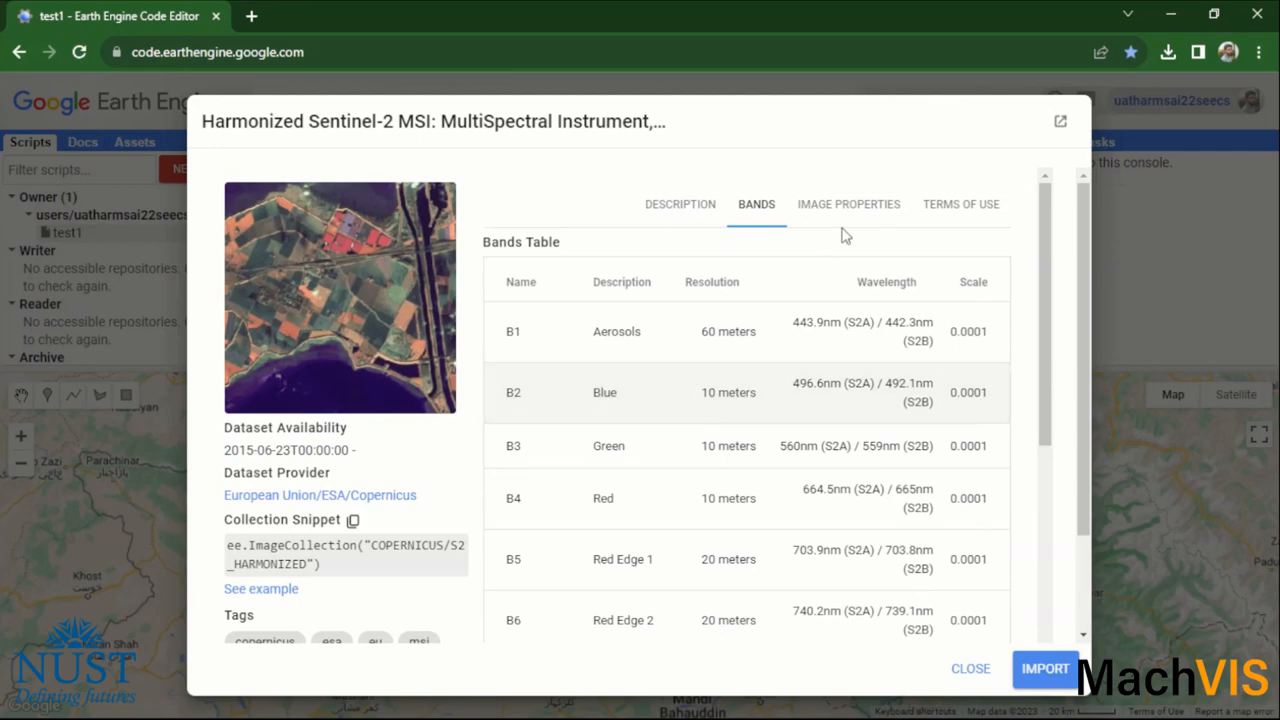
click(848, 204)
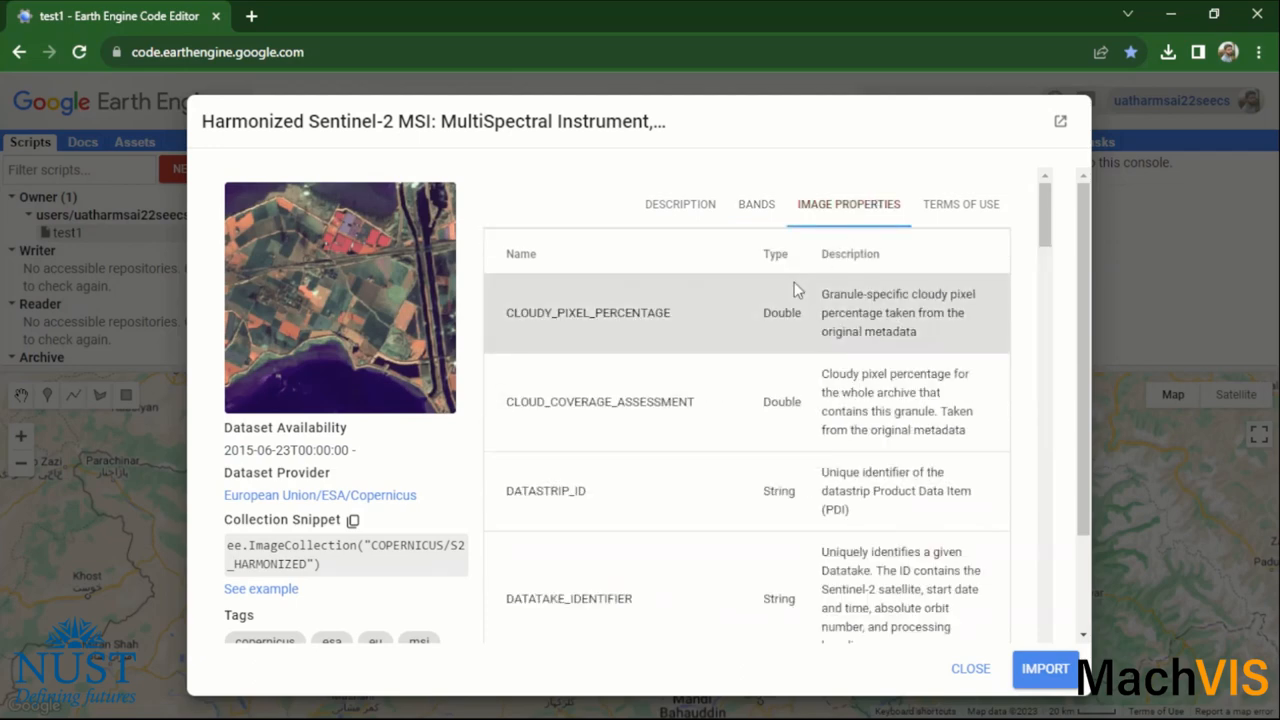
mouse_move(808, 588)
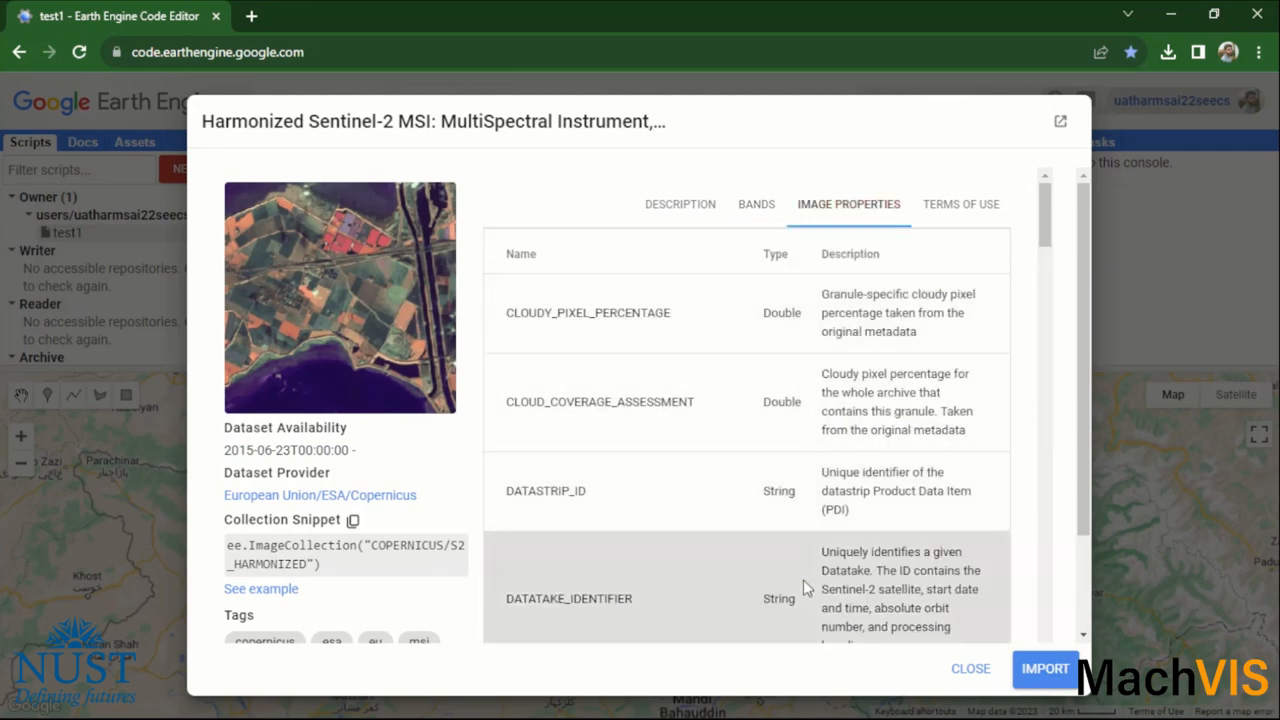
click(680, 204)
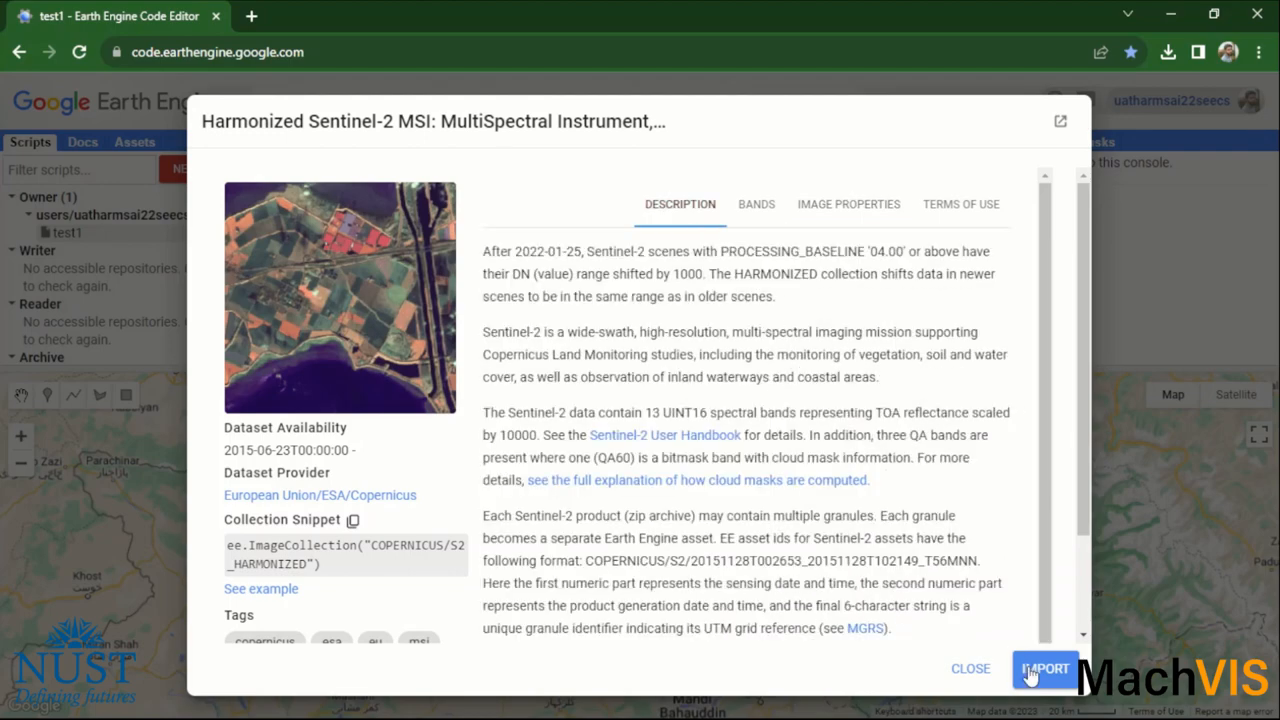
click(1045, 669)
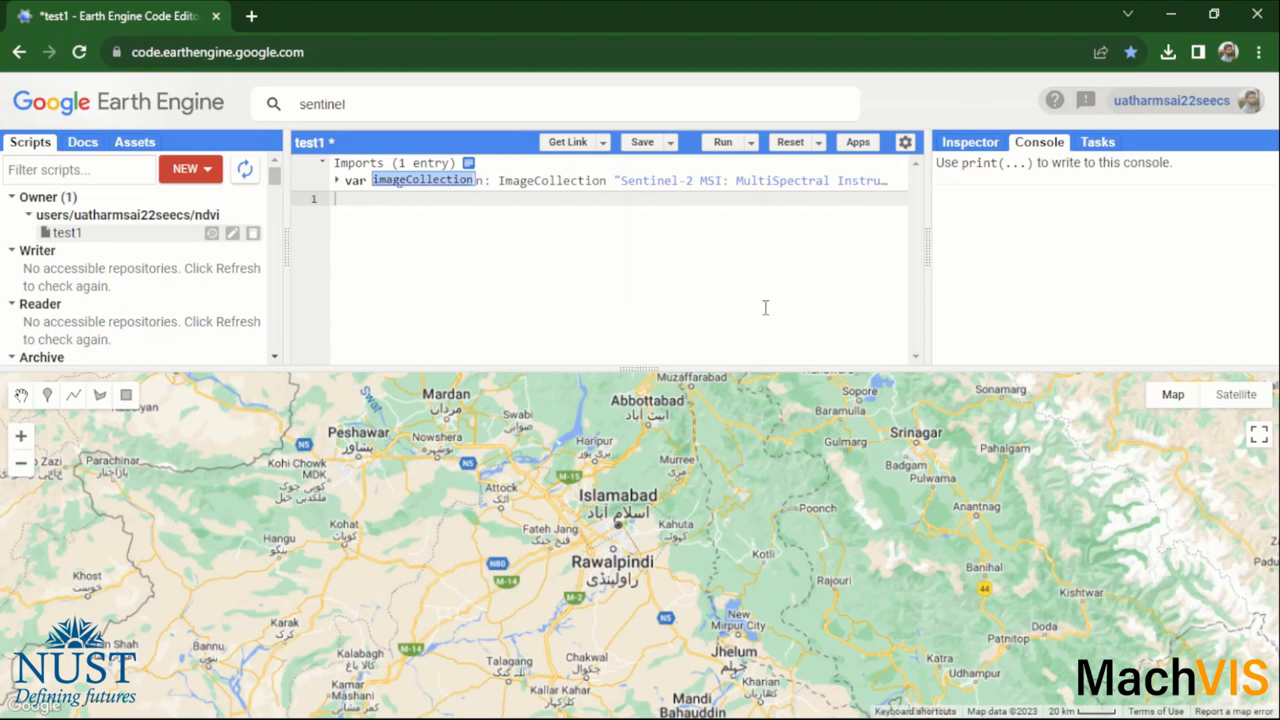
- Rename the imageCollection import to sentinel and zoom the map around Islamabad
click(674, 198)
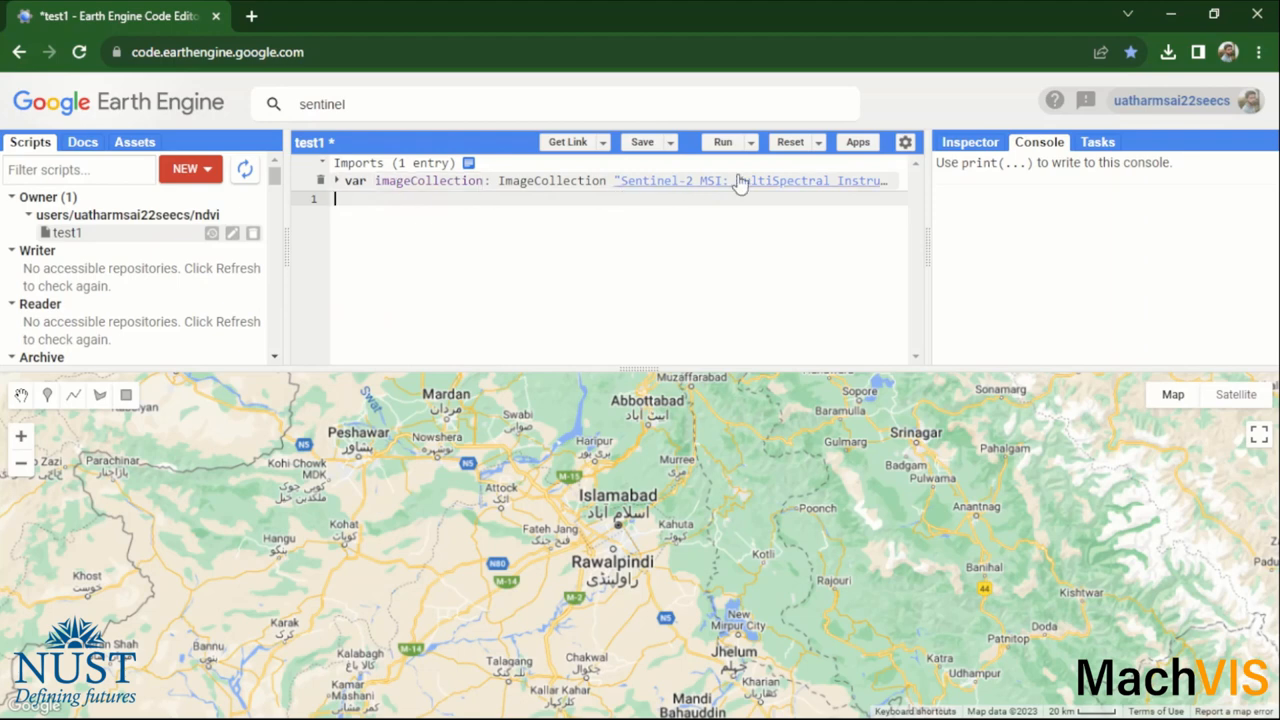
mouse_move(452, 193)
text(sentinel)
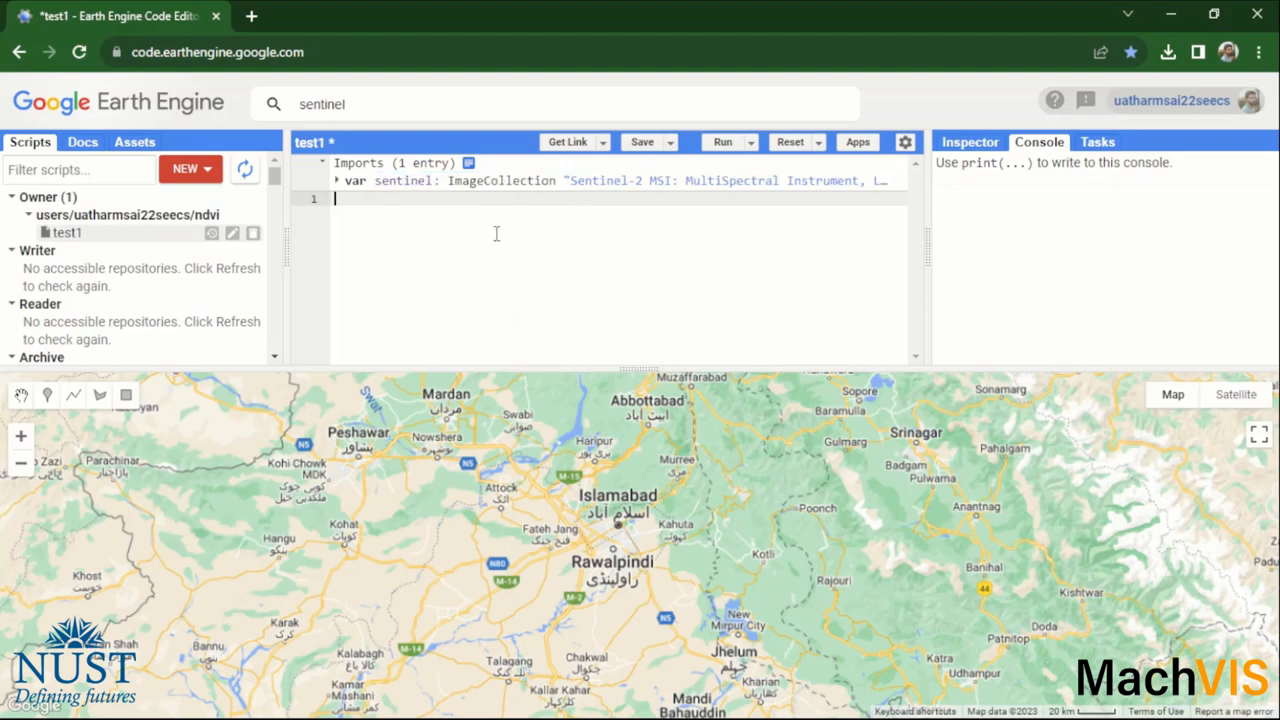
scroll(down, 3)
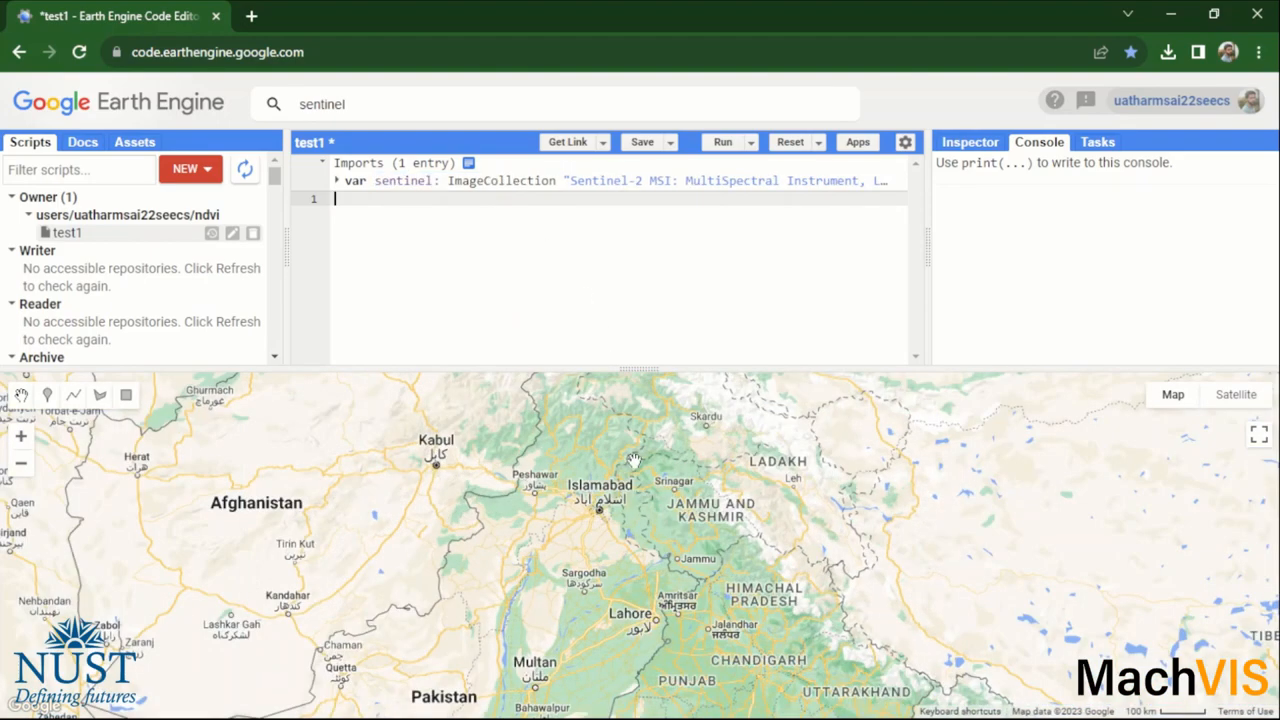
mouse_move(598, 527)
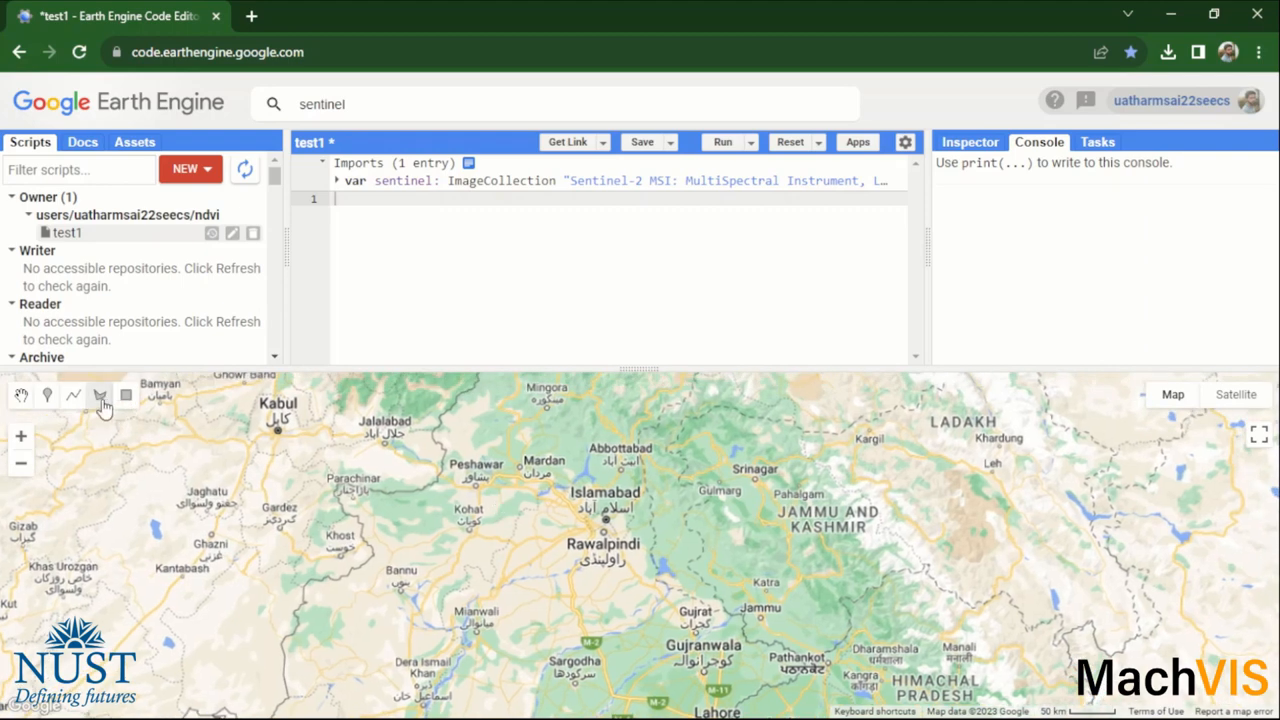
- Draw a polygon with corners around Islamabad and Rawalpindi
click(99, 395)
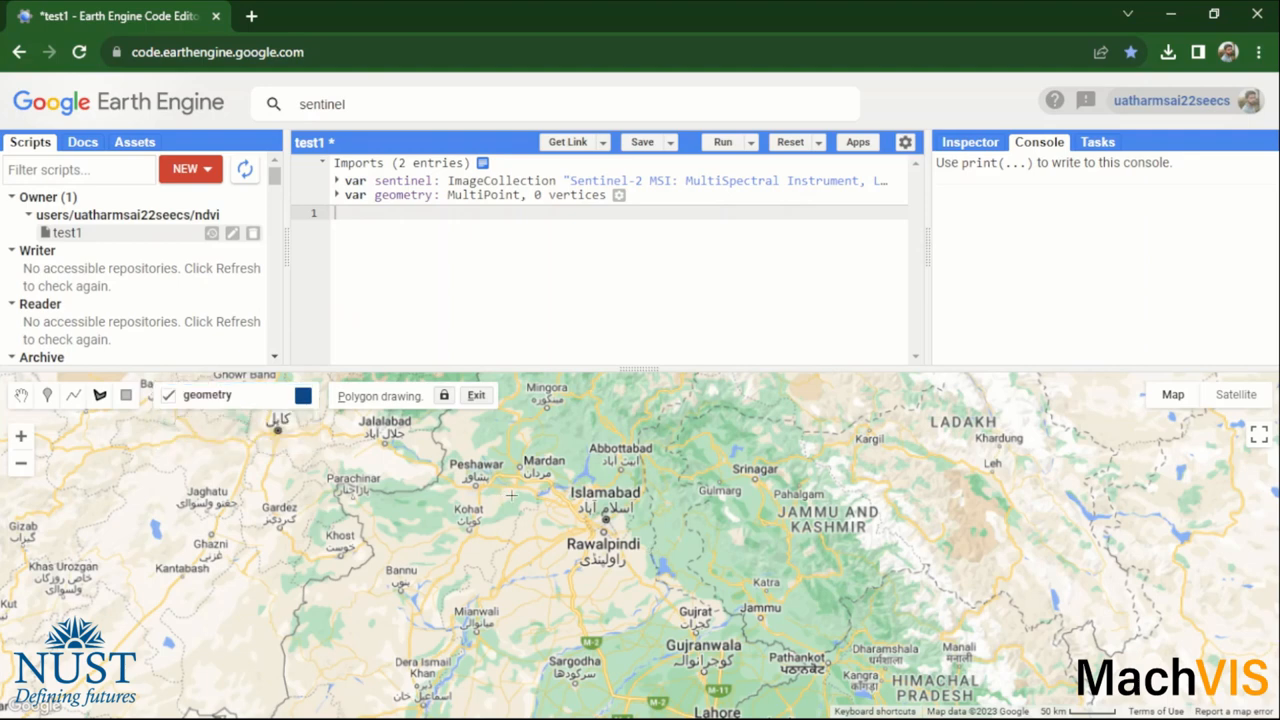
mouse_move(527, 500)
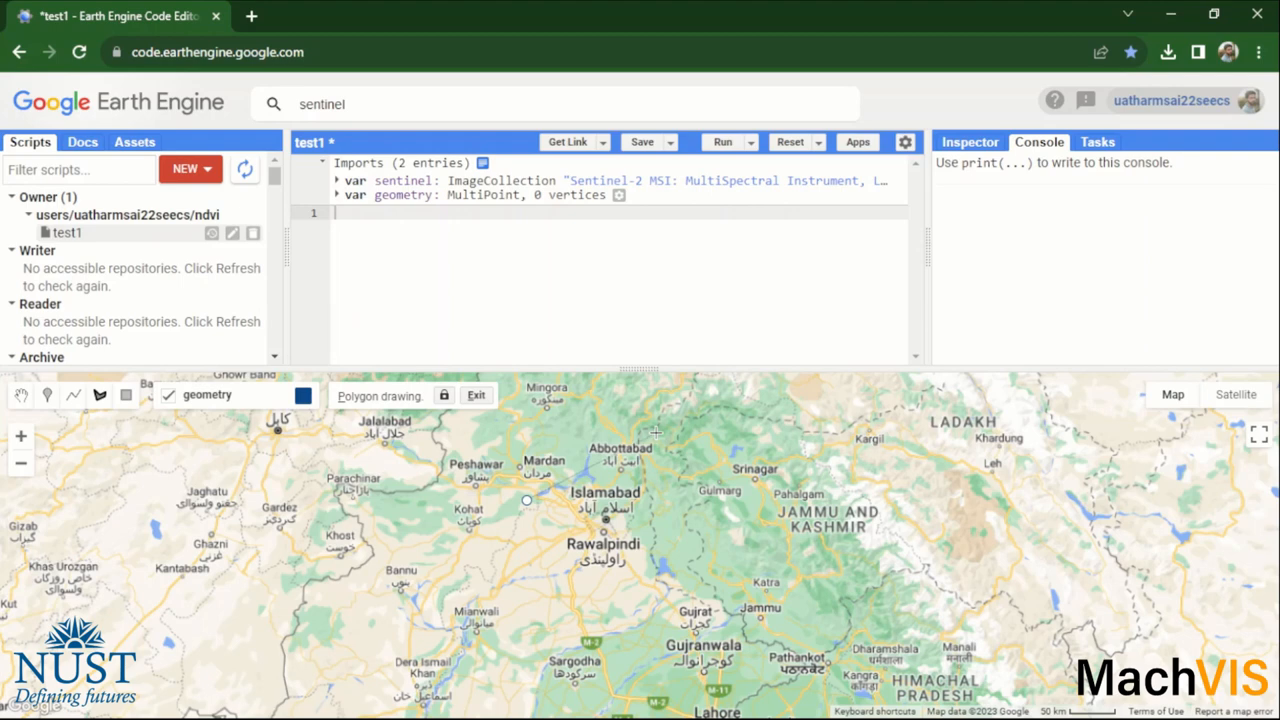
click(727, 556)
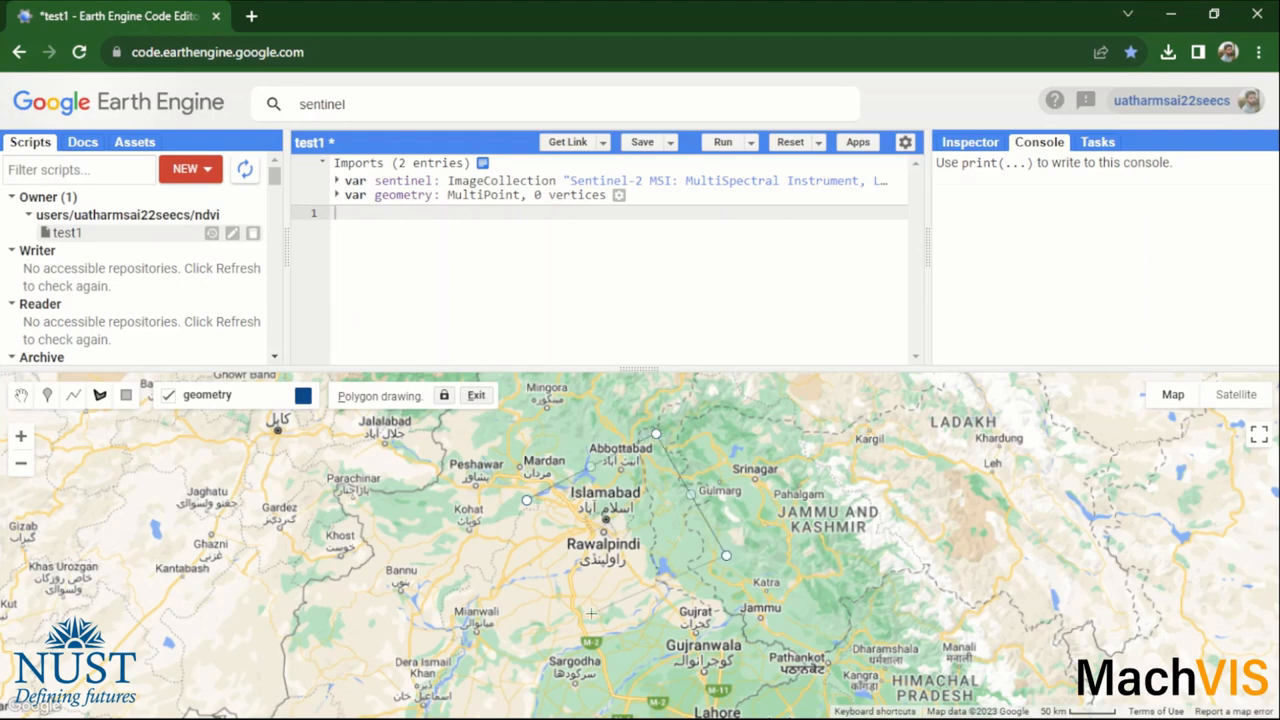
click(582, 617)
text(Region)
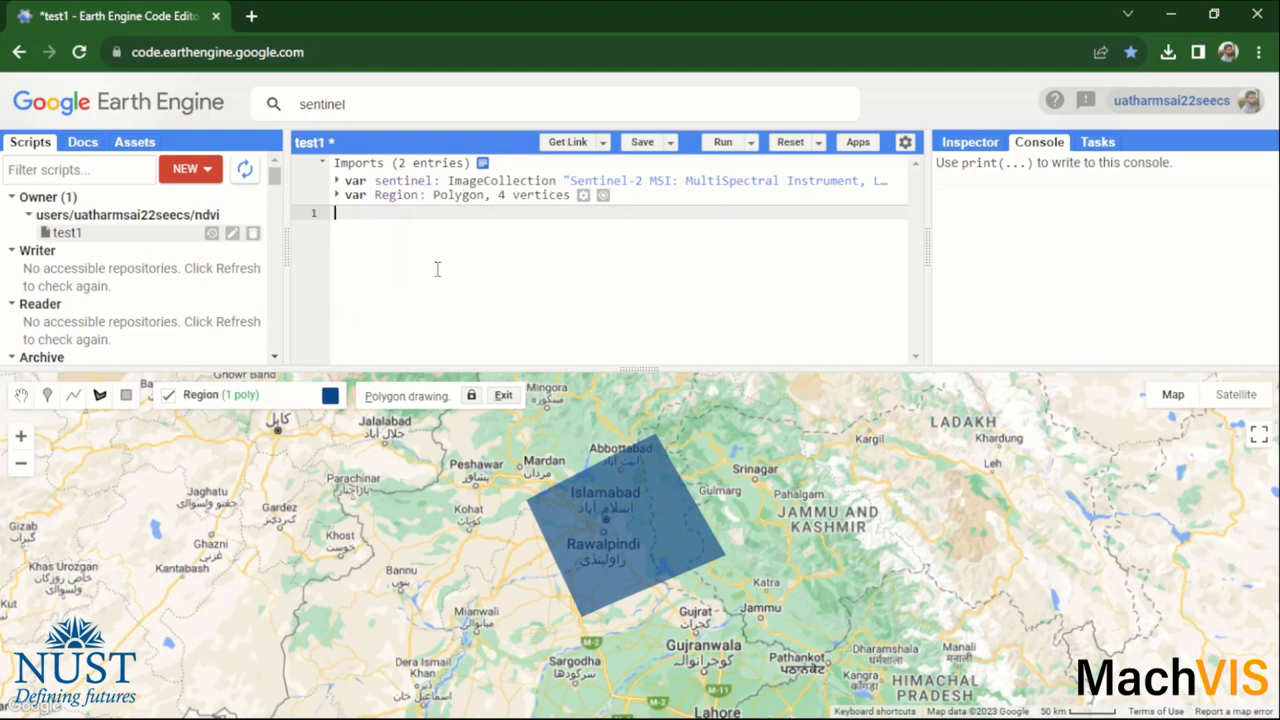
- Type 'var filteredData = sentinel.filterBounds(Region)' on a new script line
key(Enter)
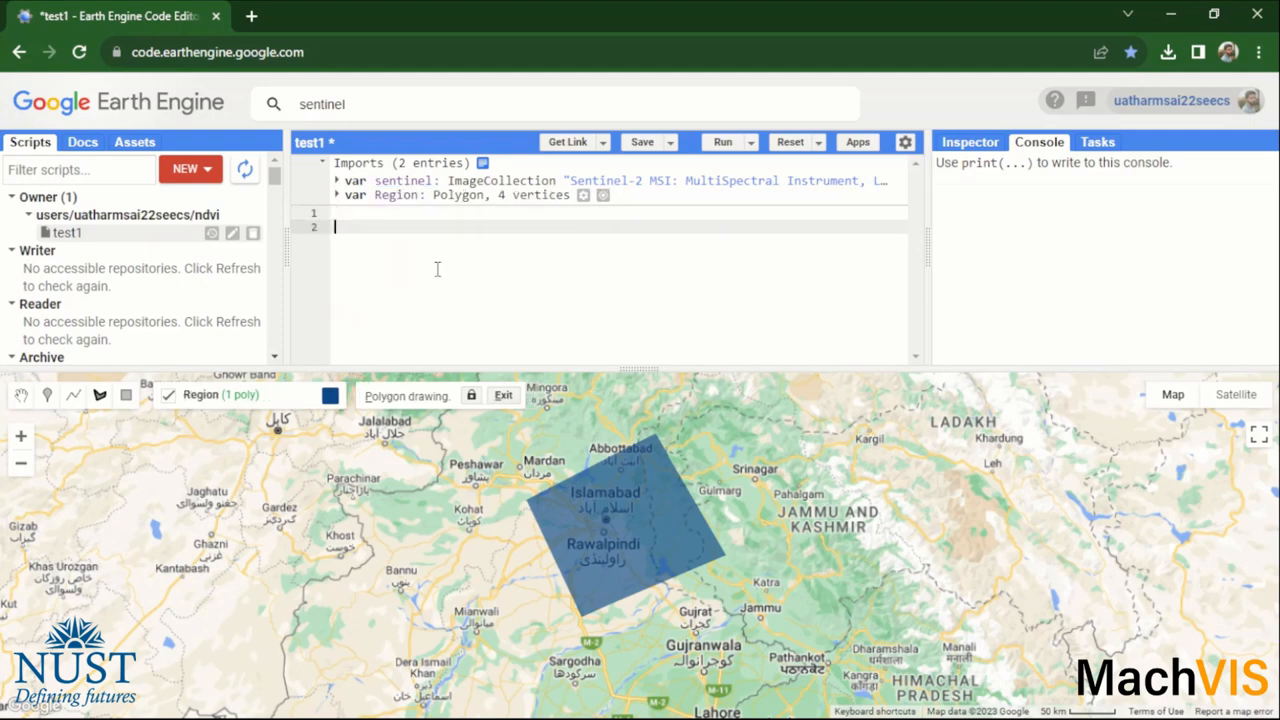
text(var)
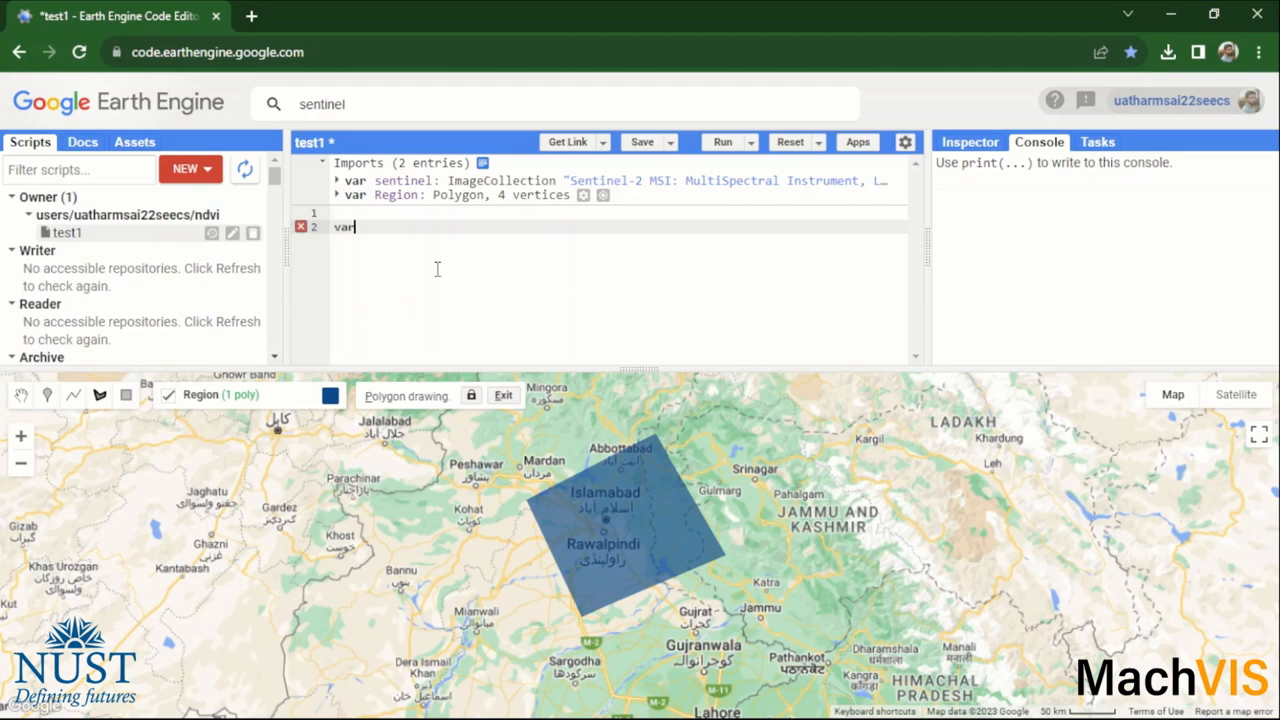
text(filte)
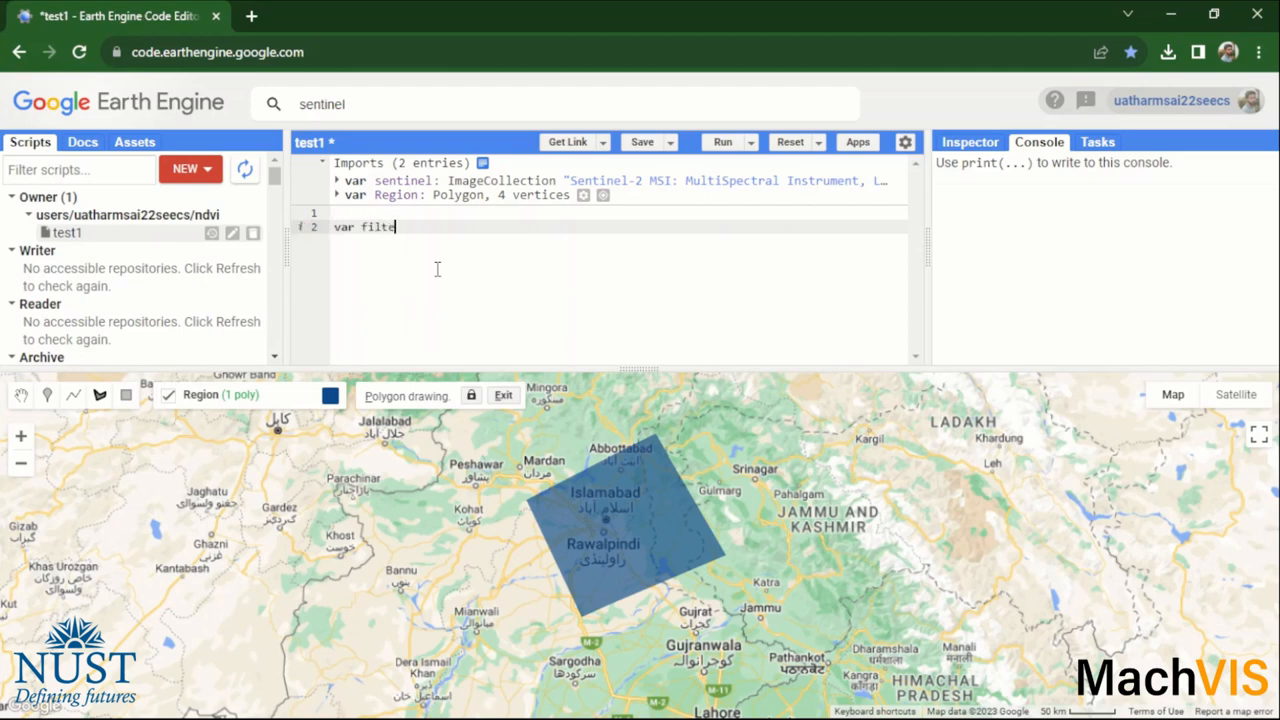
text(redData)
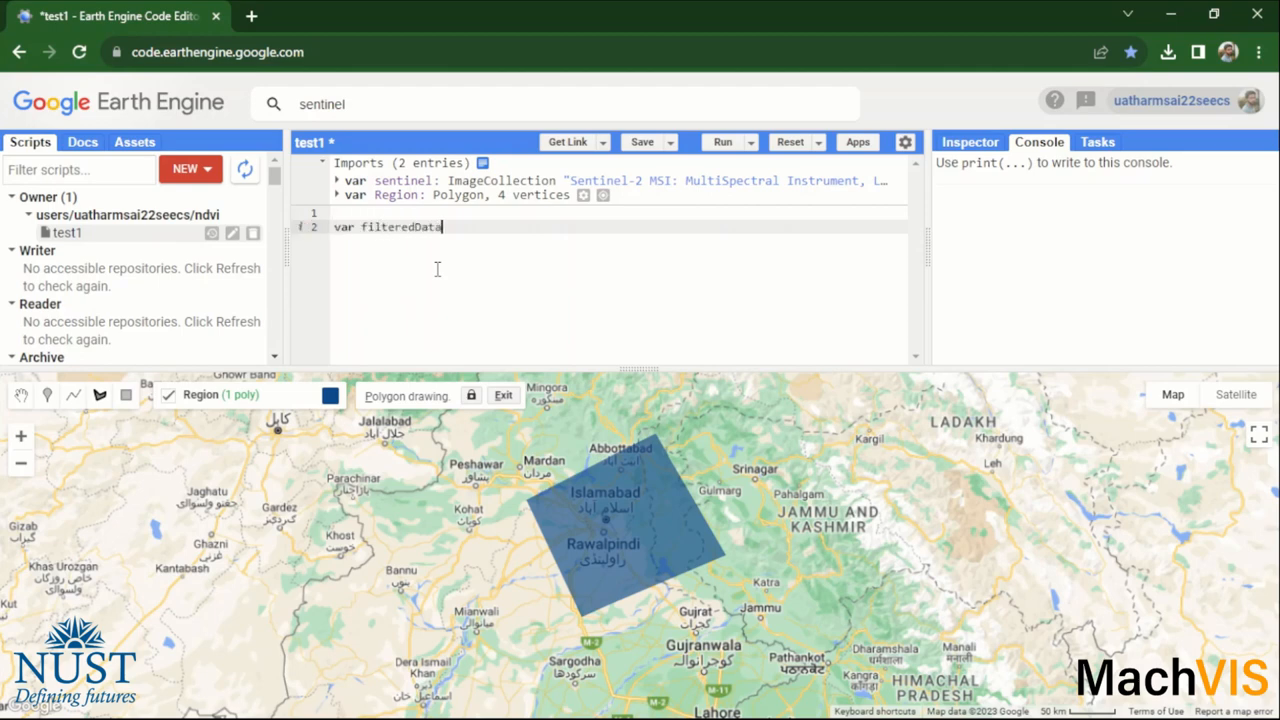
text(=)
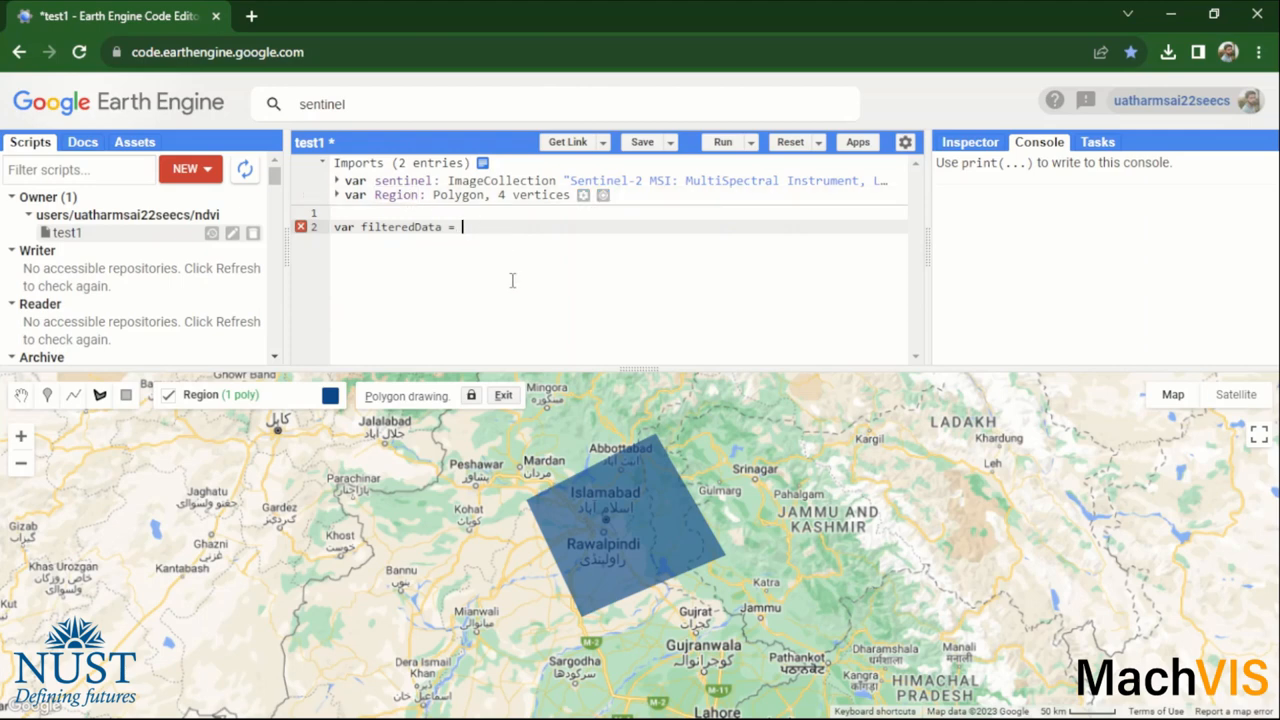
text(sentinel)
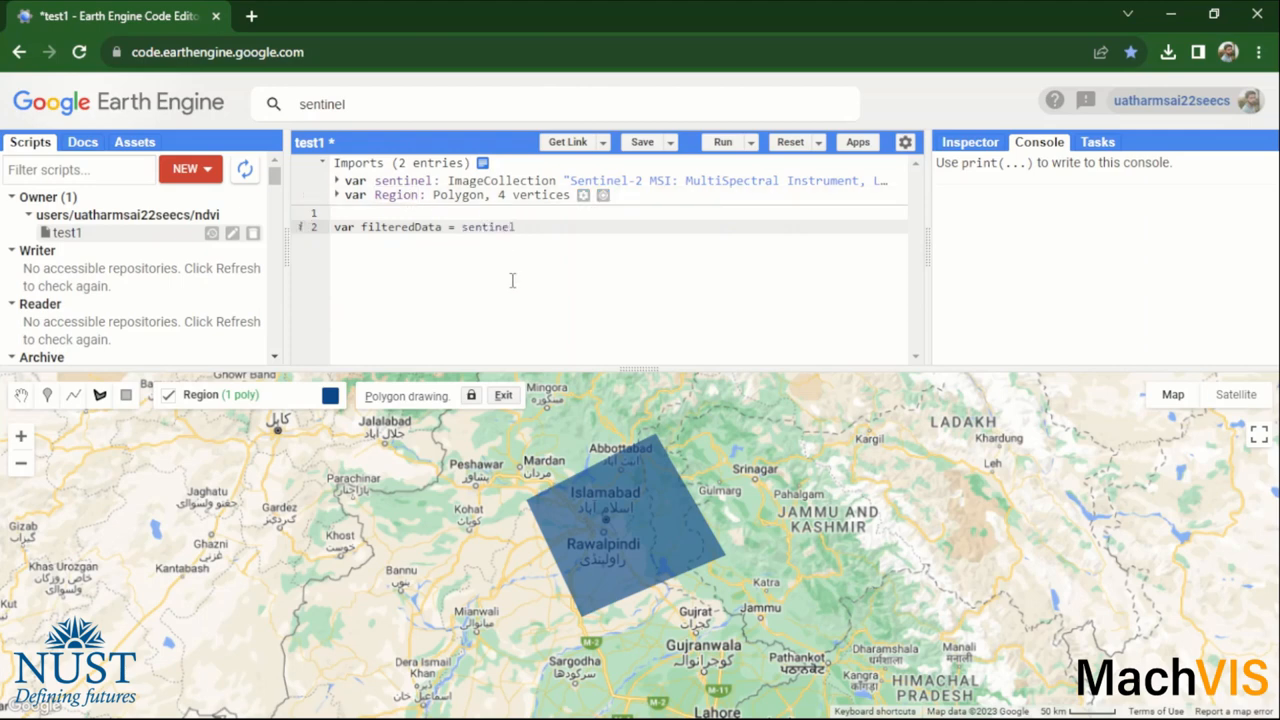
text(.filtered)
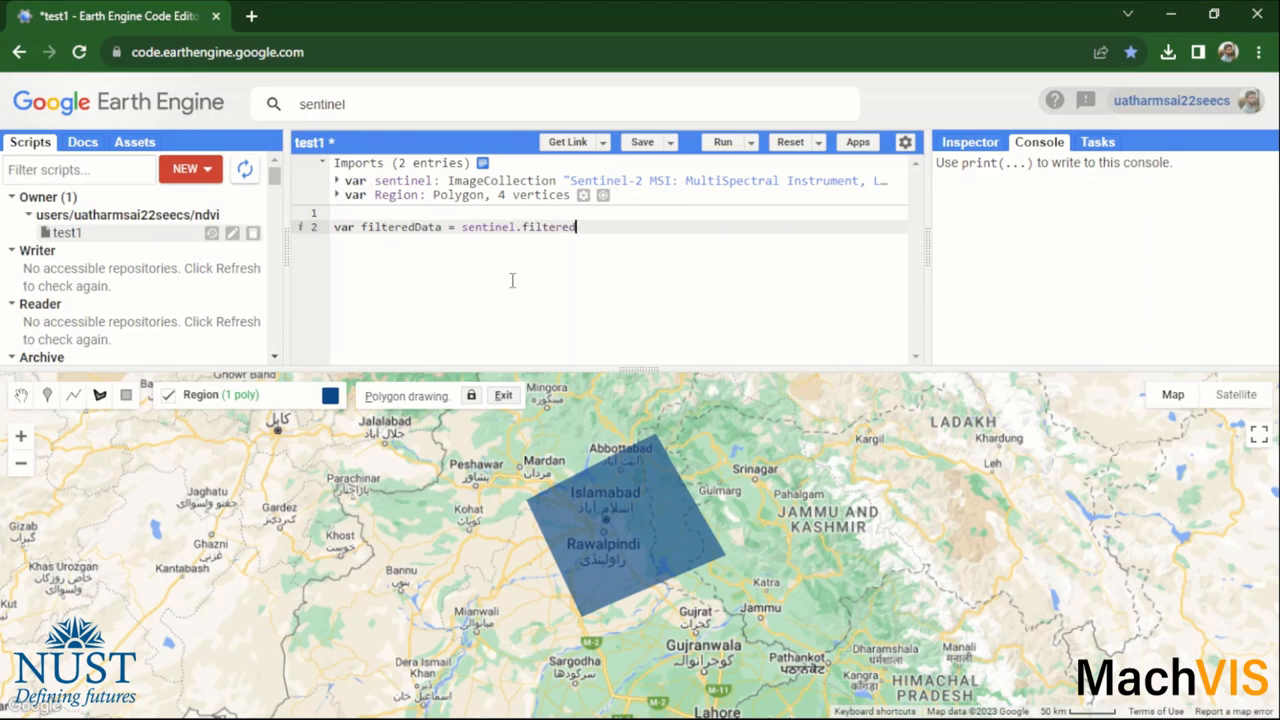
key(Backspace)
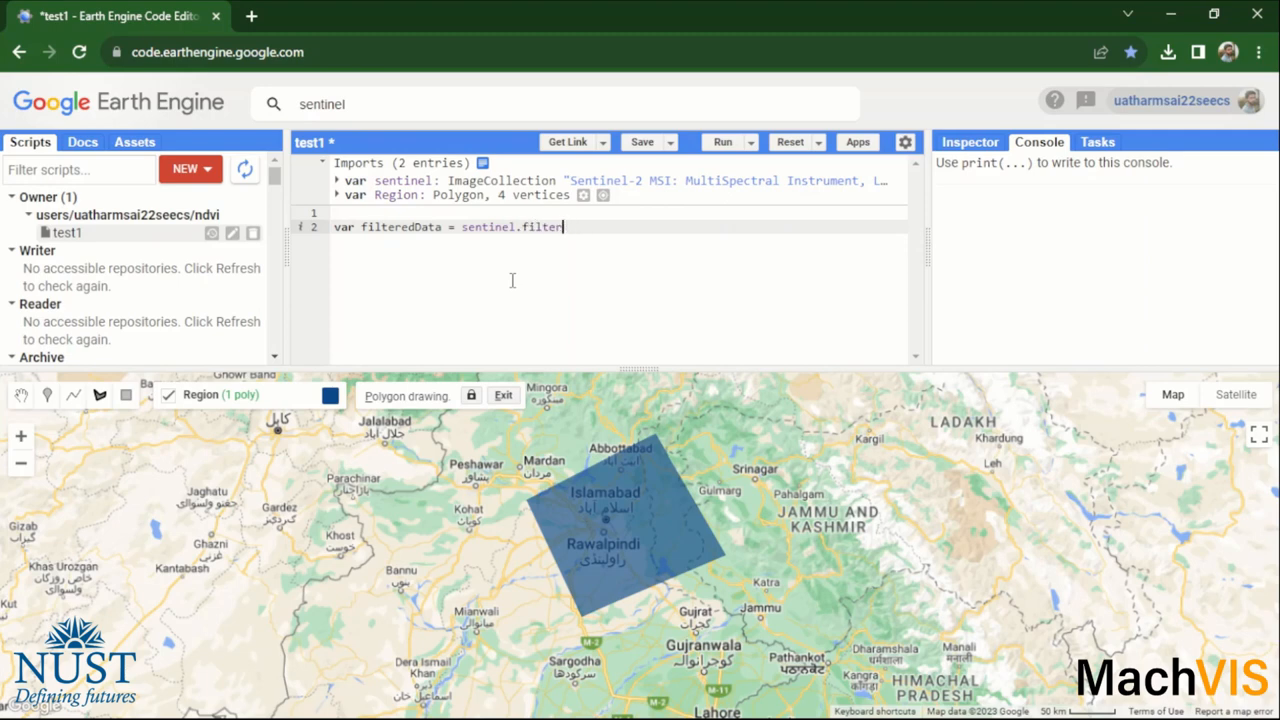
text(Bounds)
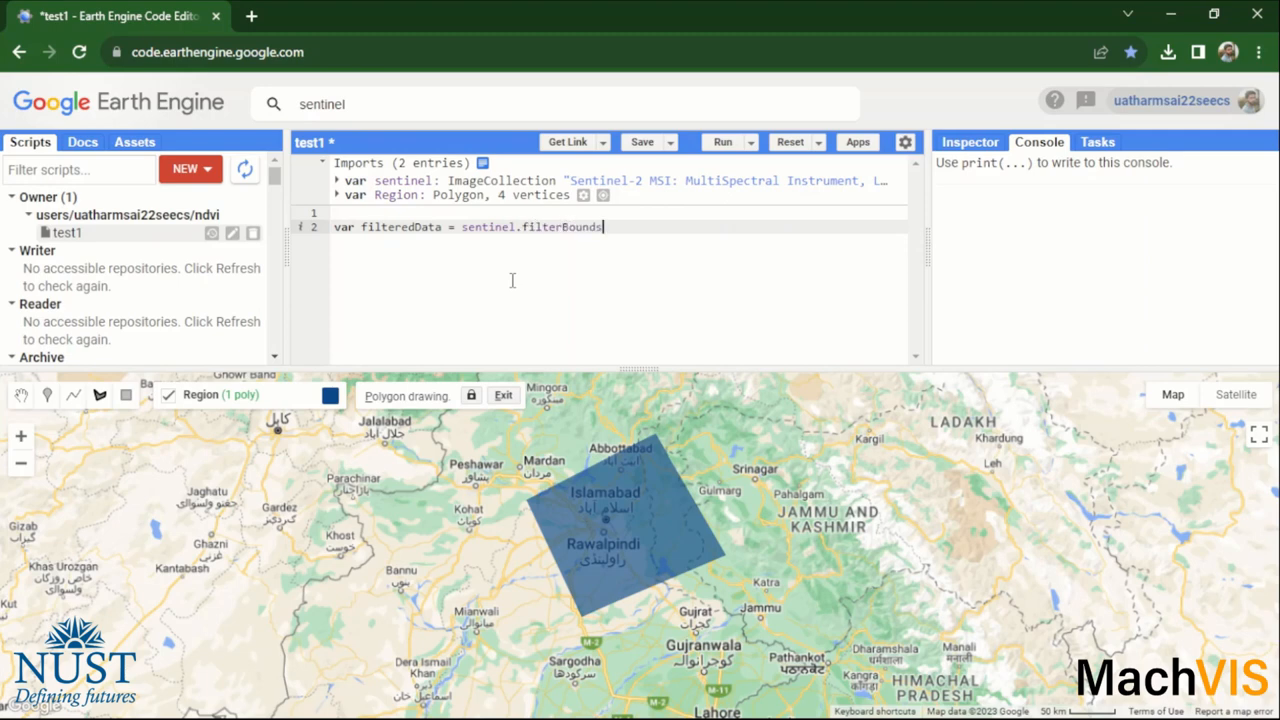
text((Region))
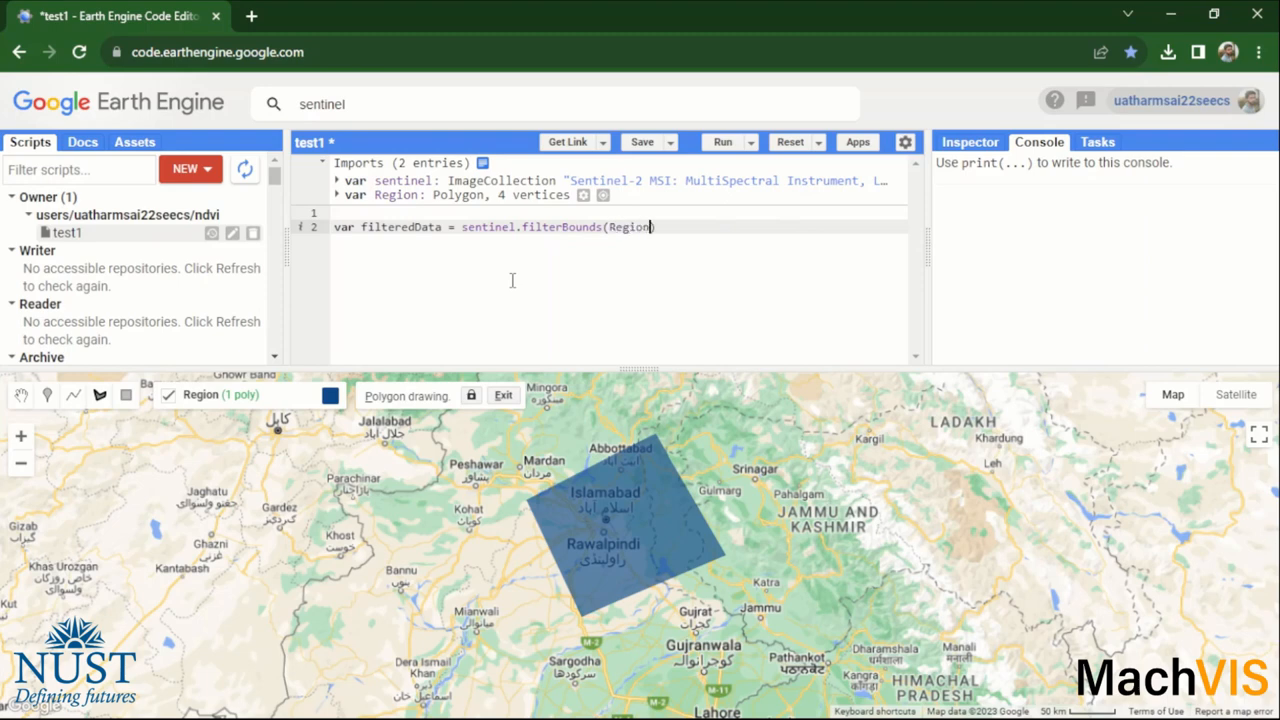
text())
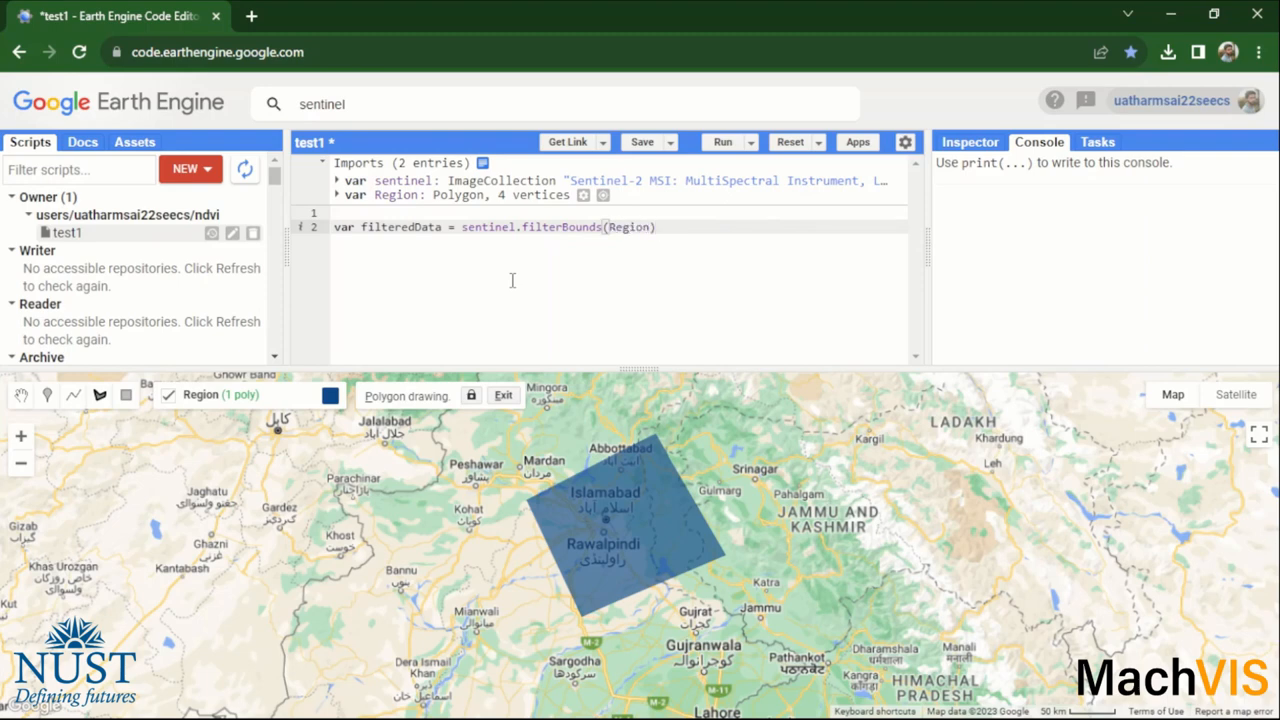
- Start the next line with '.filter' to chain another filter
key(Return)
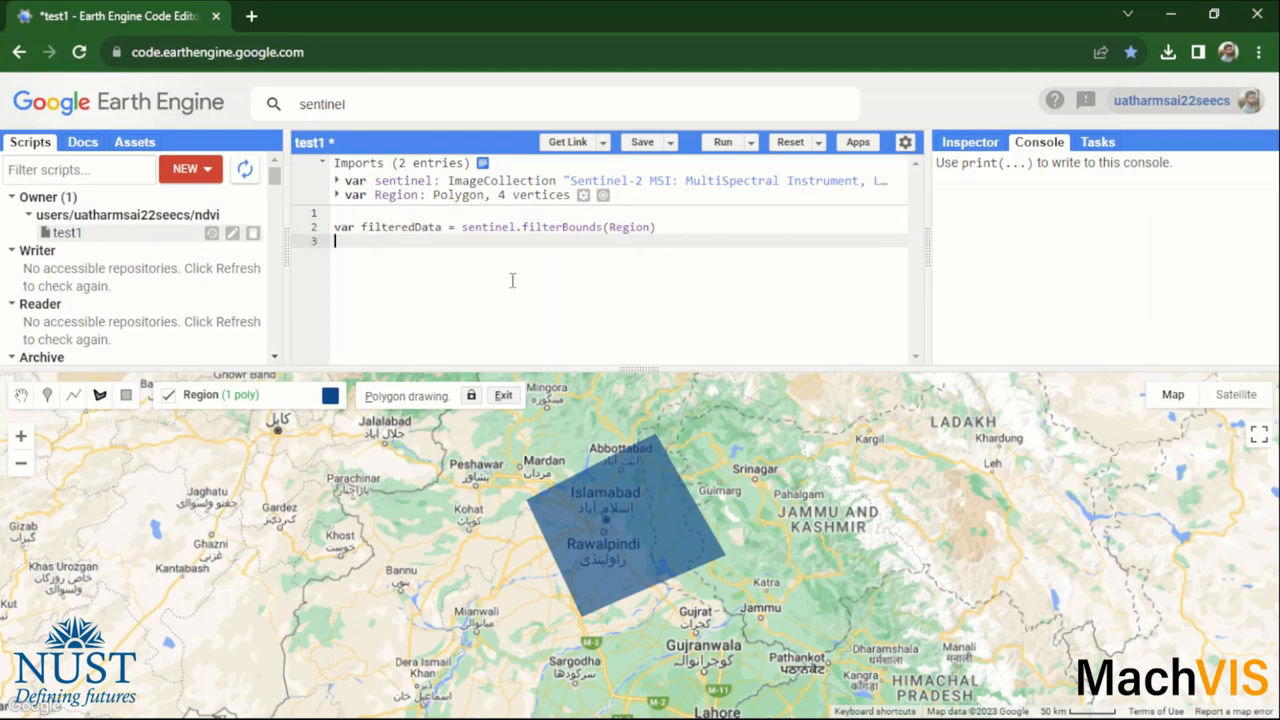
text(.)
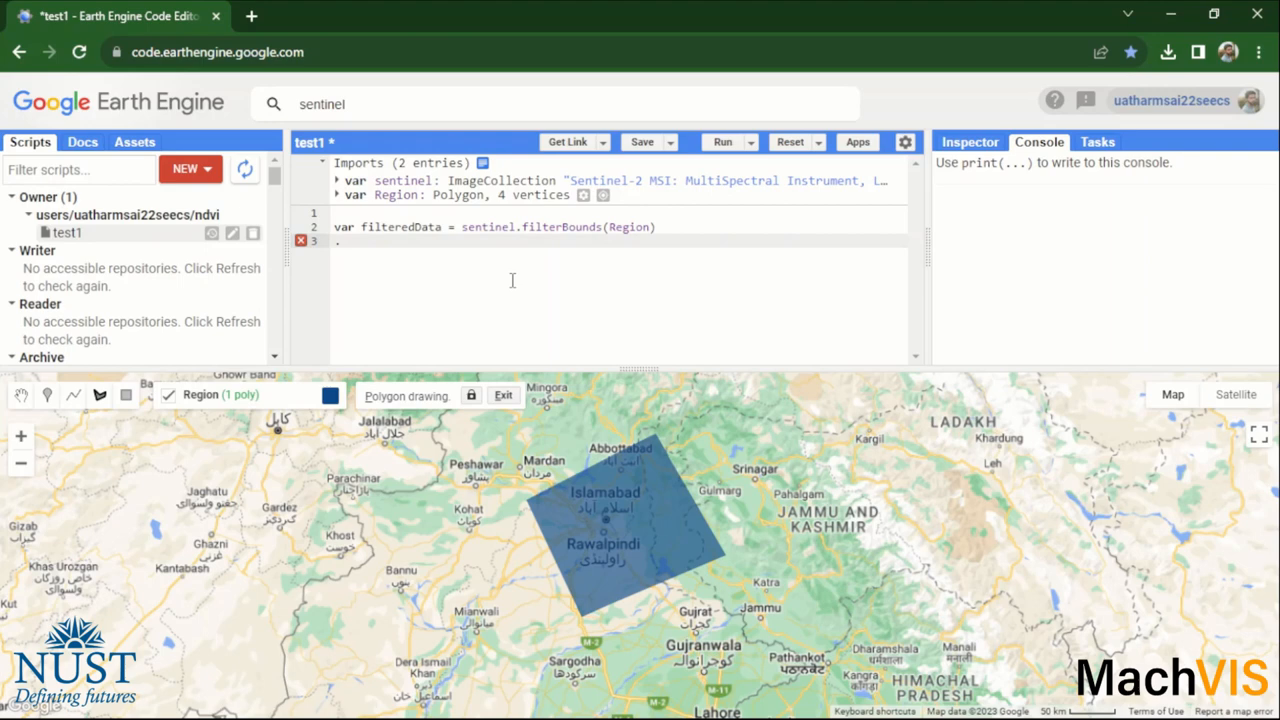
text(.filter)
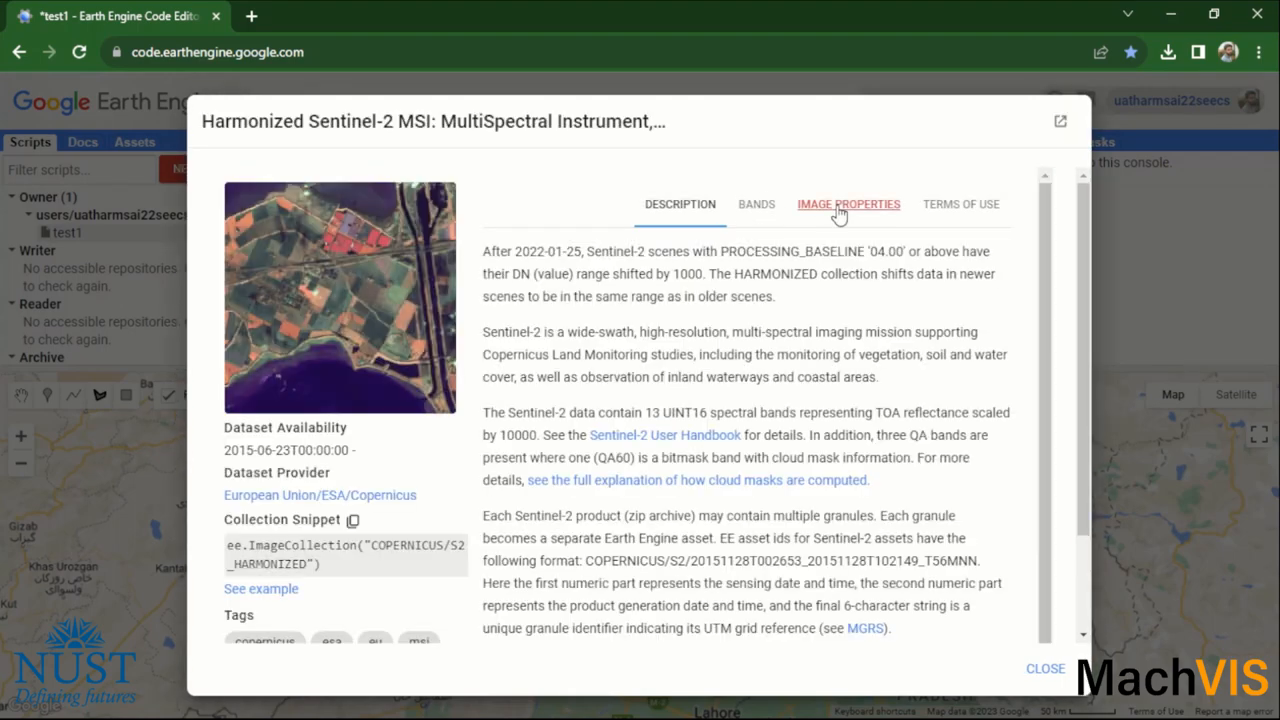
- Find CLOUDY_PIXEL_PERCENTAGE under the dataset's Image Properties, then close the dataset details
click(848, 204)
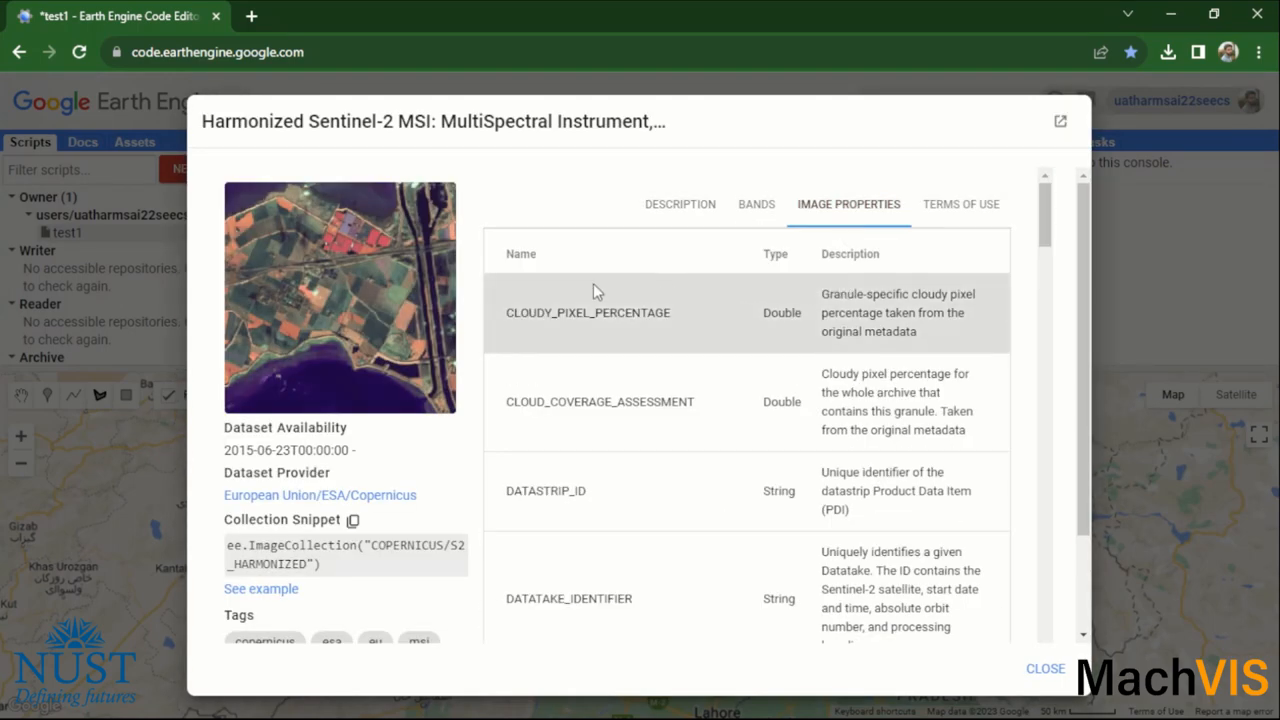
mouse_move(719, 337)
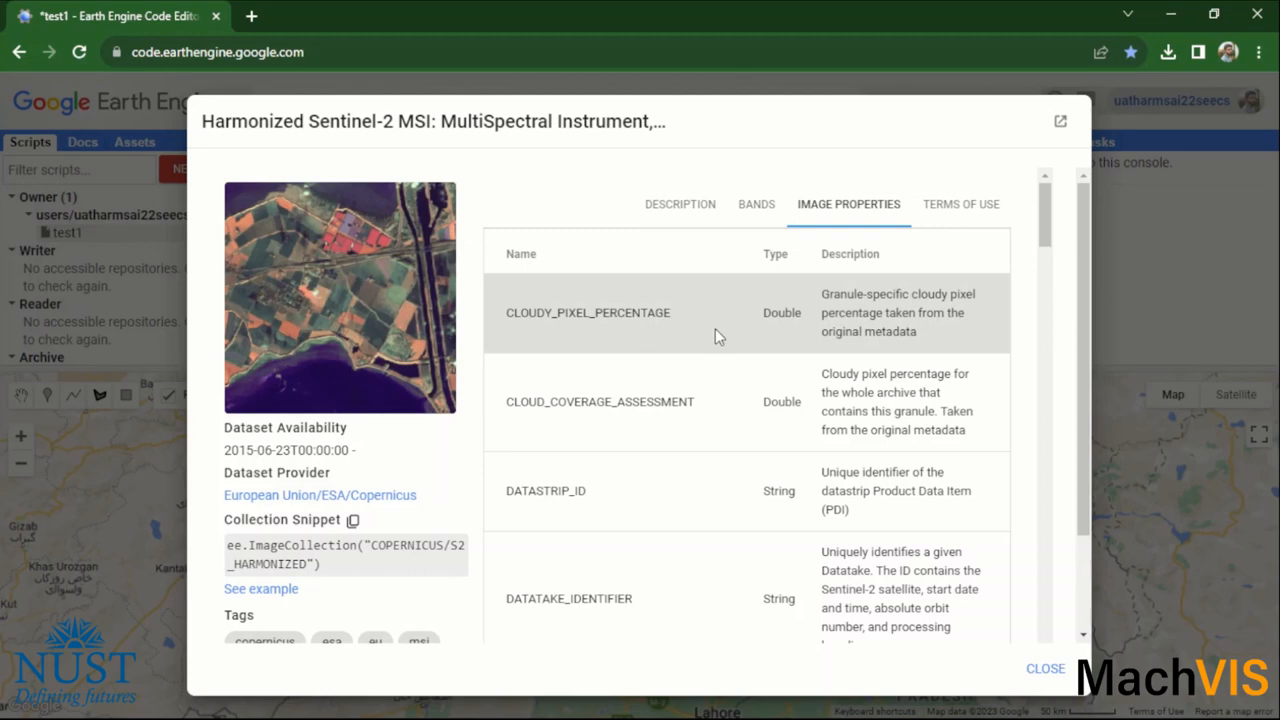
mouse_move(706, 320)
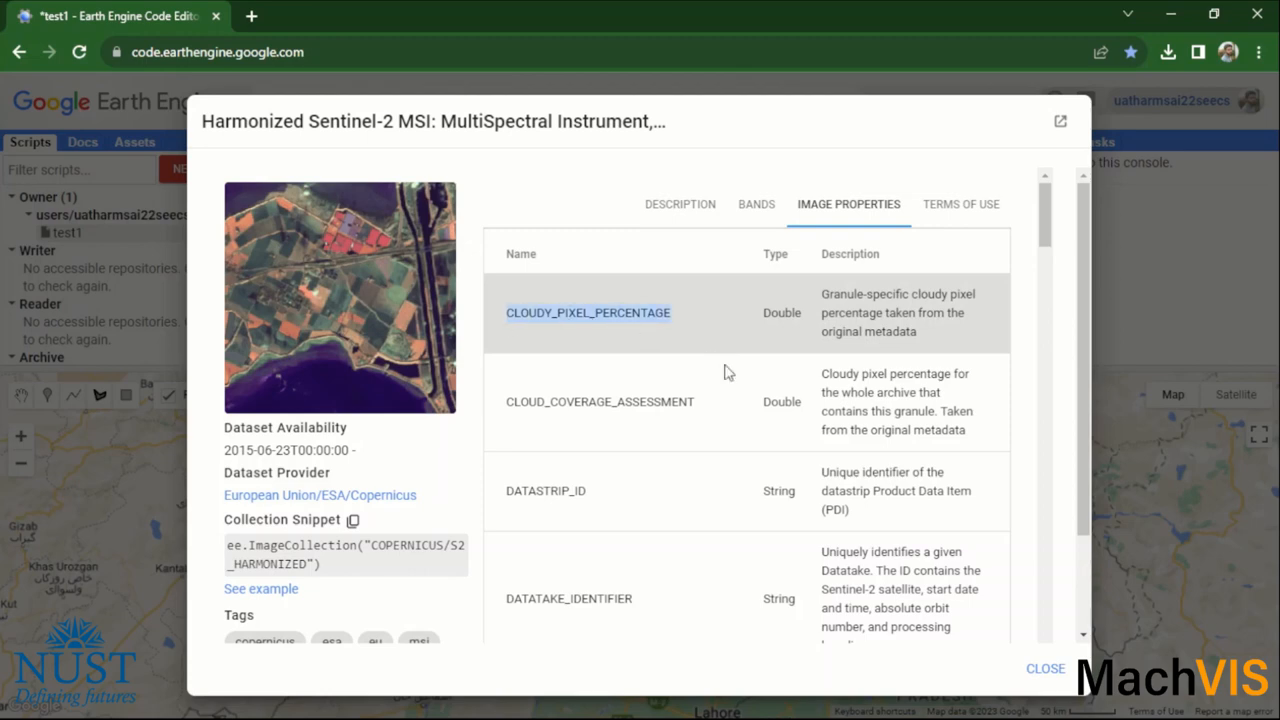
click(1045, 668)
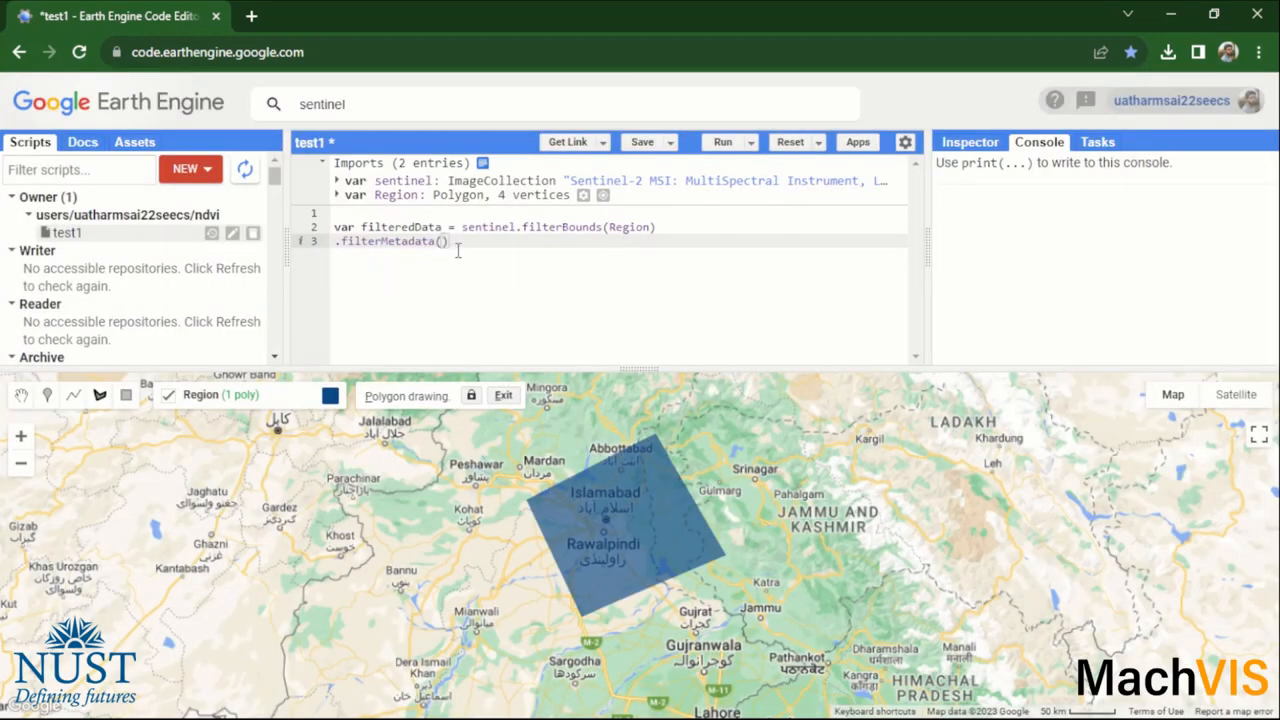
- Fill the metadata filter with 'CLOUDY_PIXEL_PERCENTAGE', 'less_than', 1
text('CLOUDY_PIXEL_PERCENTAGE', ')
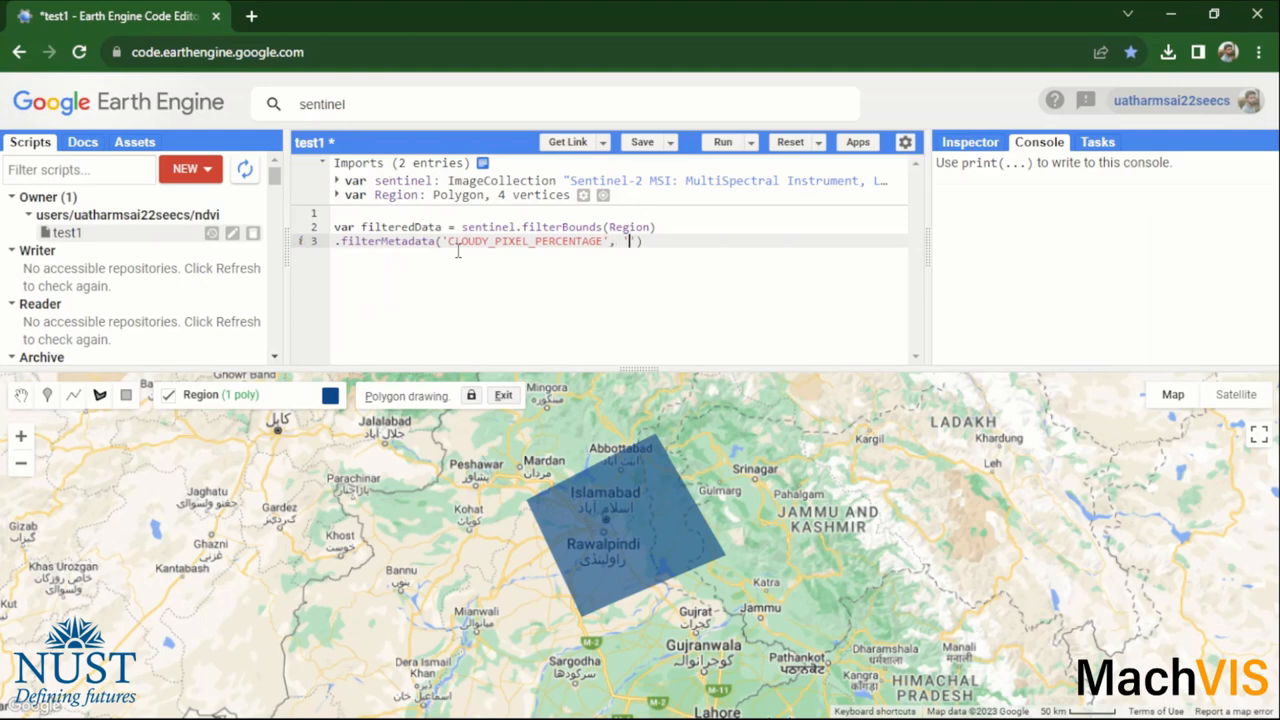
text(less_than)
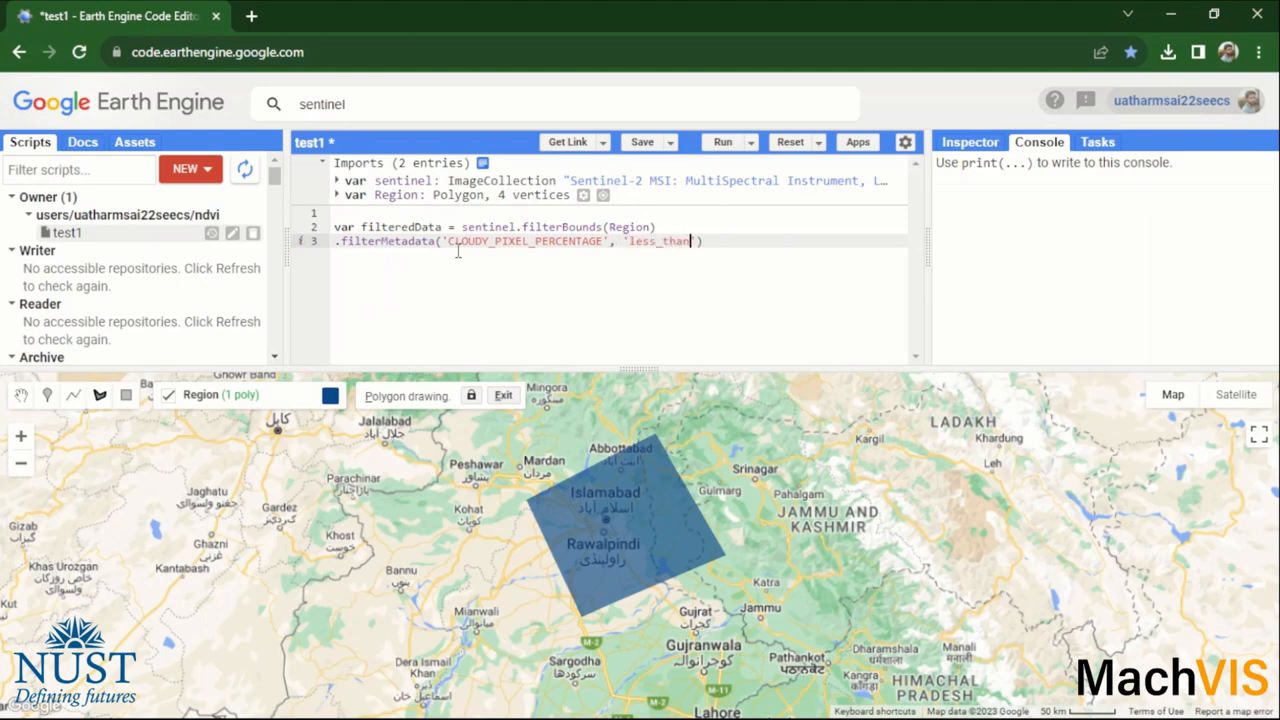
text(,)
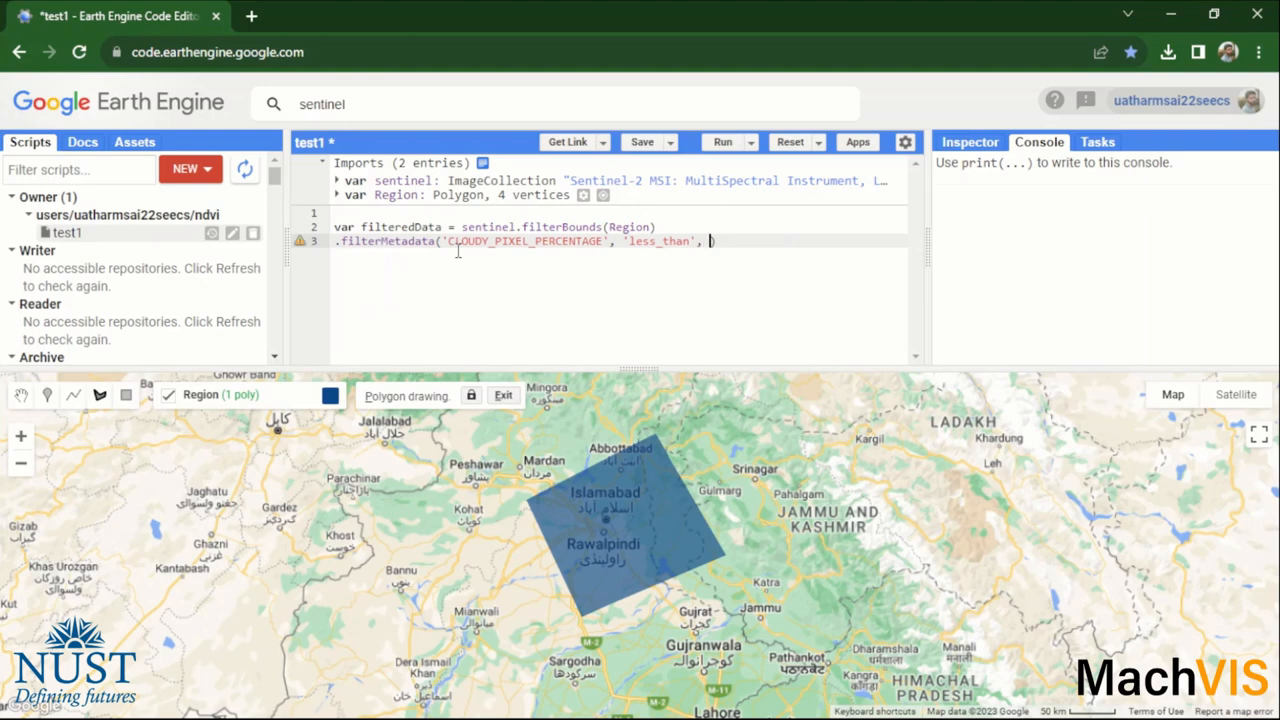
text(1))
text(.)
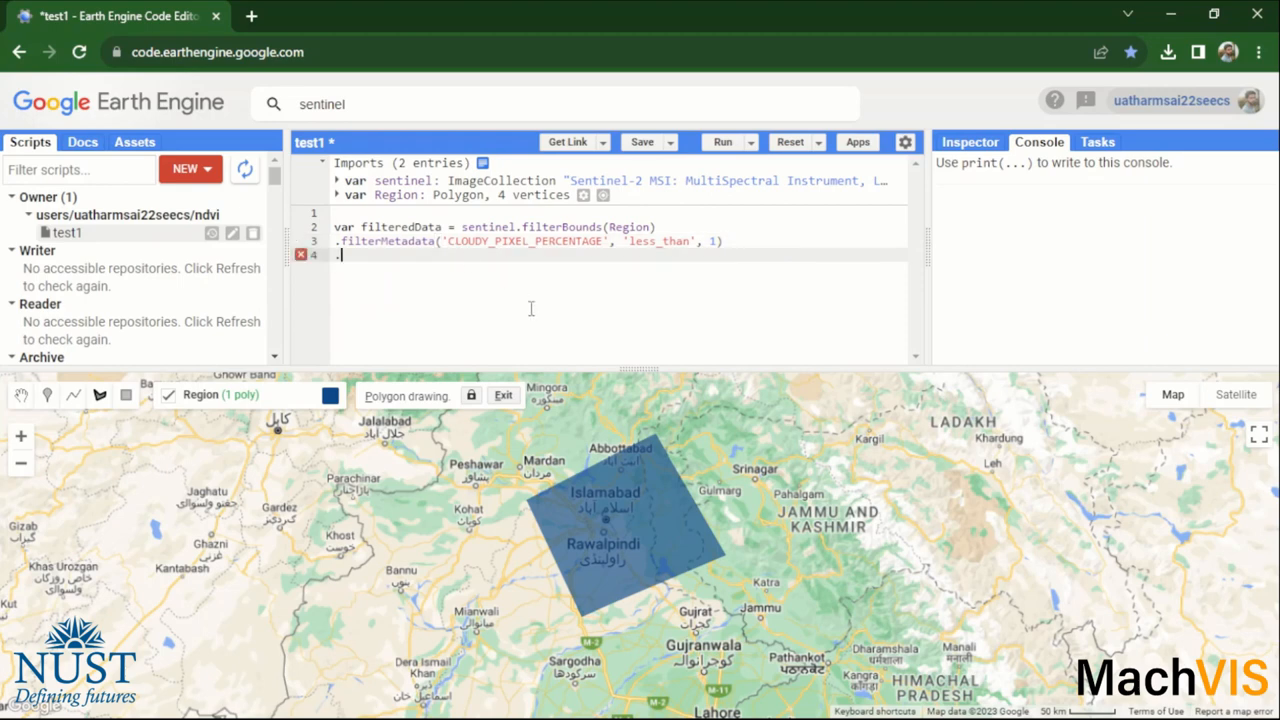
- Chain .filterDate from '2022-01-01' to '2022,12-31' onto the collection
text(filter)
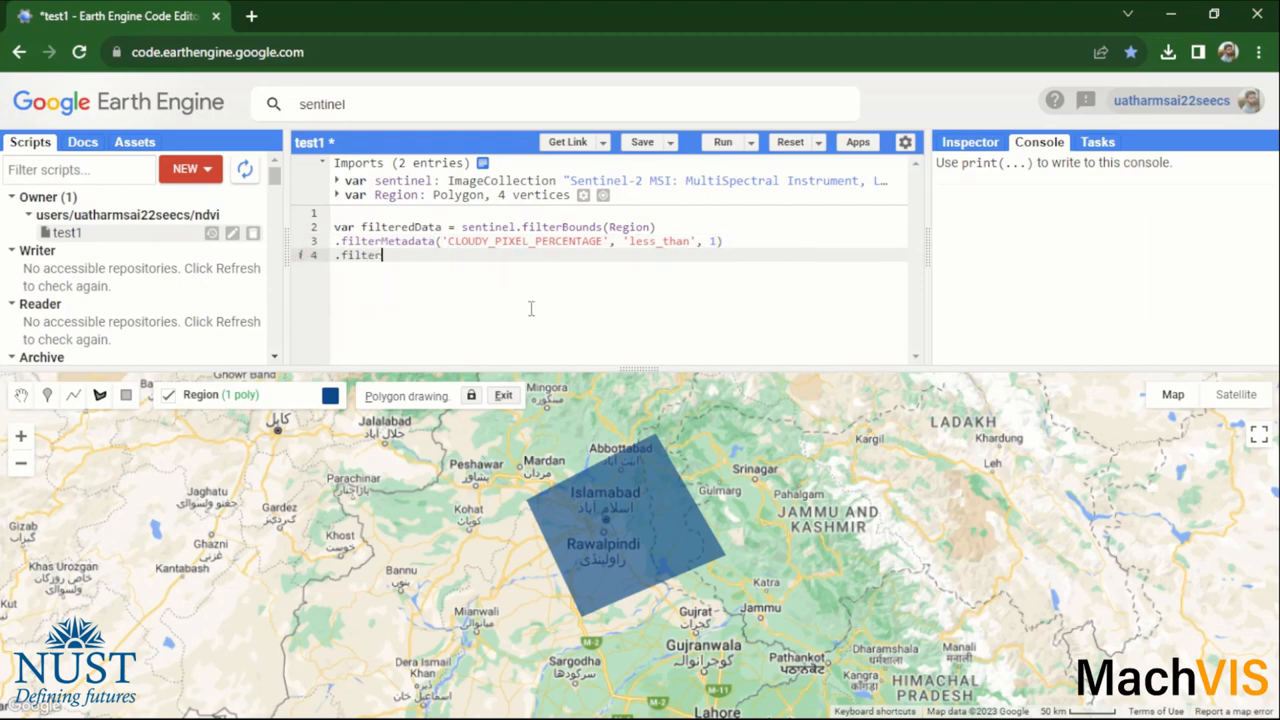
text(Date)
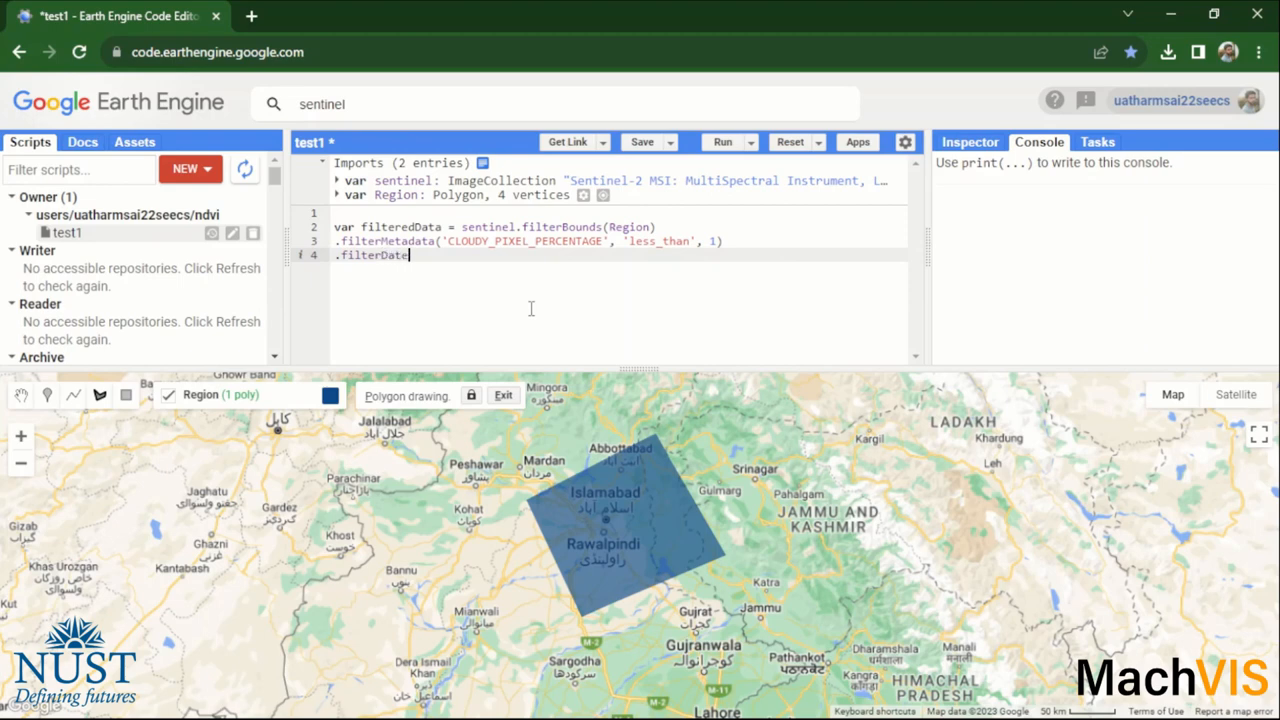
text(())
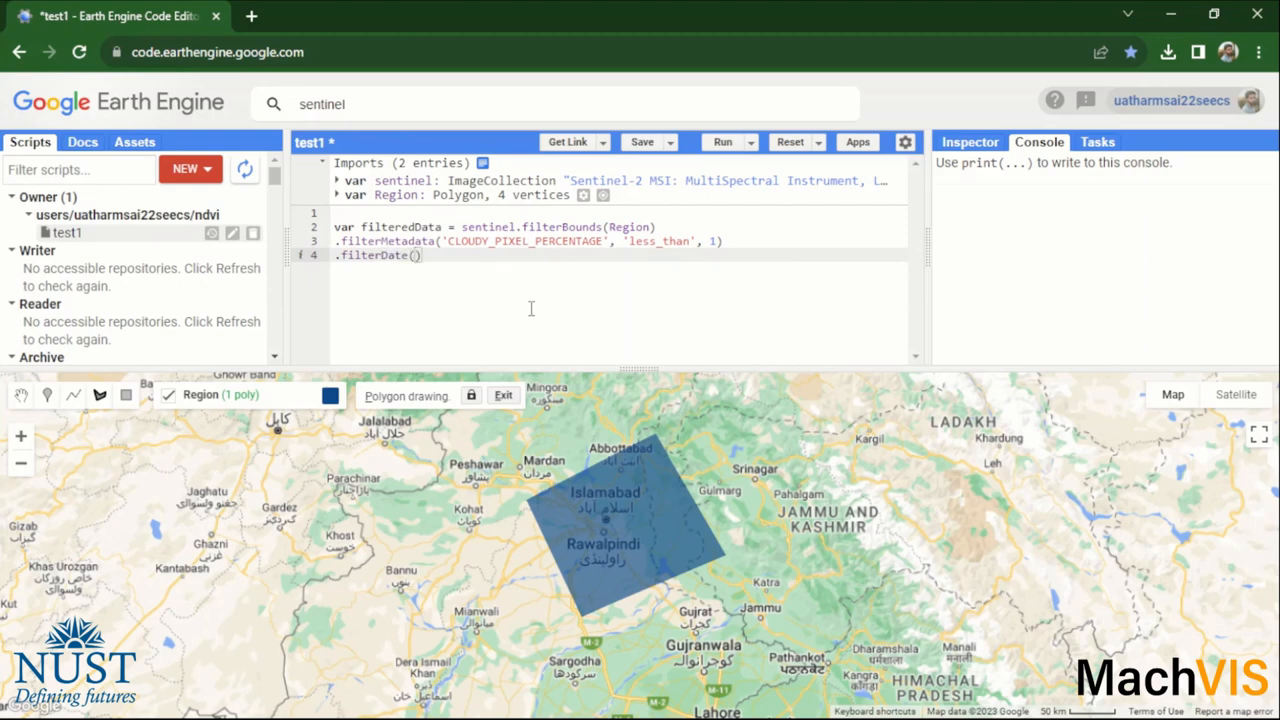
text(2022')
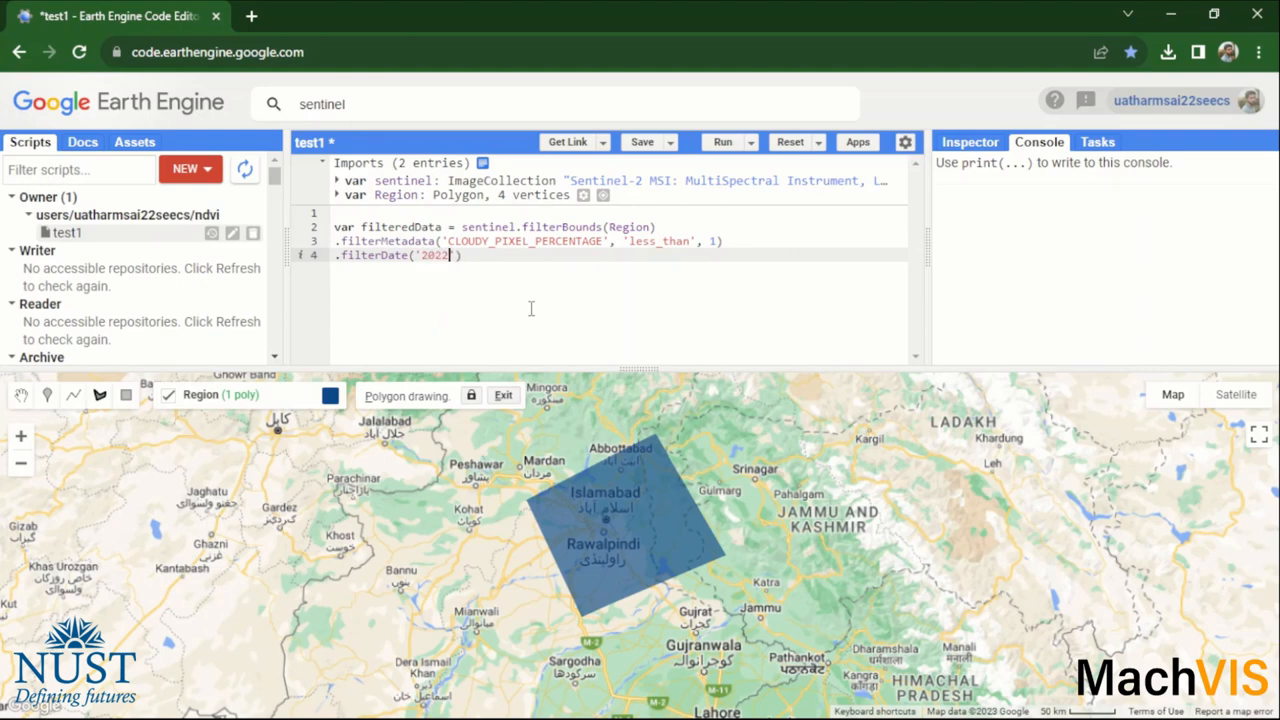
text(-01-01',)
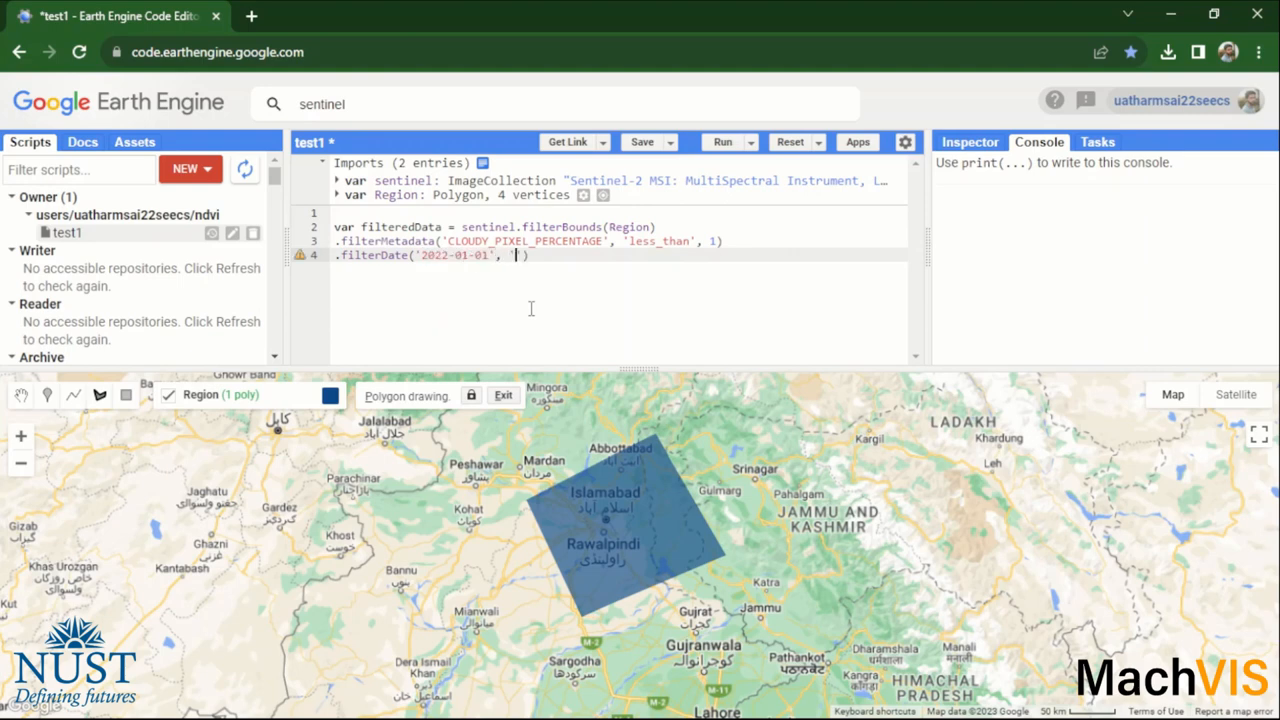
text(2022,)
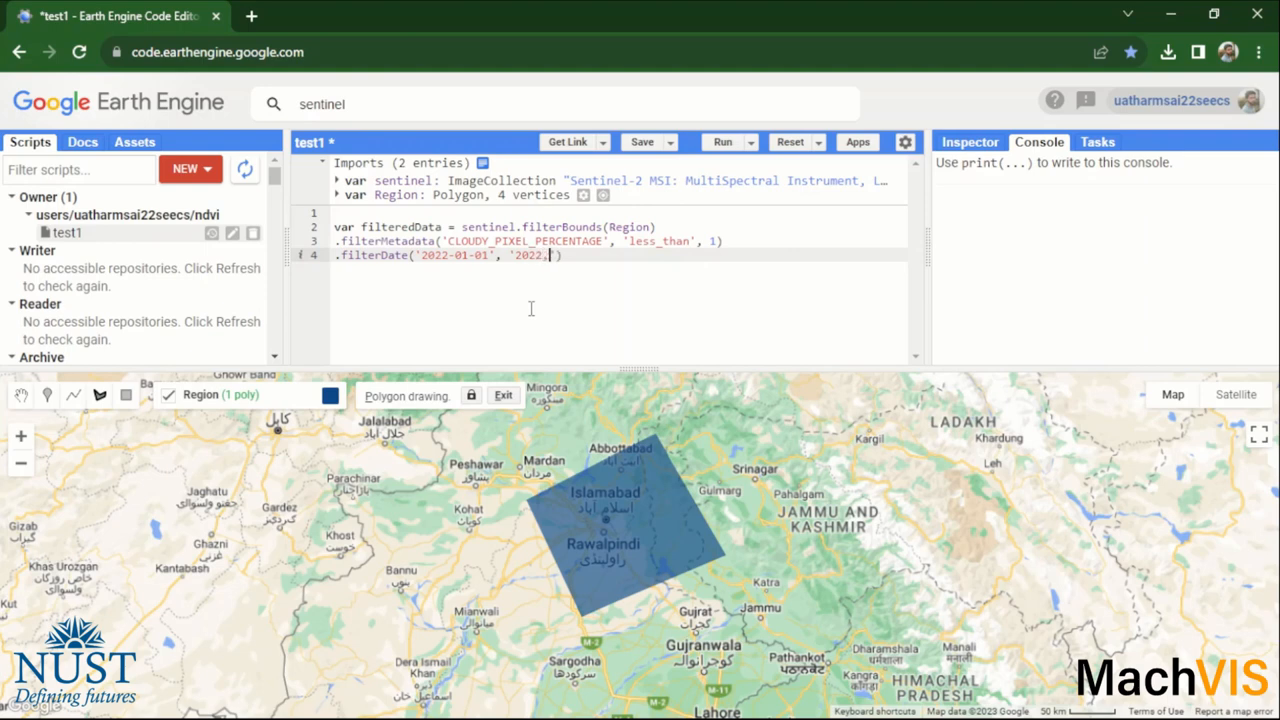
text(12-31)
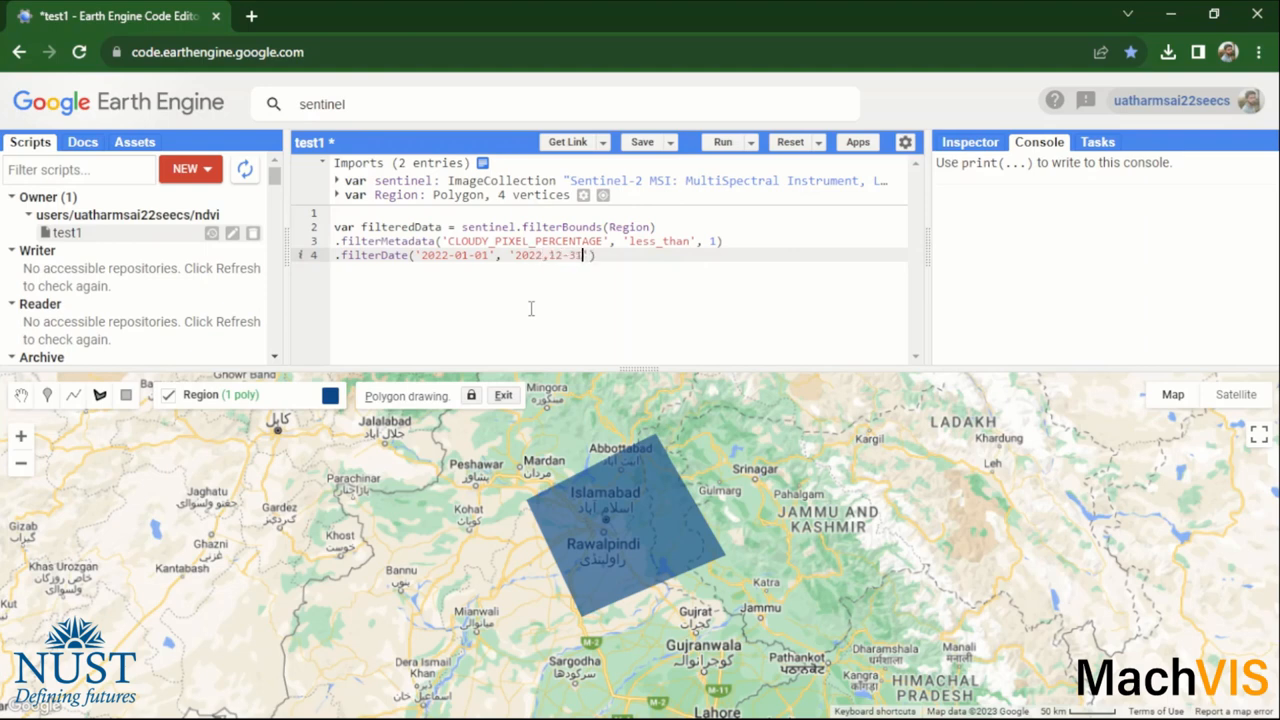
text('))
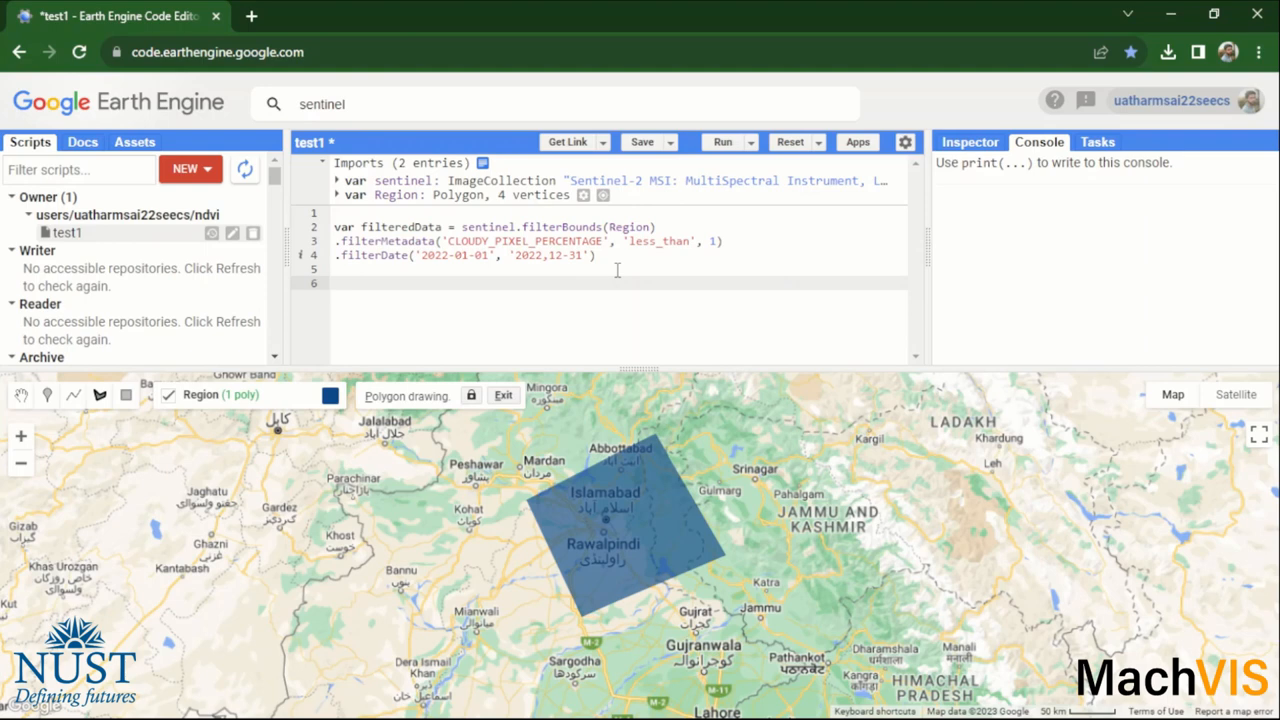
- Define var MedianImage = filteredData.median()
text(var)
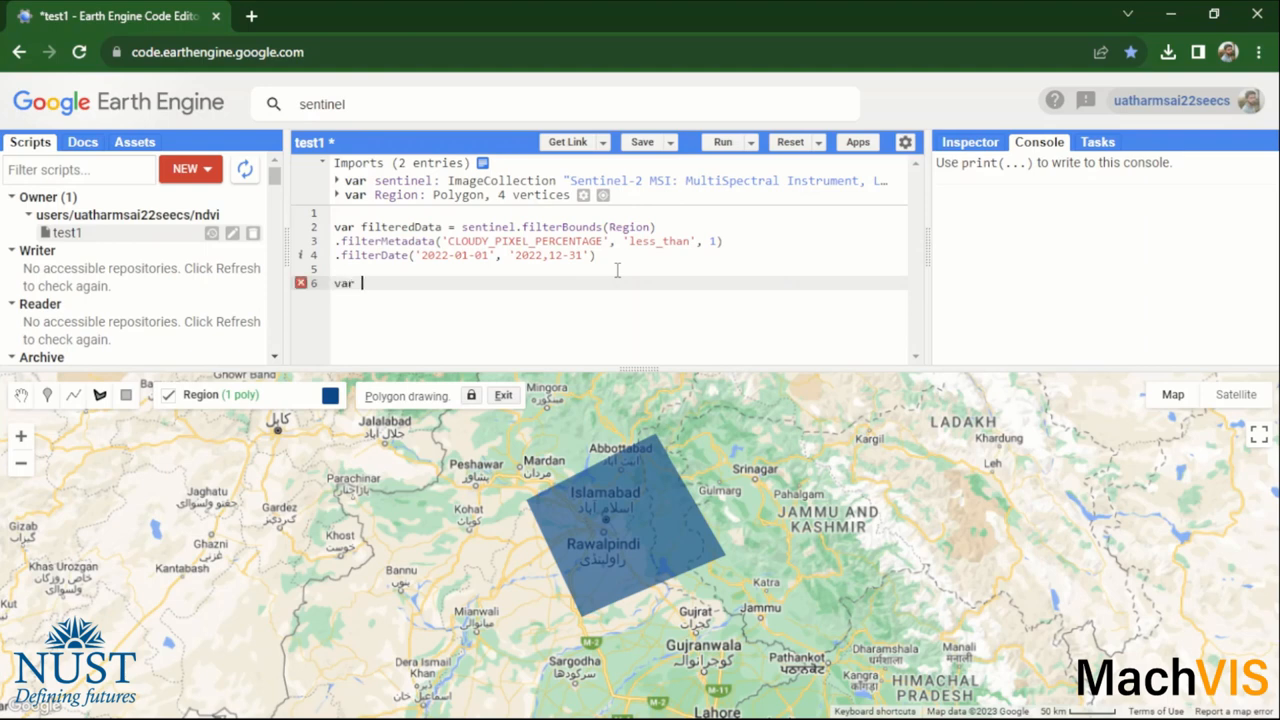
text(MedianImag)
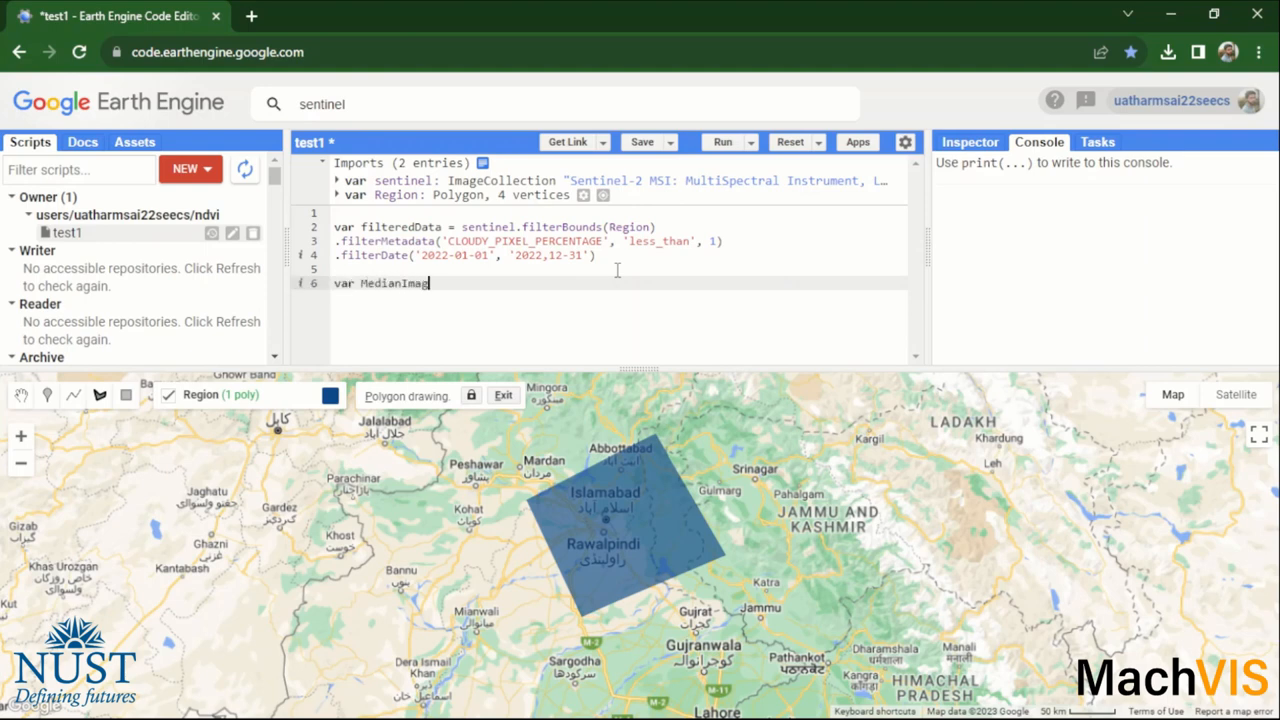
text(= f)
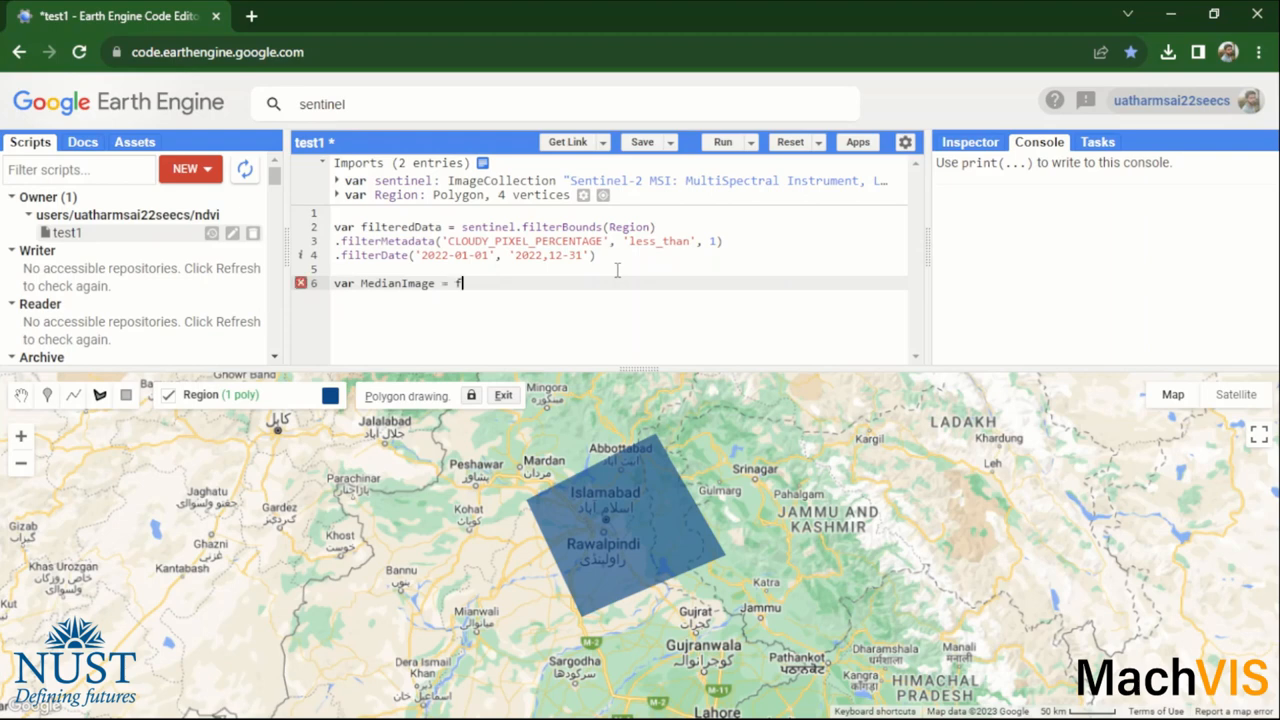
text(ilteredData)
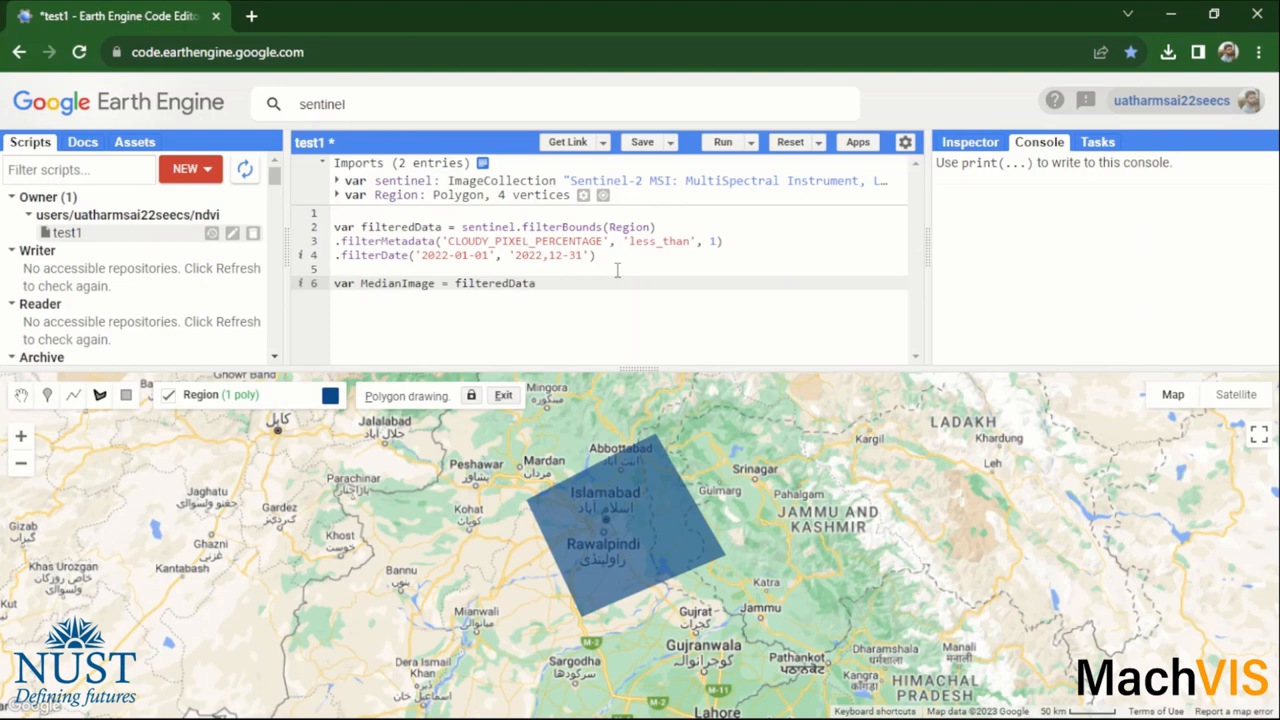
text(.median())
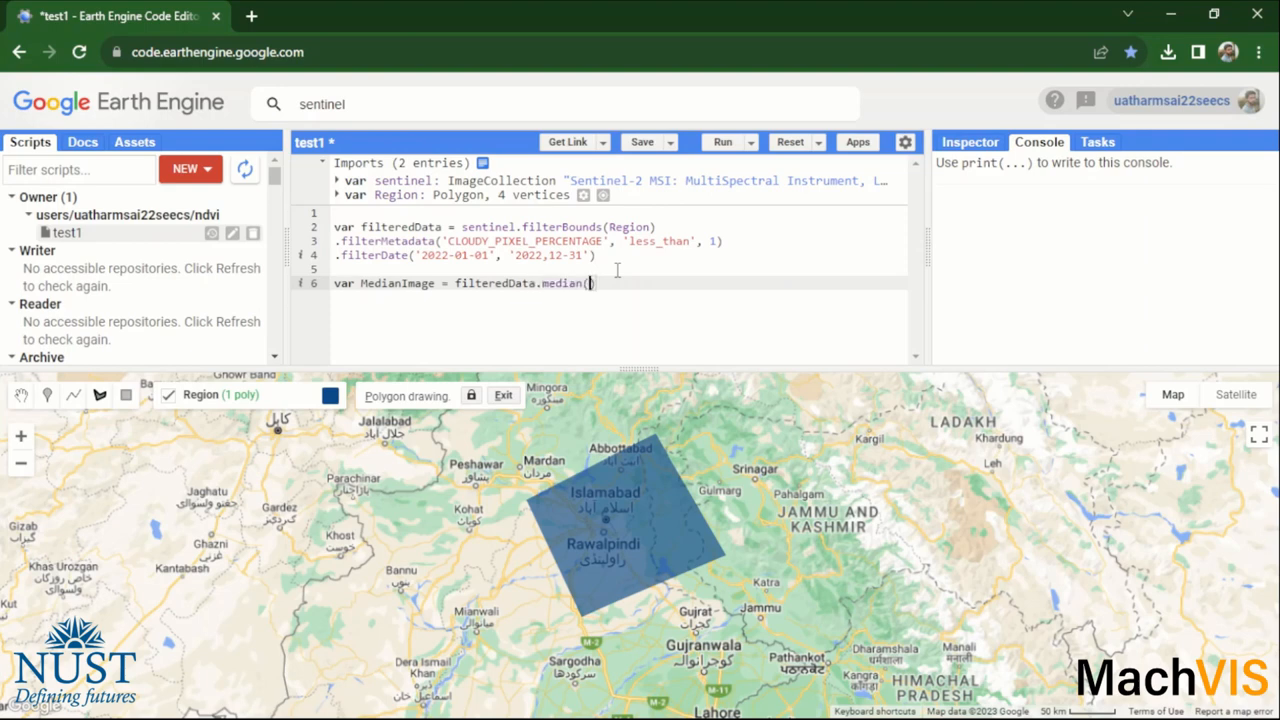
text())
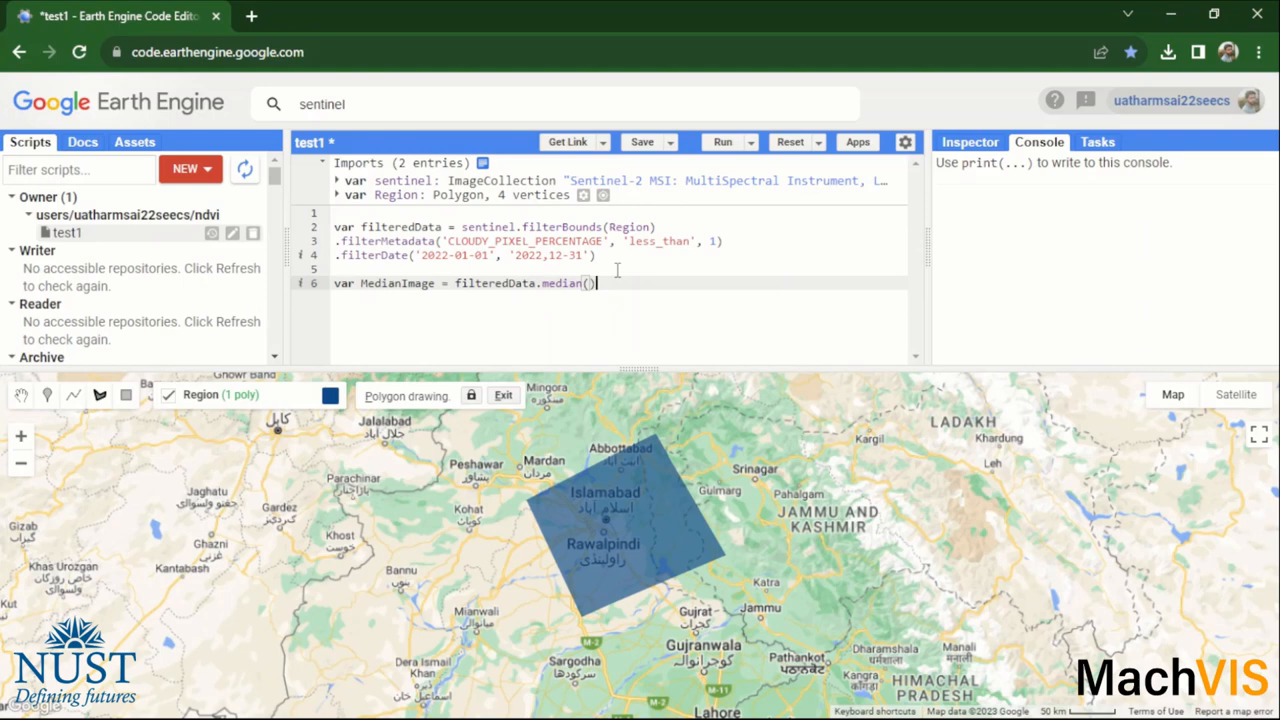
- Add Map.addLayer(MedianImage); on the next line
text(Map)
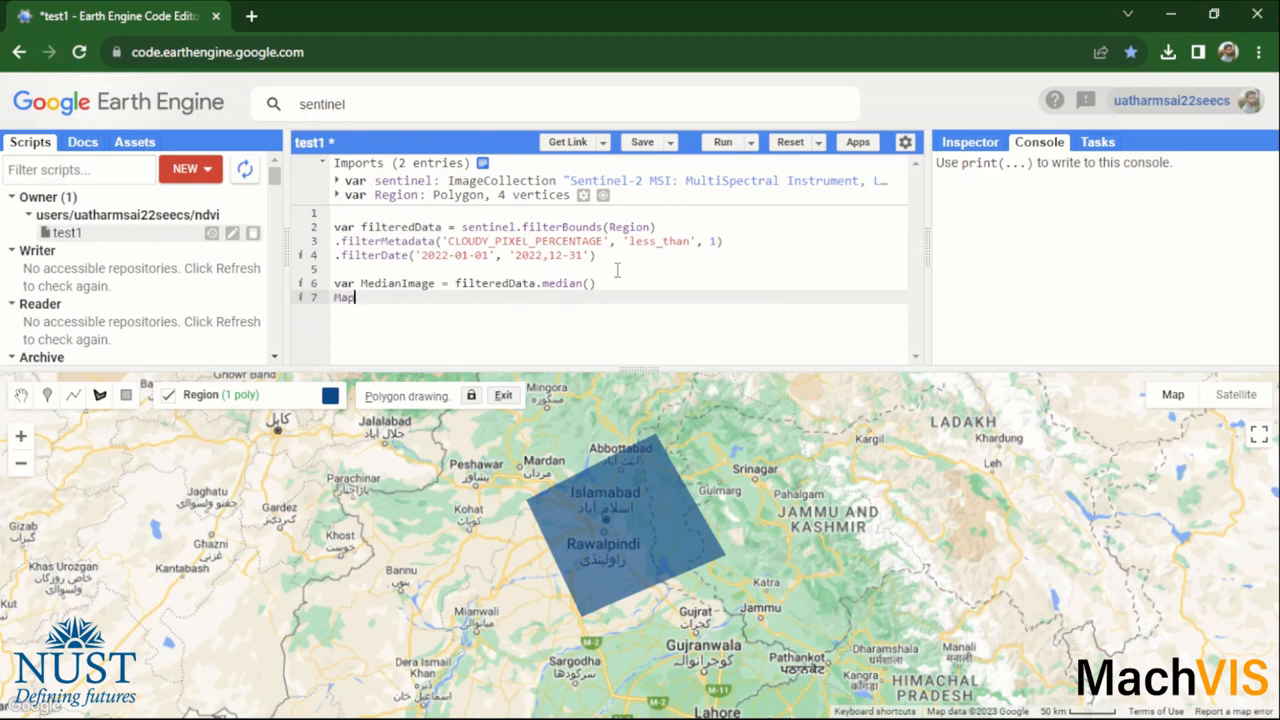
text(.addL)
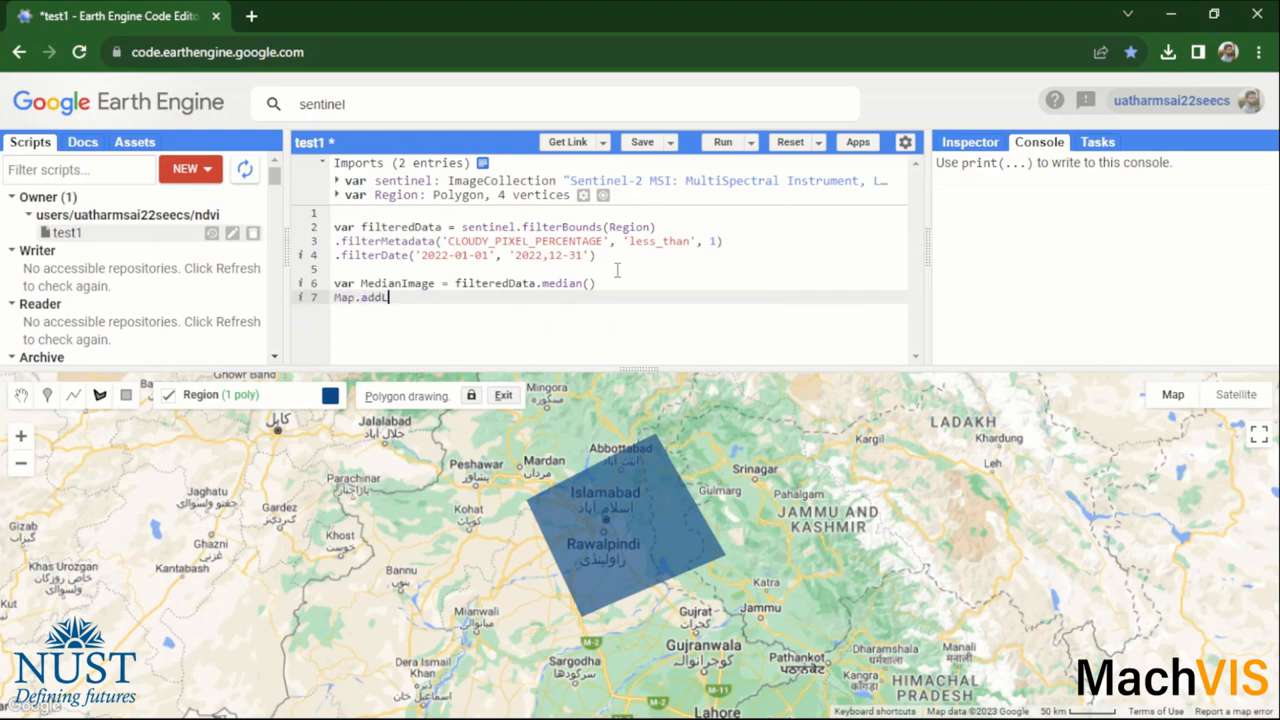
text(ayer)
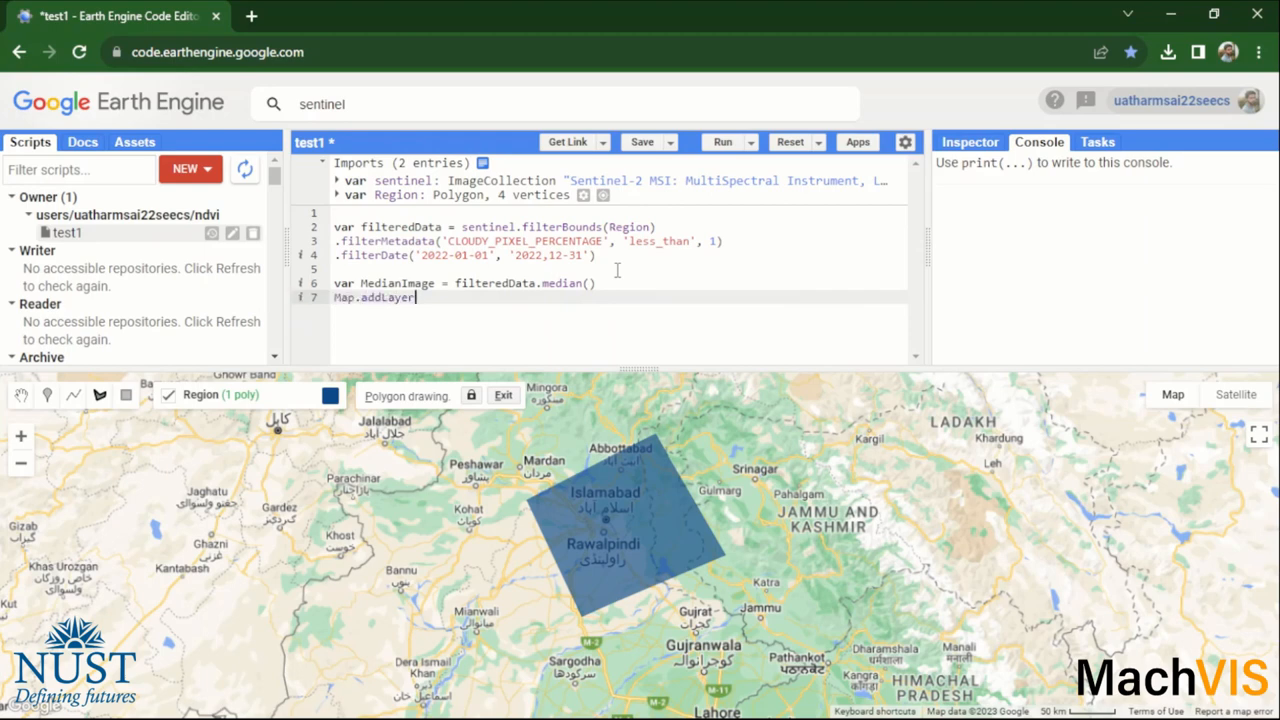
text((Media))
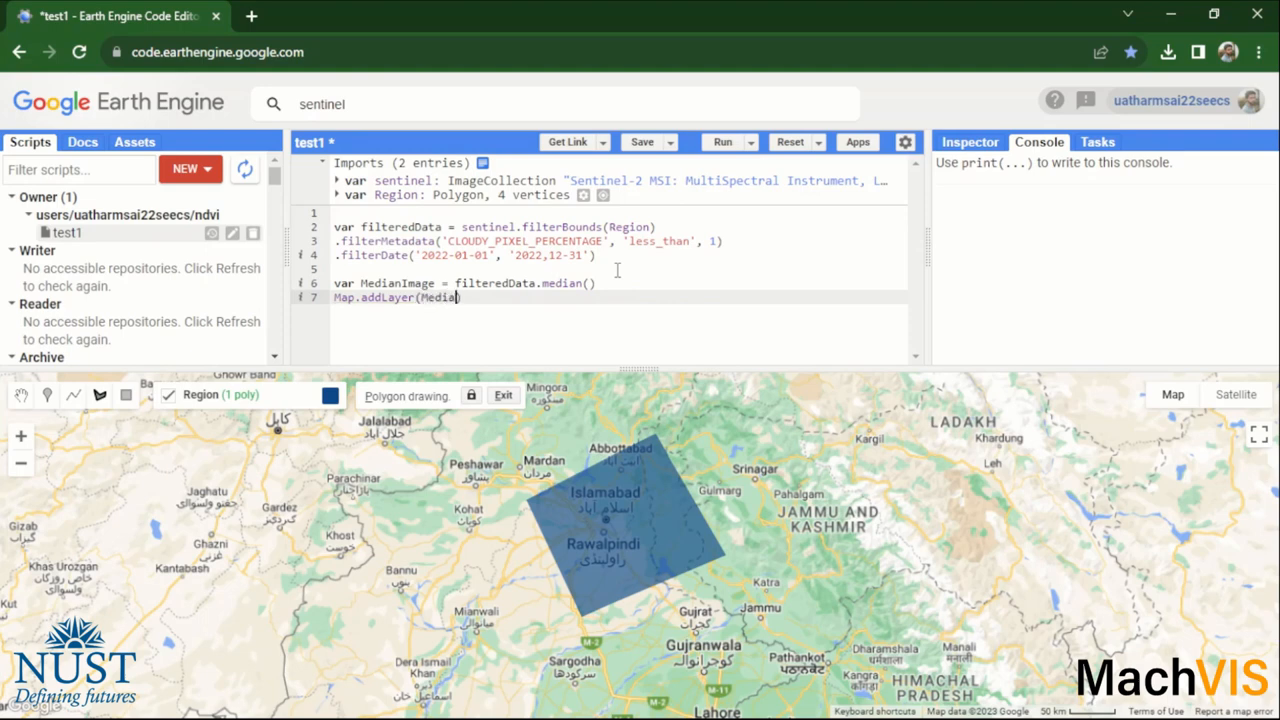
text(nImage))
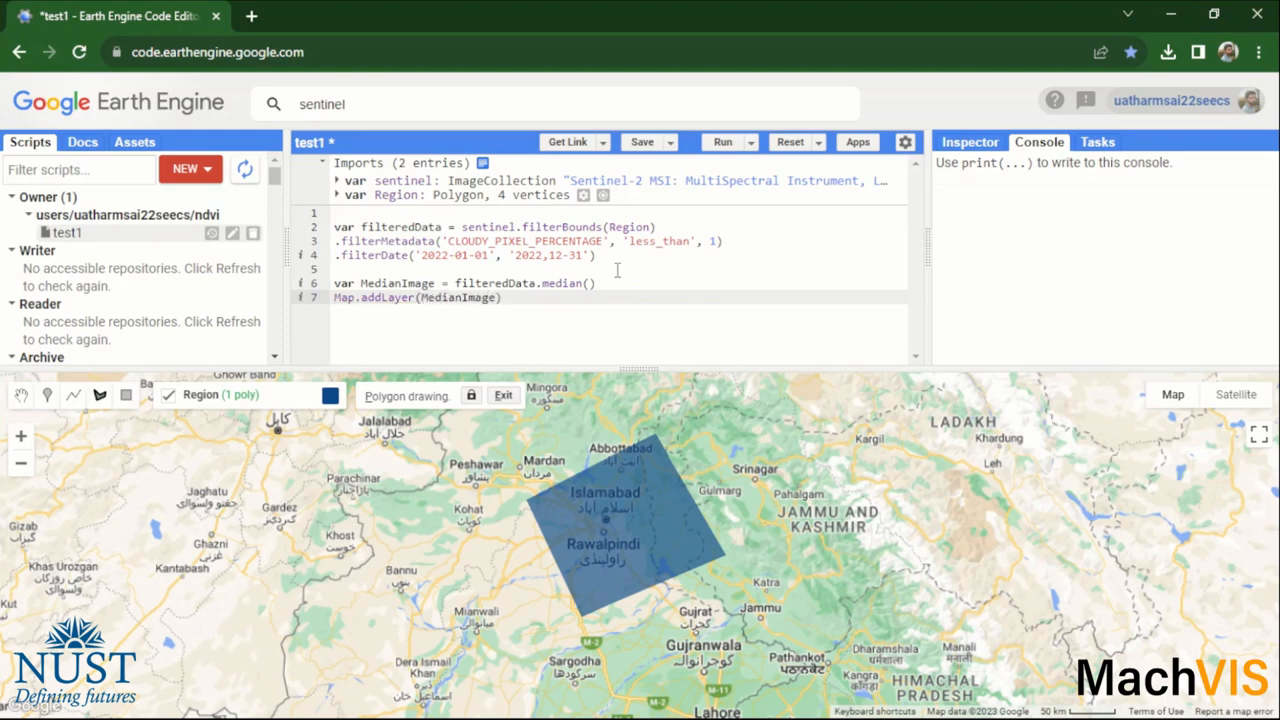
click(503, 297)
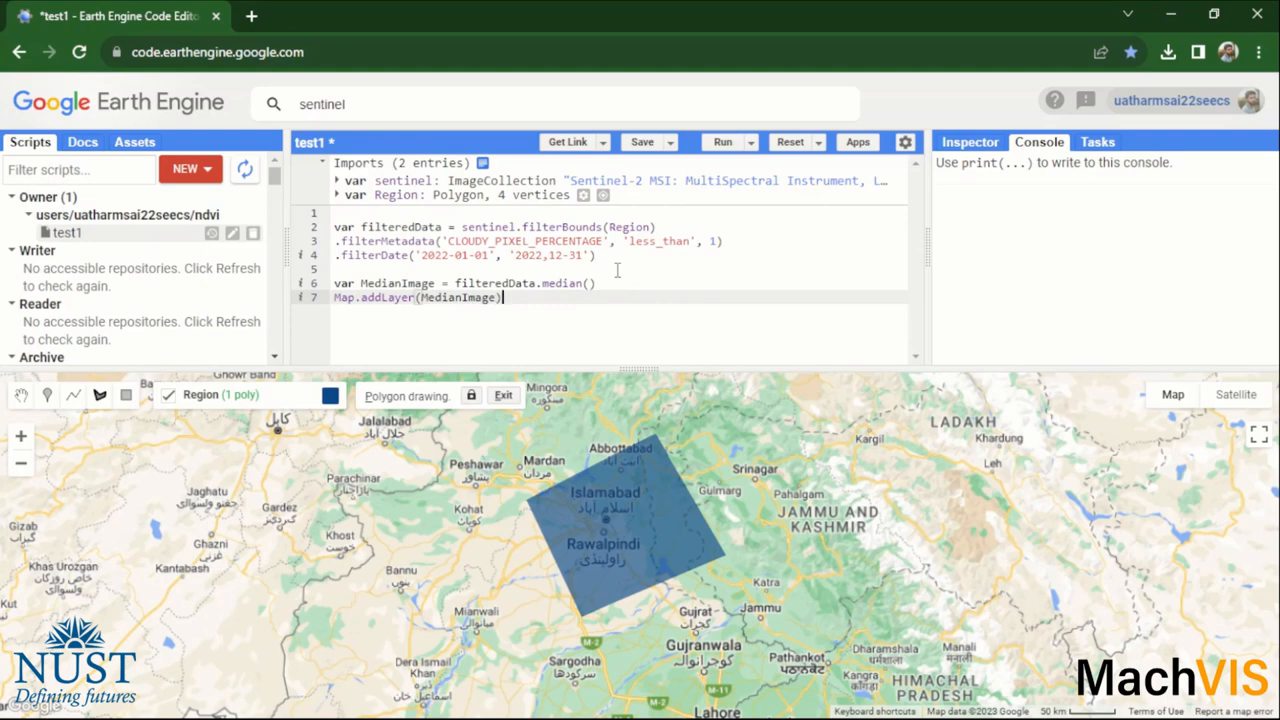
text(;)
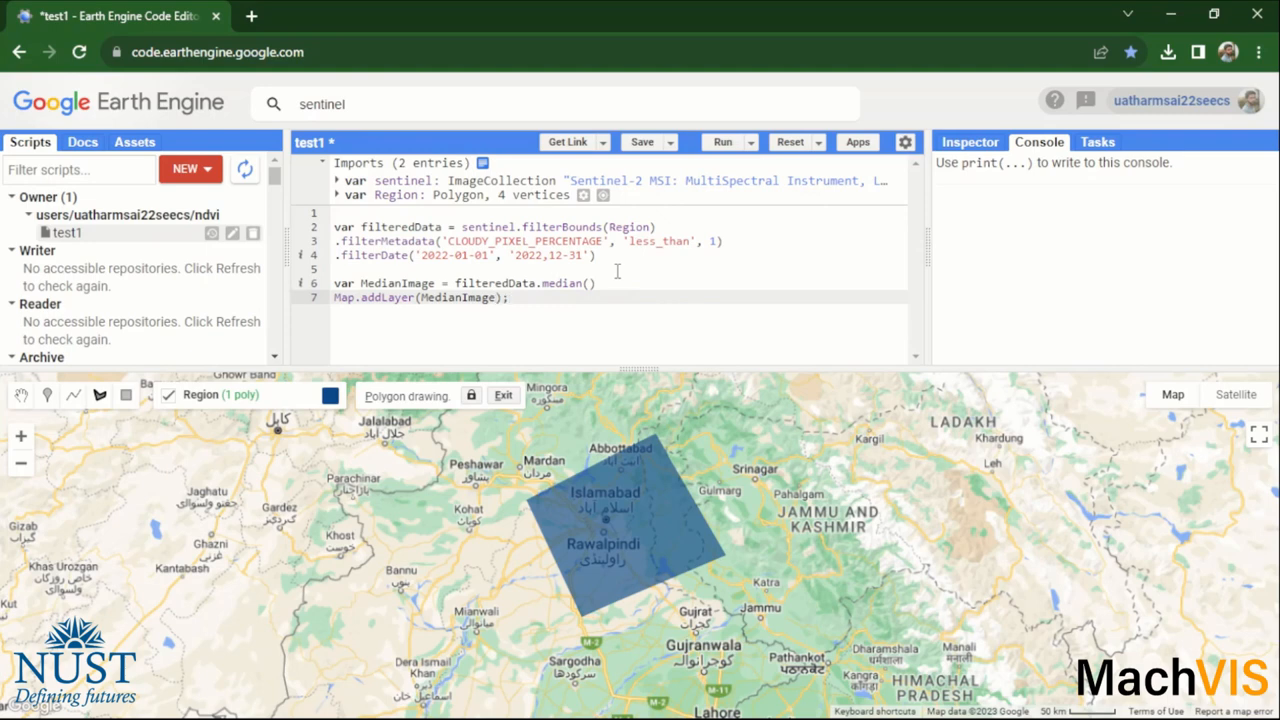
mouse_move(711, 297)
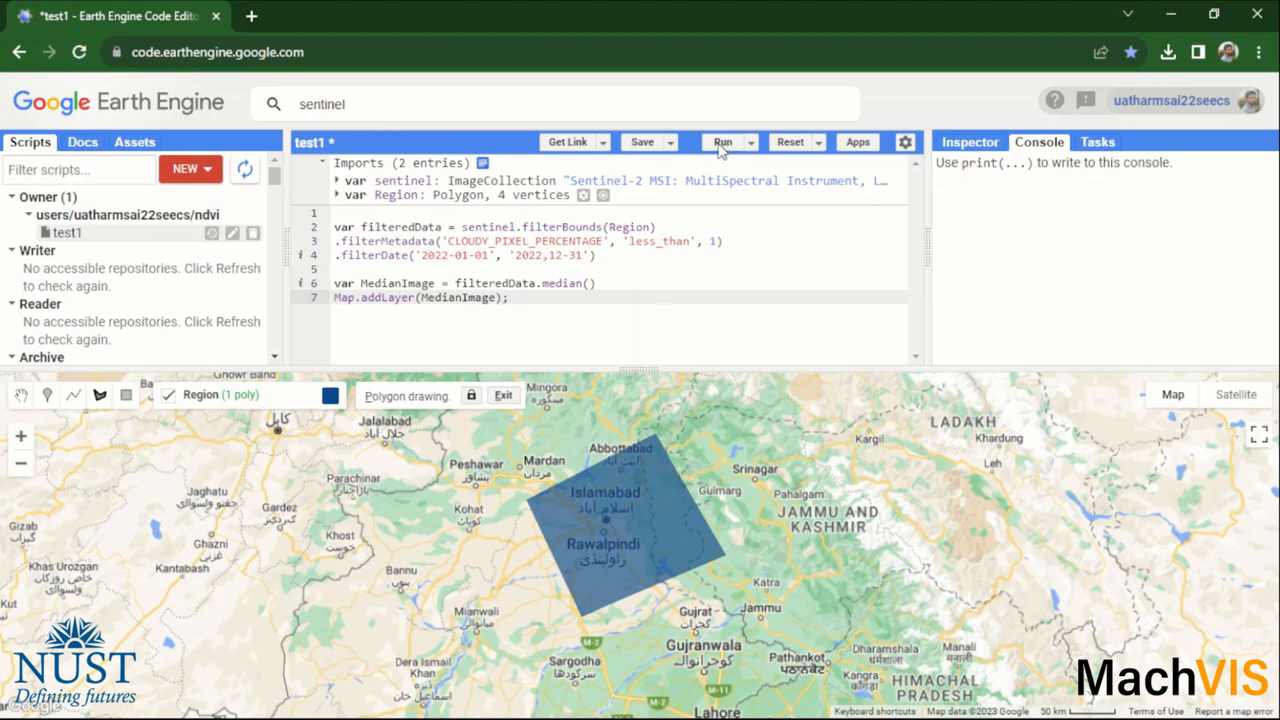
- Run the script to reveal the bad end-date error and narrow the Console
click(722, 141)
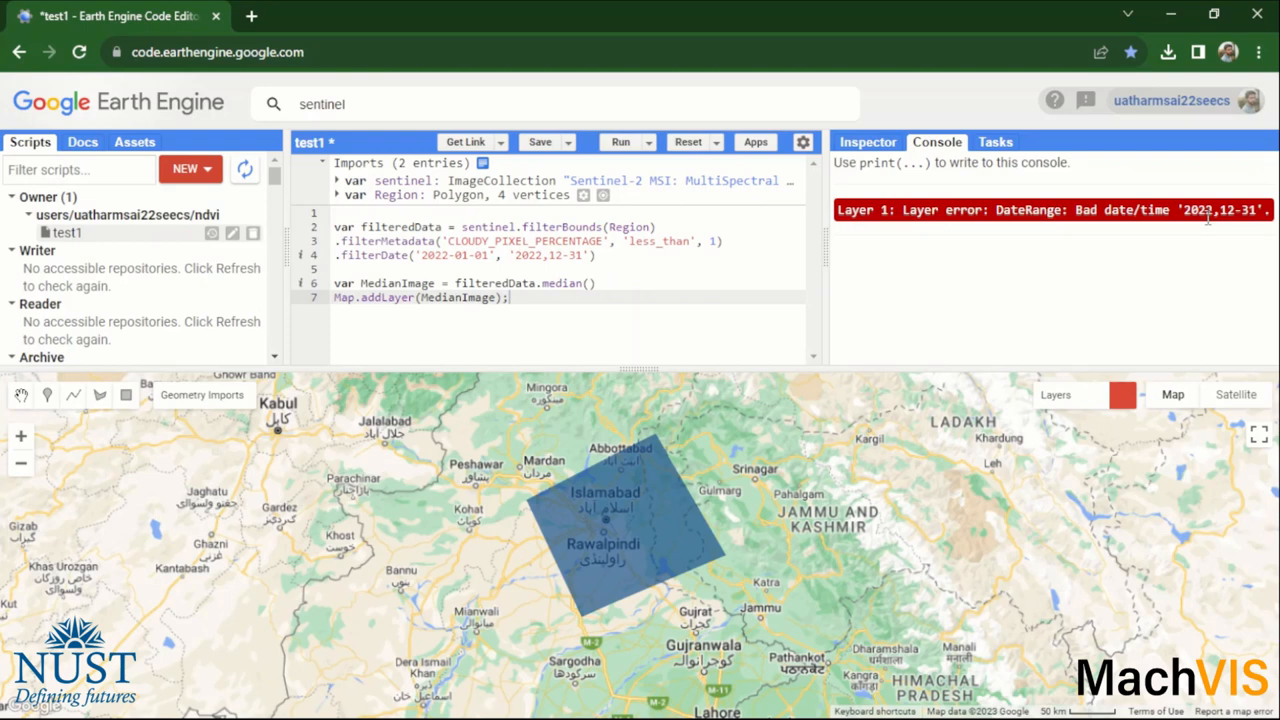
mouse_move(828, 251)
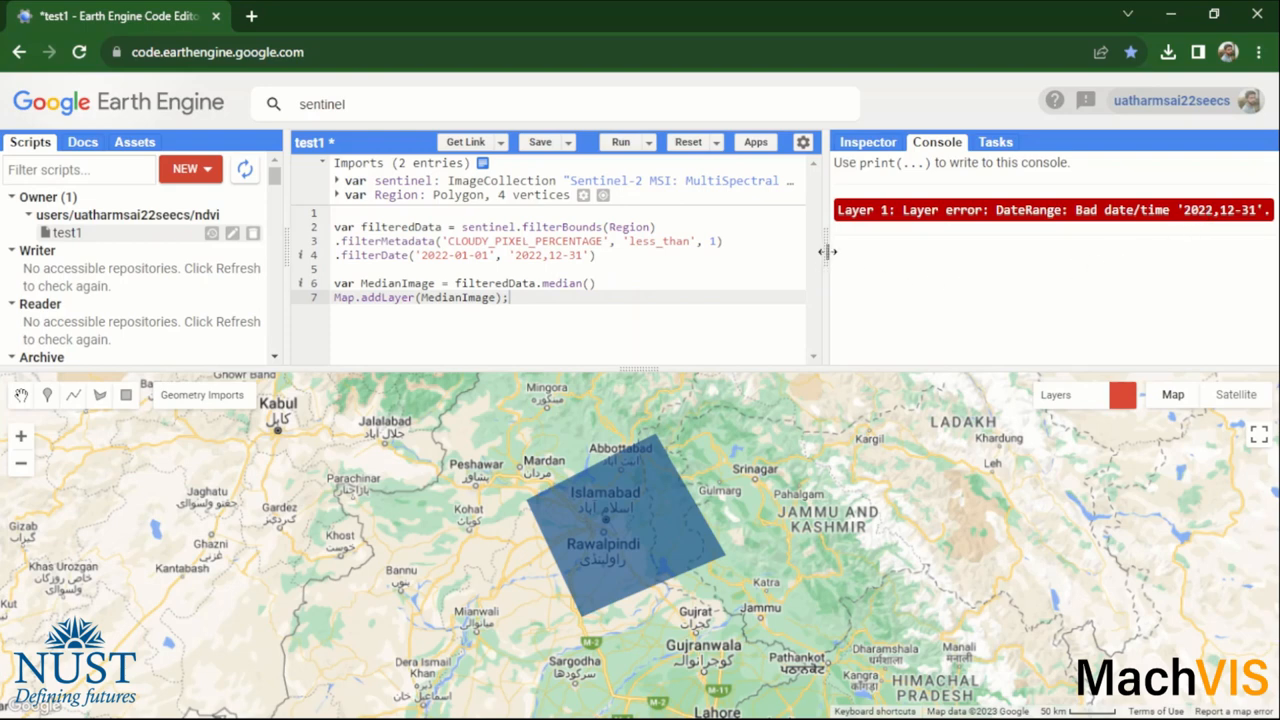
drag(829, 251, 920, 251)
text(-)
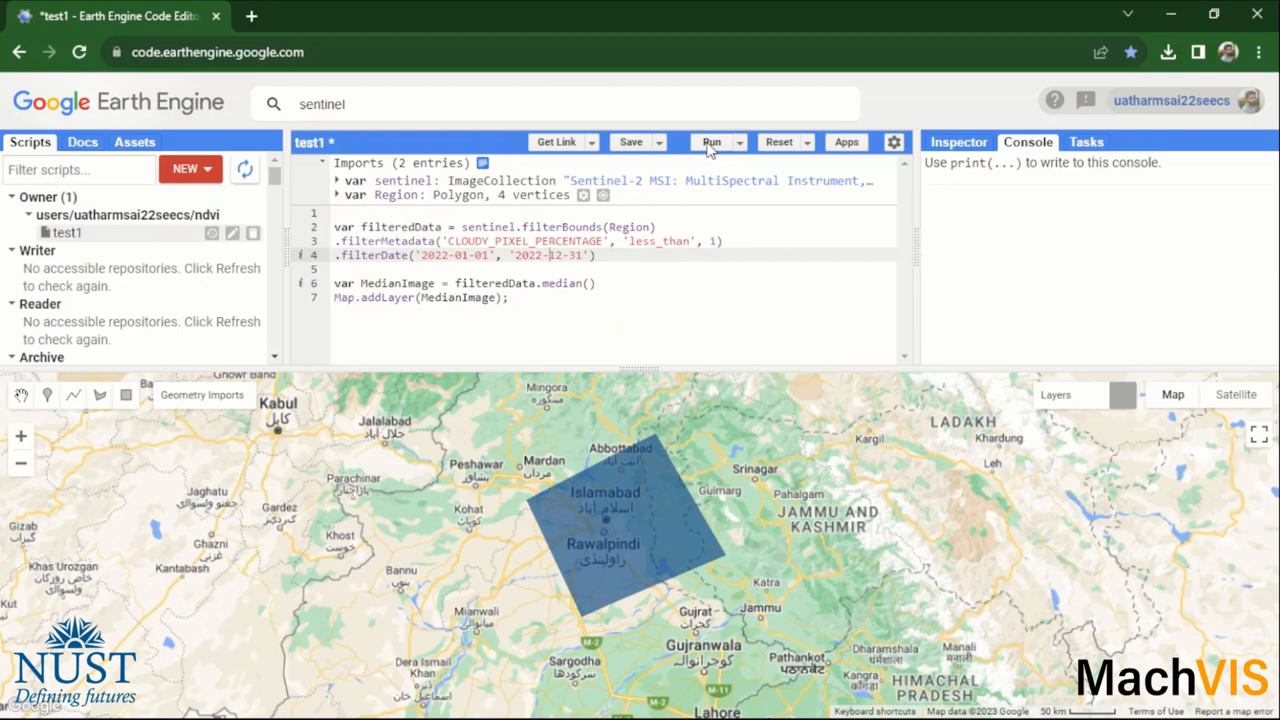
mouse_move(745, 194)
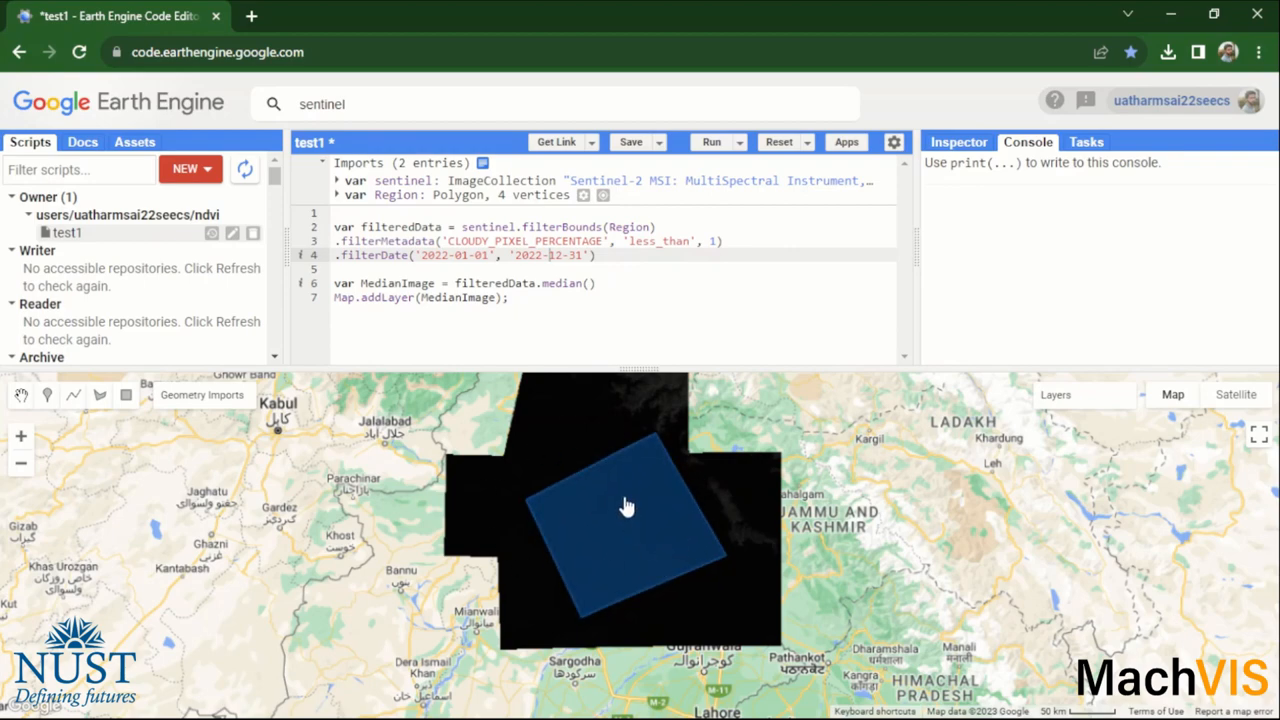
- Zoom the map out, rerun, and open Layer 1's visualization settings
scroll(down, 3)
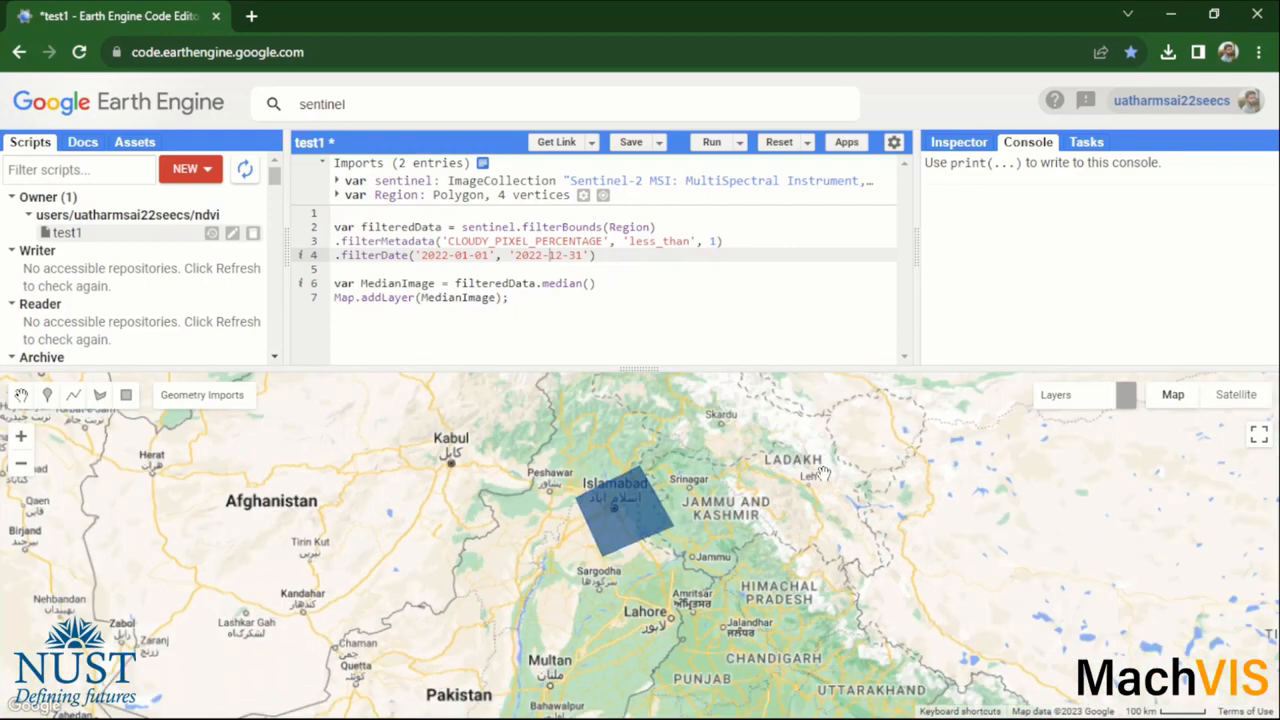
click(711, 141)
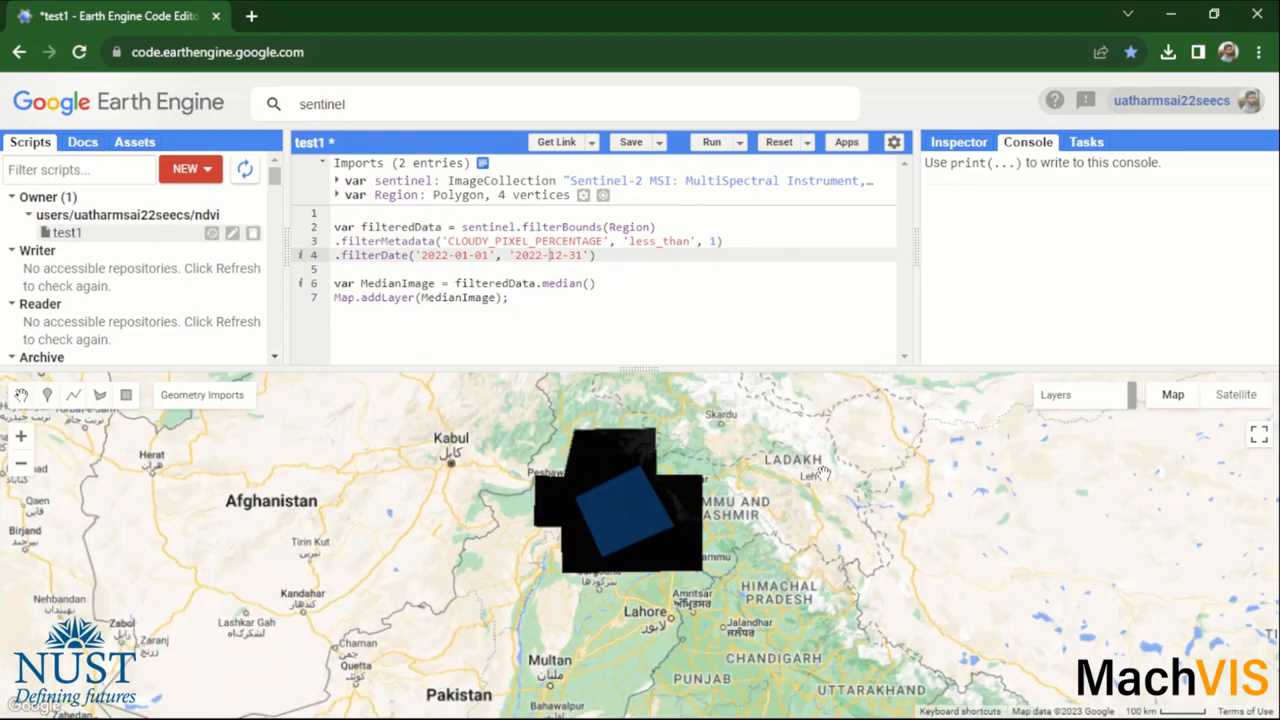
mouse_move(825, 570)
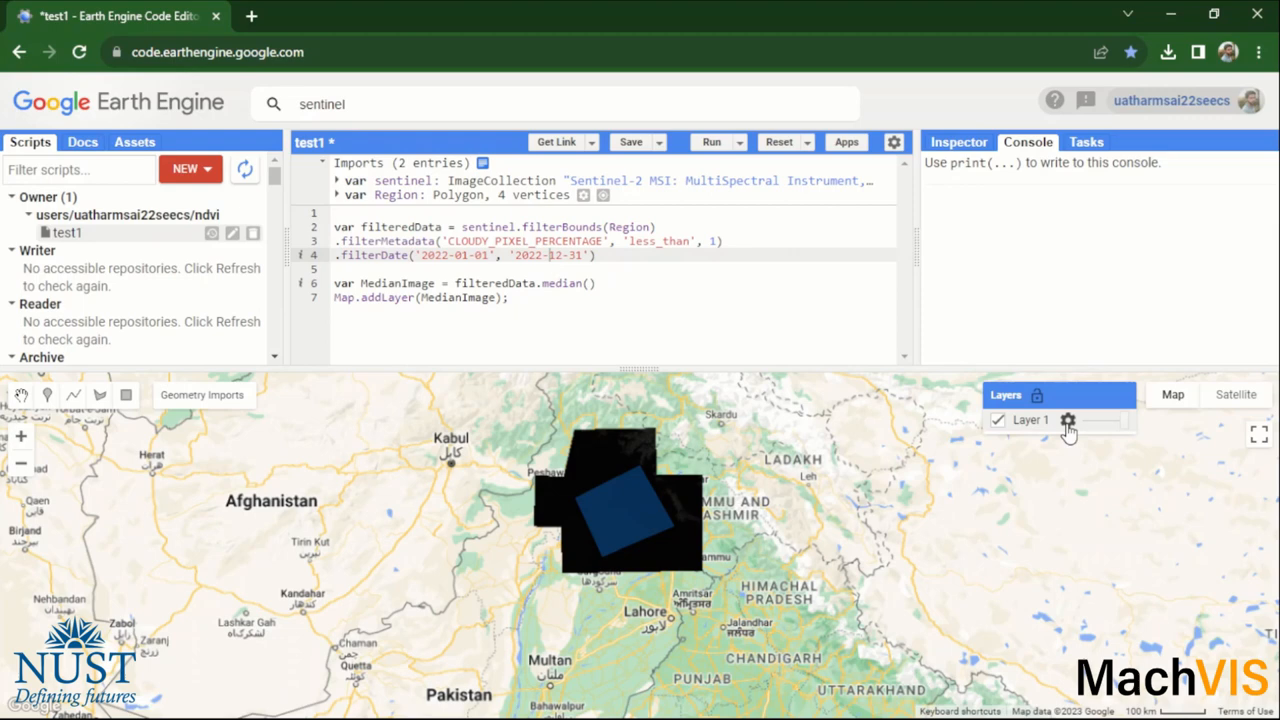
click(1068, 420)
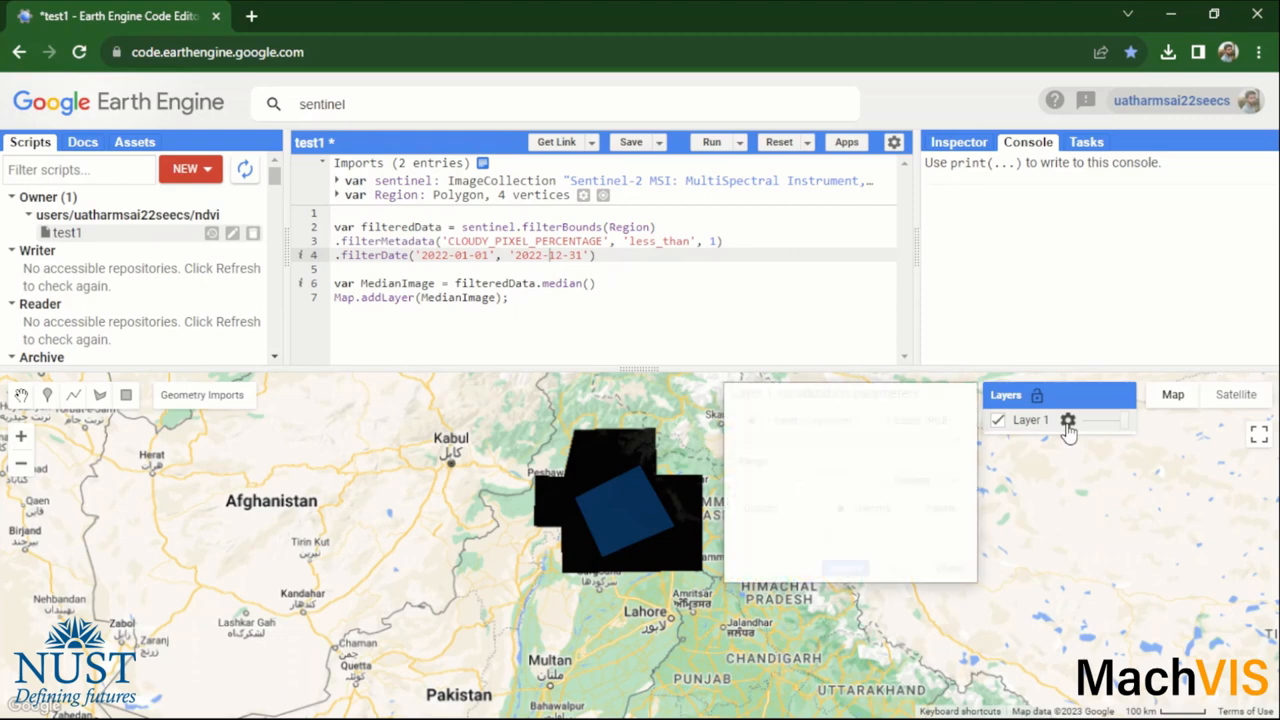
- Reopen the Harmonized Sentinel-2 dataset details and view its Bands table
click(1068, 420)
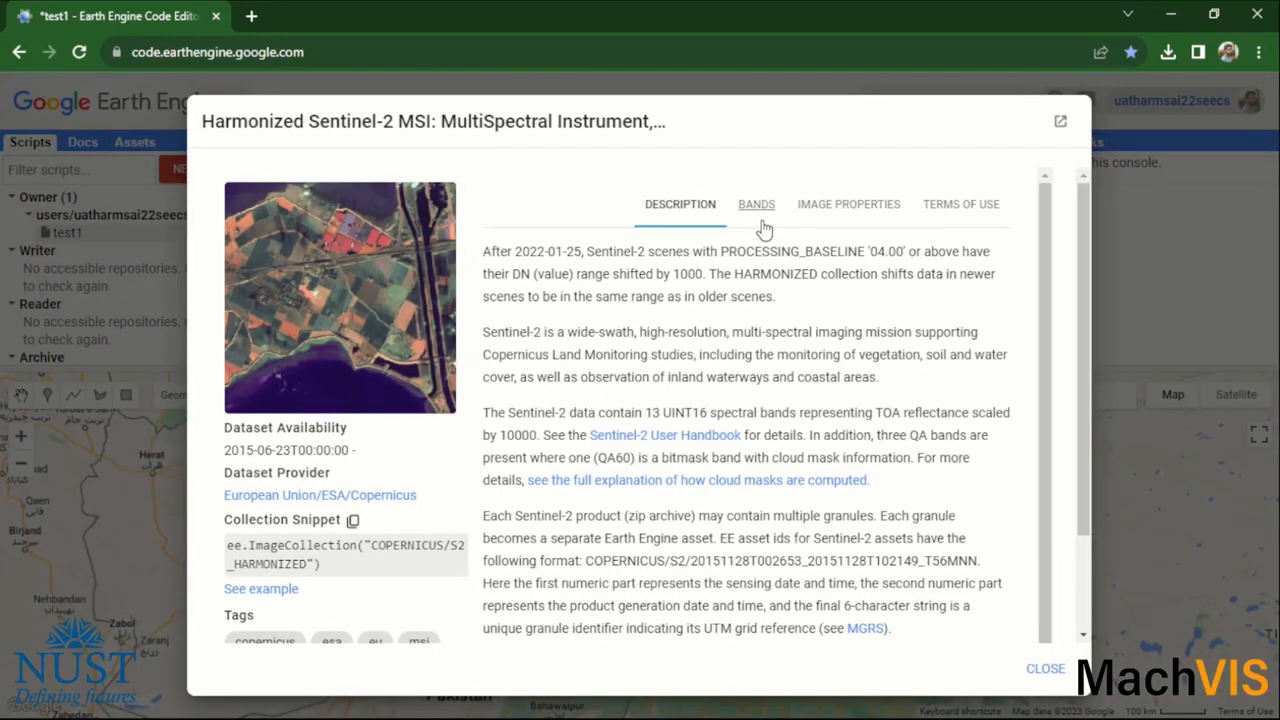
click(756, 204)
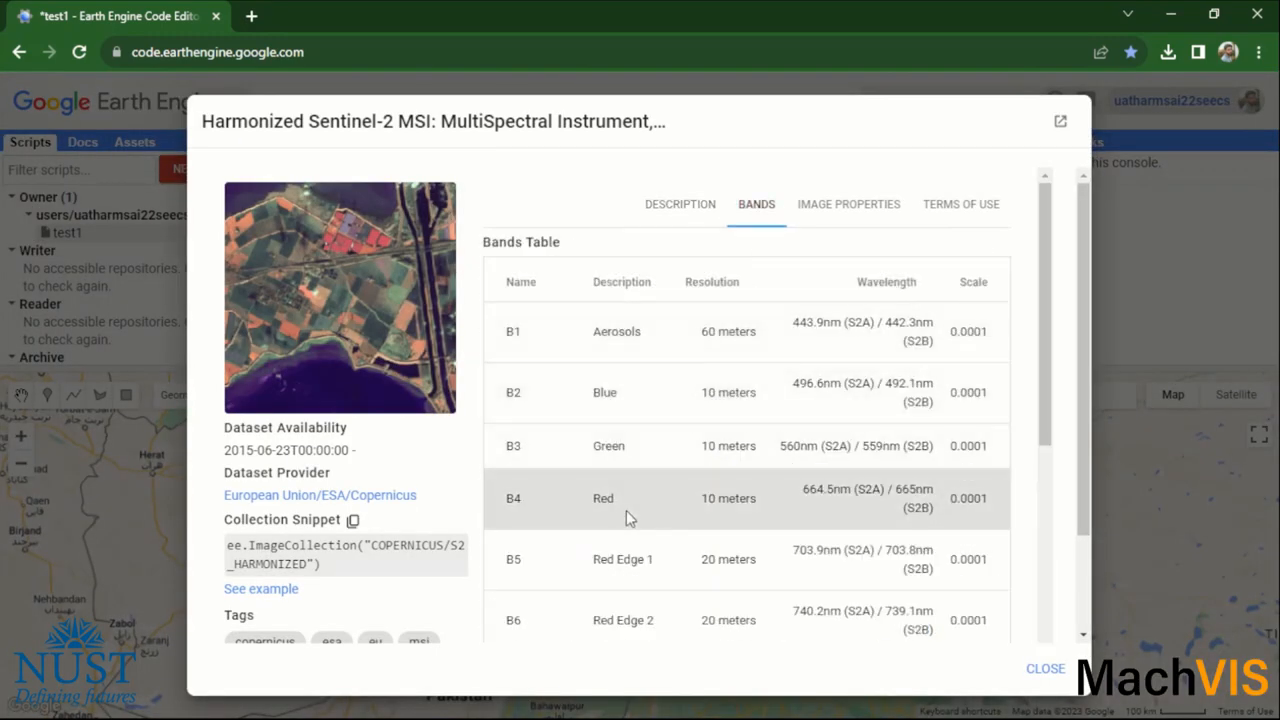
mouse_move(527, 450)
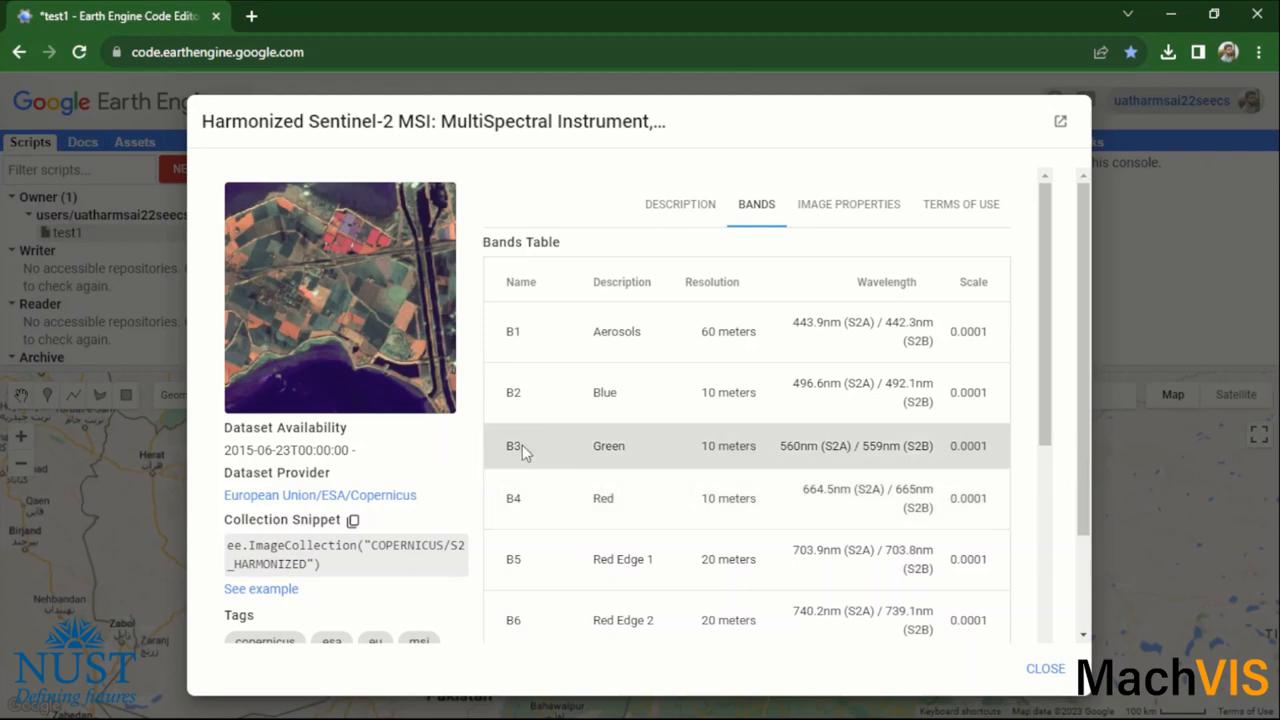
- Display Layer 1 with bands B4, B3, B2 and a 3σ stretch
click(1045, 668)
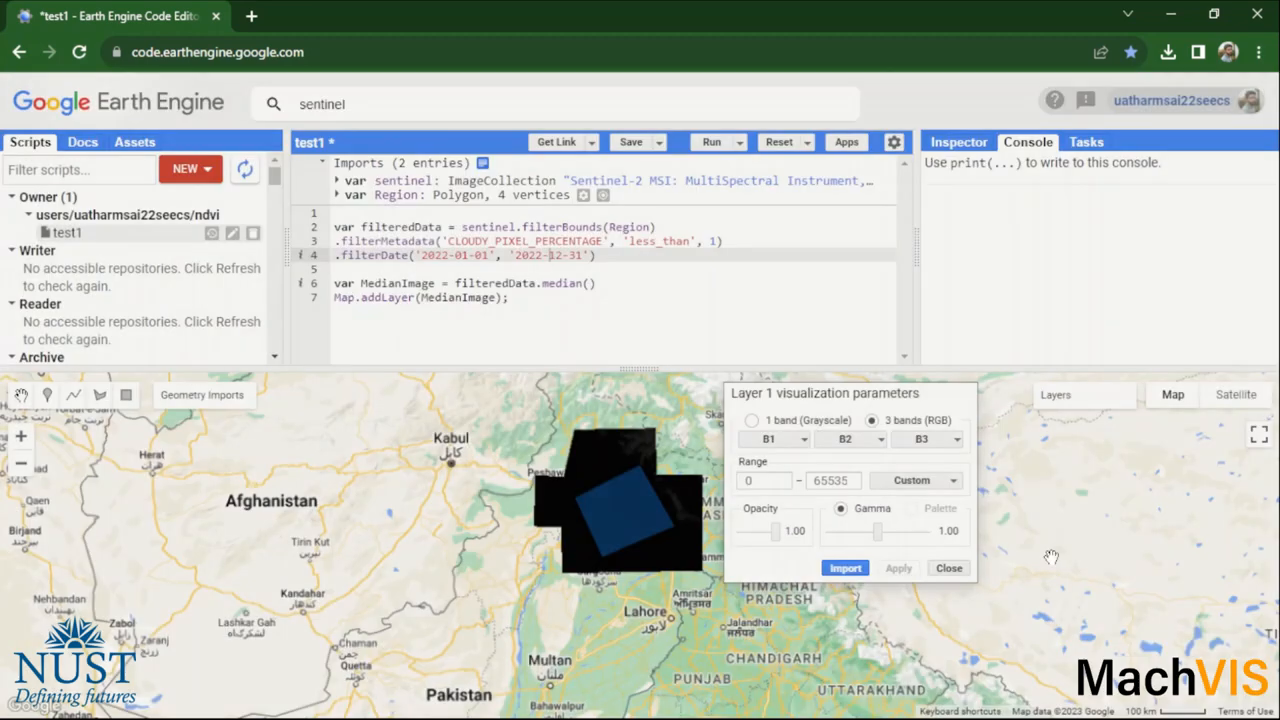
click(770, 439)
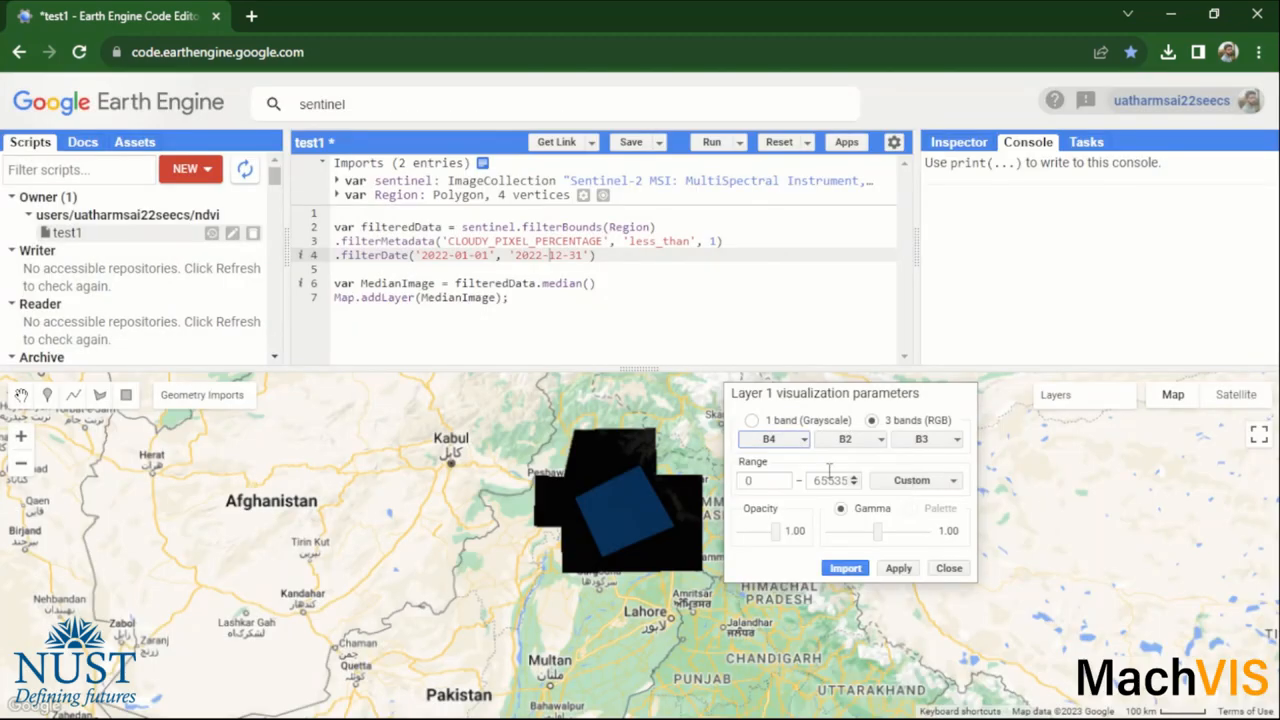
click(930, 440)
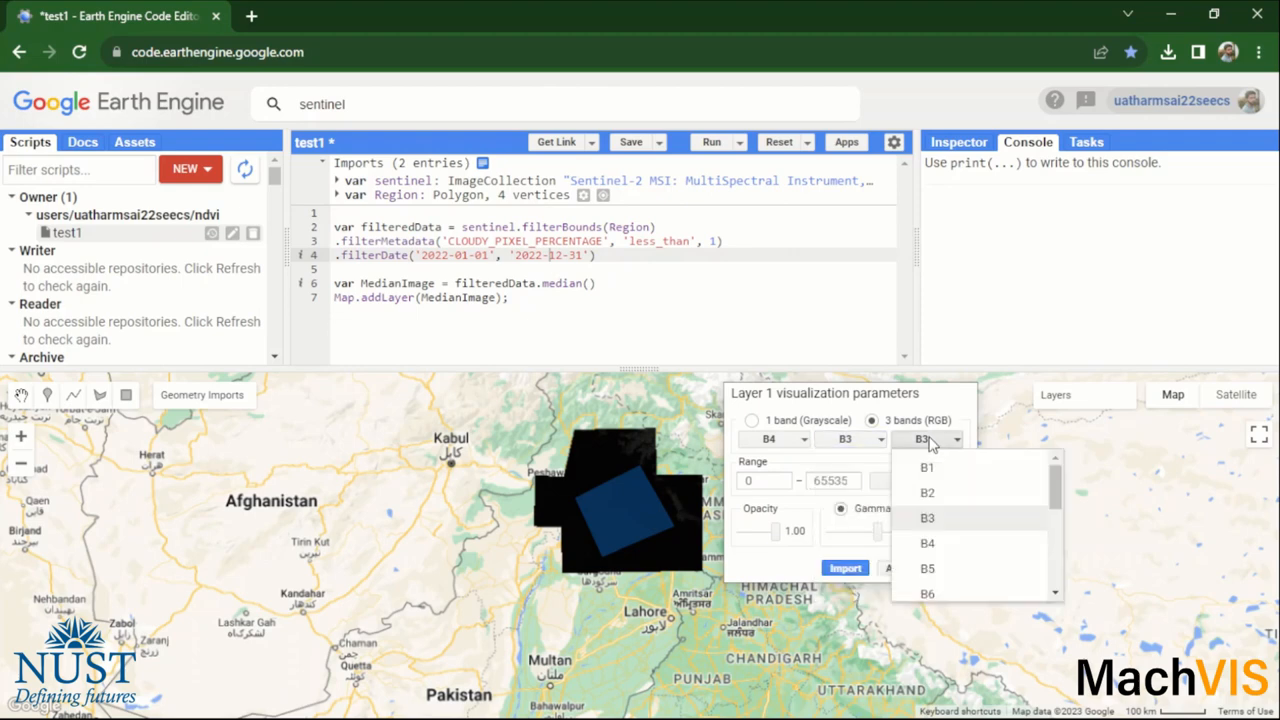
click(915, 480)
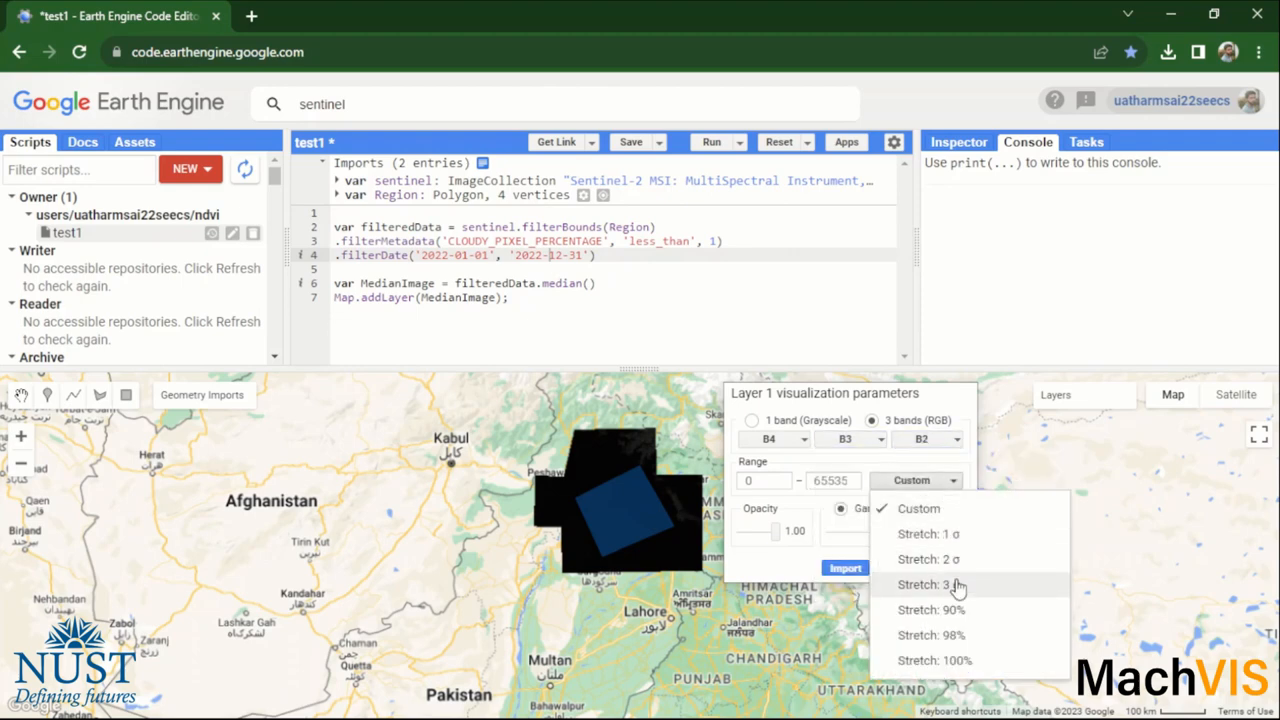
click(929, 584)
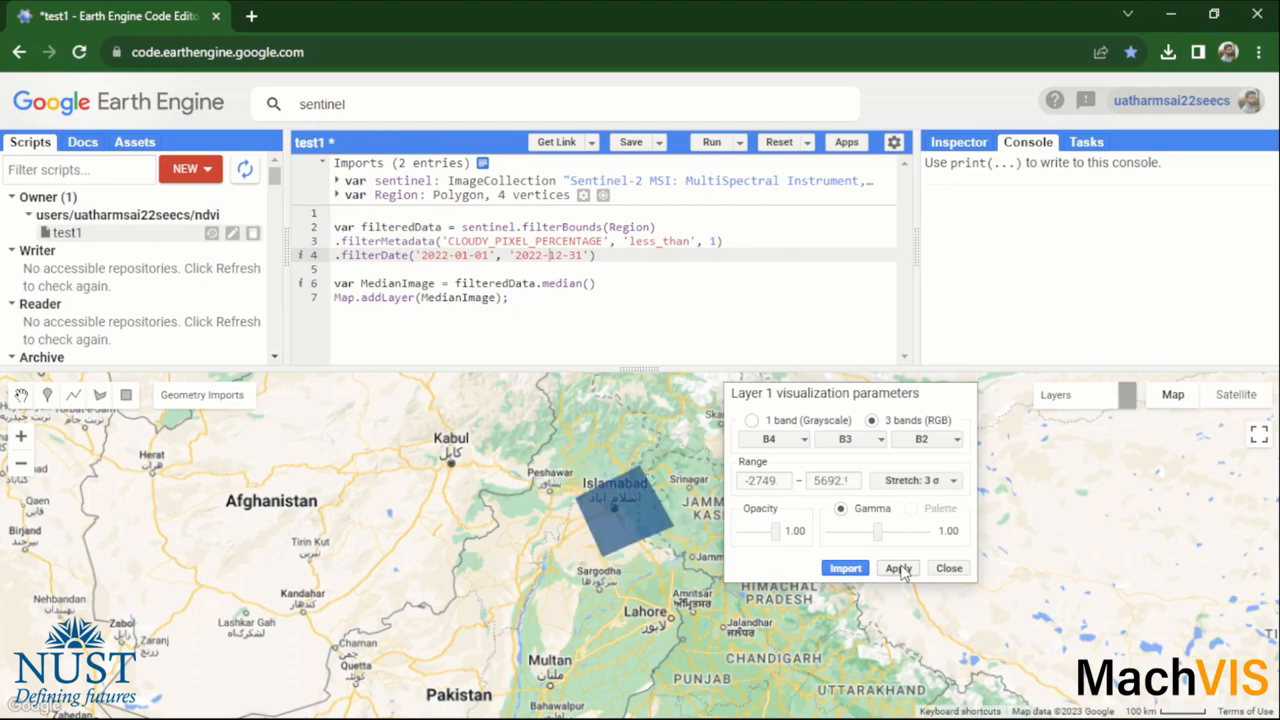
click(896, 568)
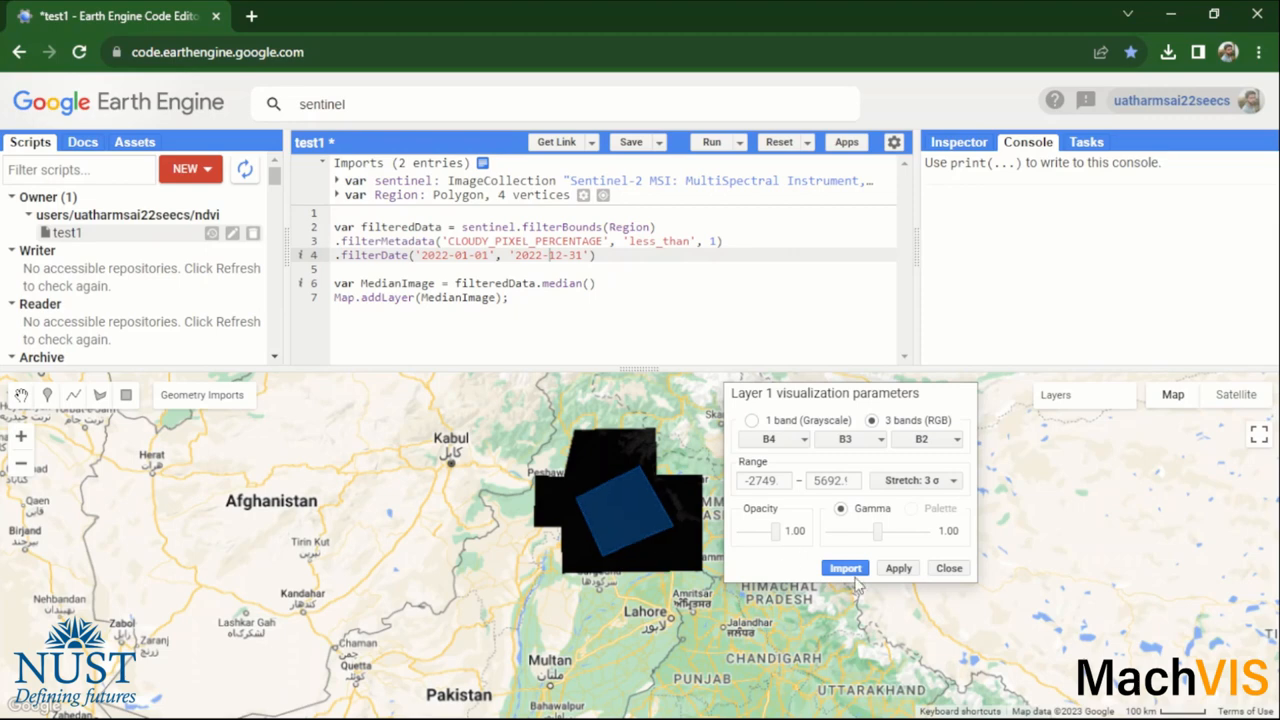
mouse_move(938, 580)
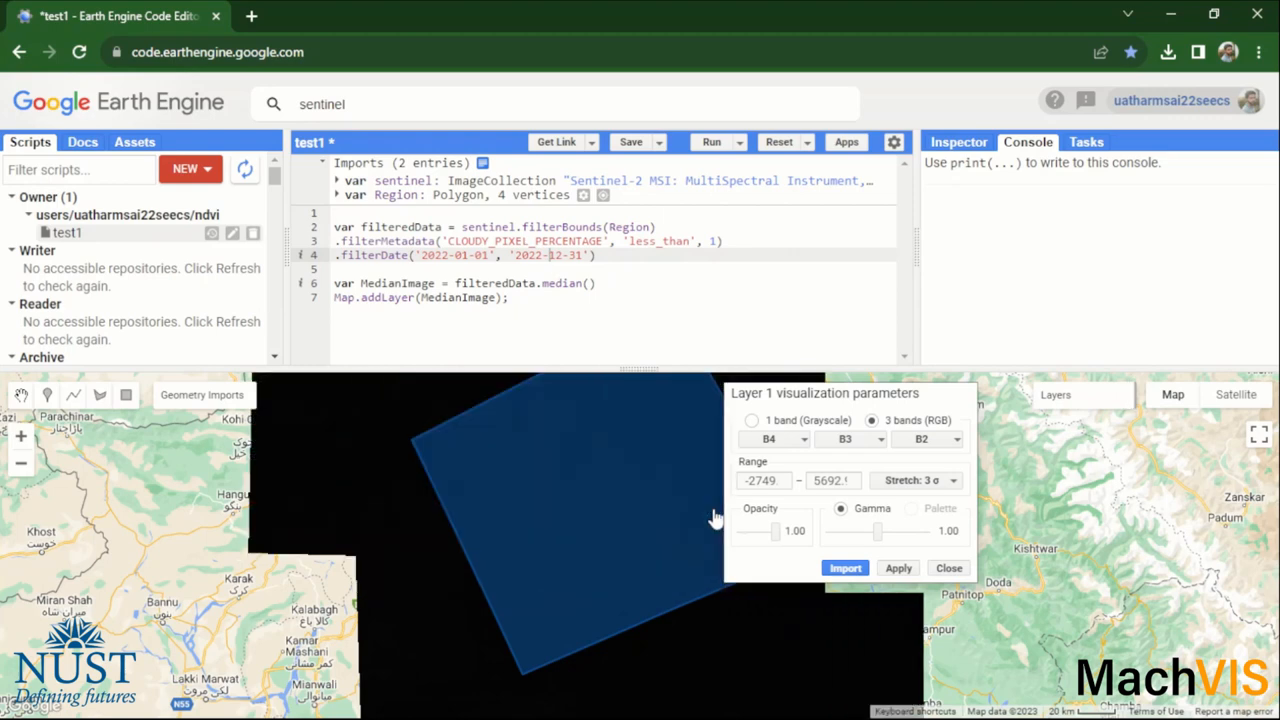
- Try a 1σ stretch, then apply a 2σ stretch for natural colours
click(915, 480)
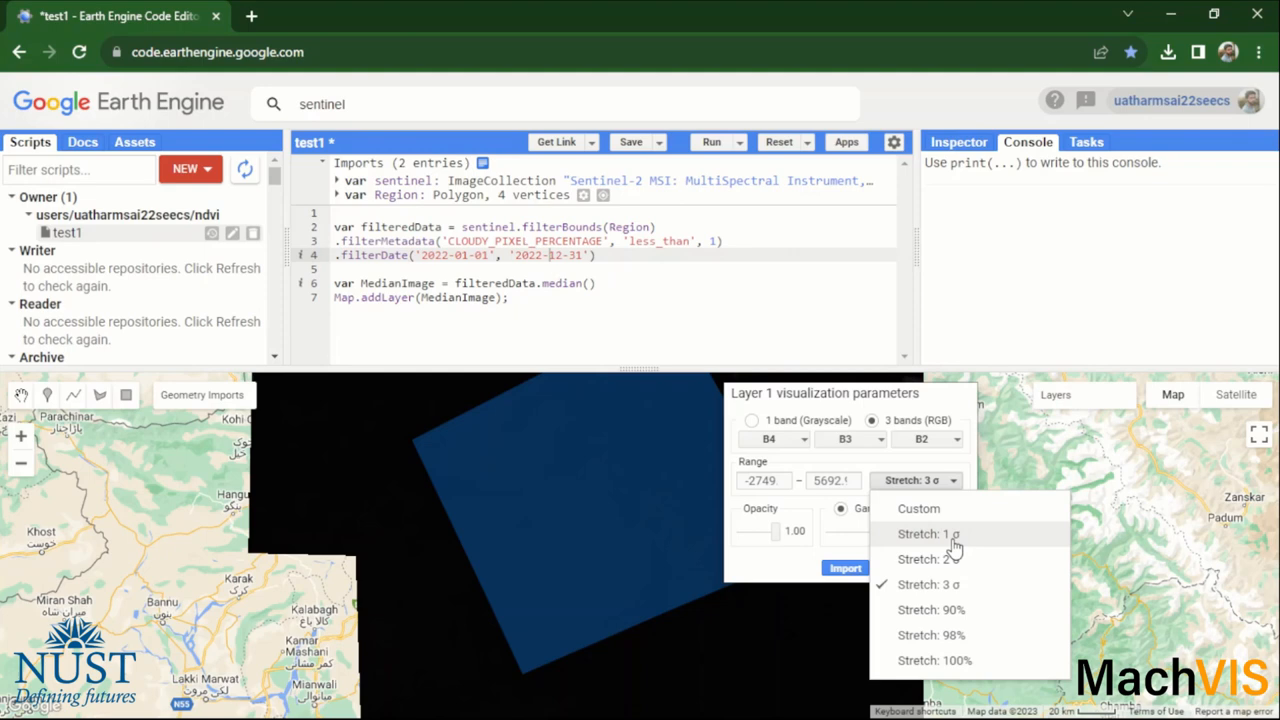
click(927, 533)
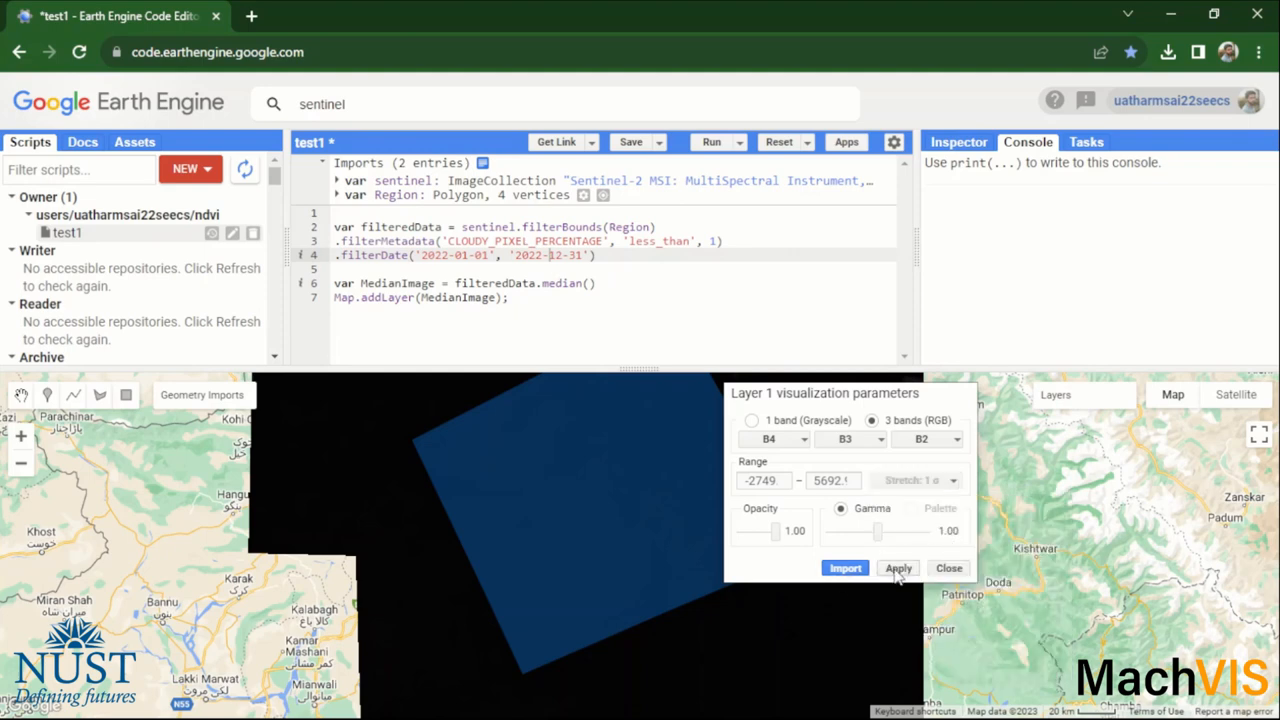
click(898, 568)
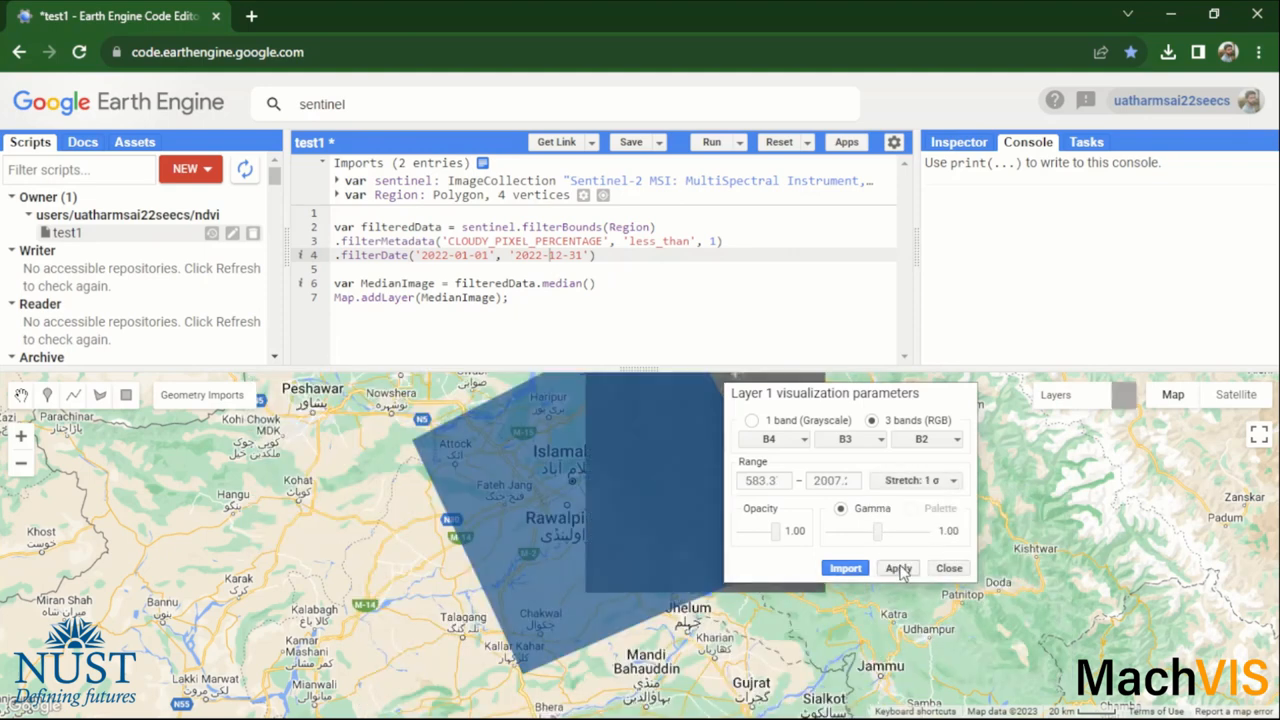
click(897, 568)
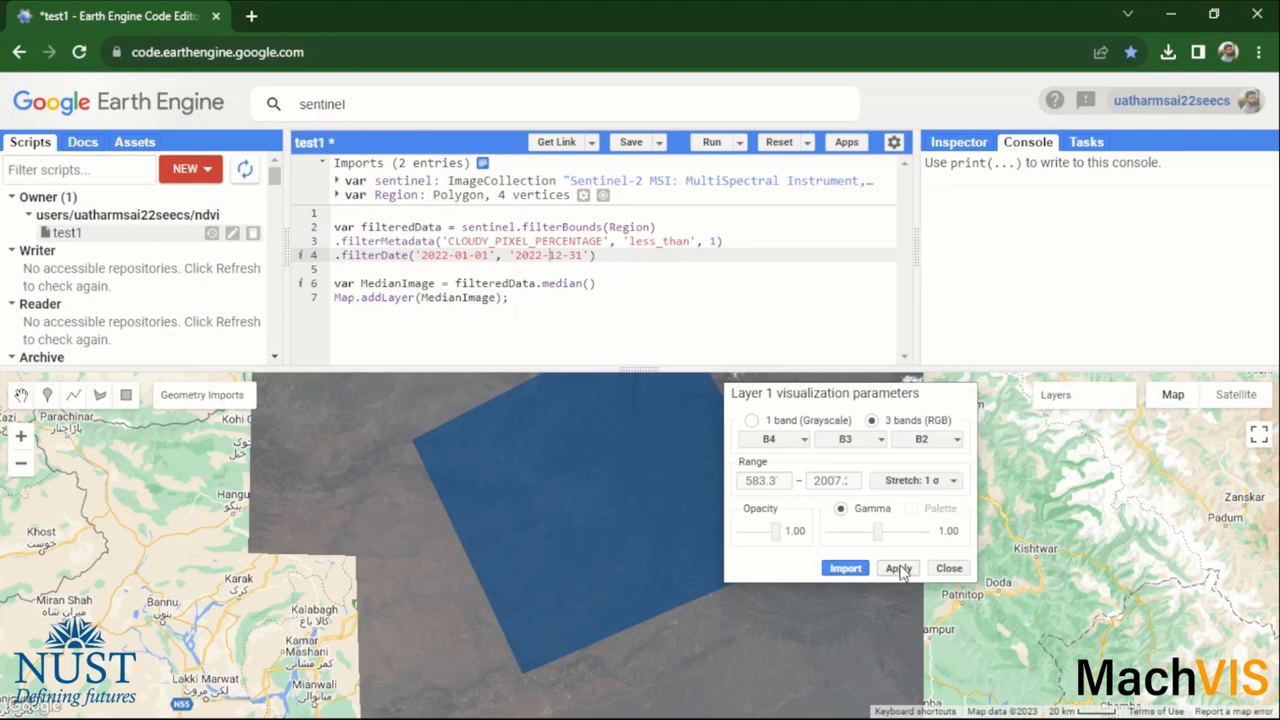
mouse_move(915, 485)
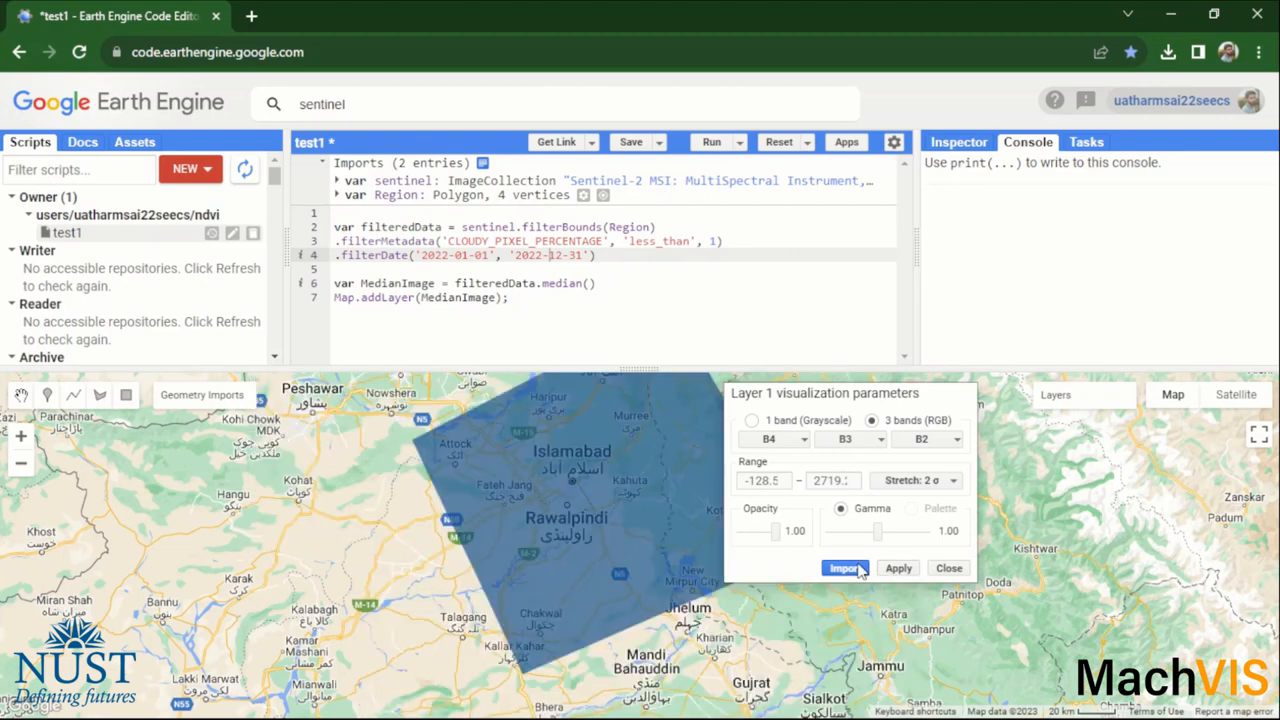
click(845, 568)
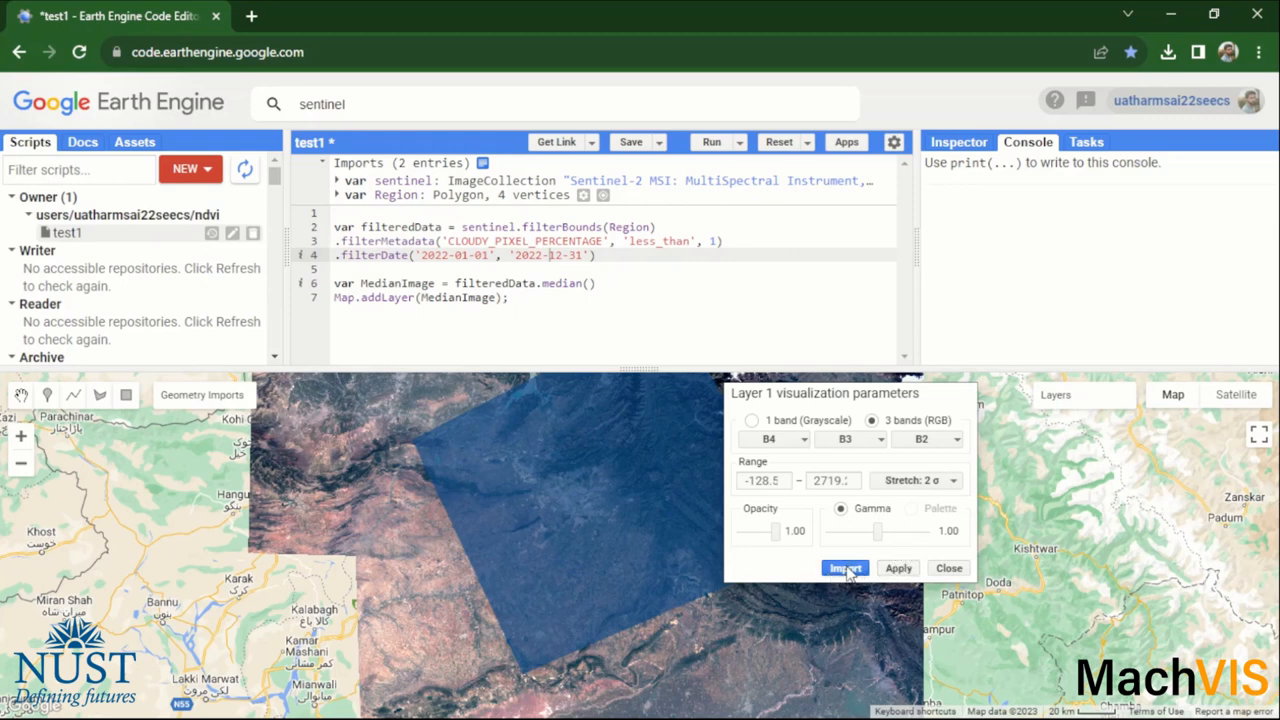
- Import the visualization settings and rename imageVisParam to Params
click(845, 568)
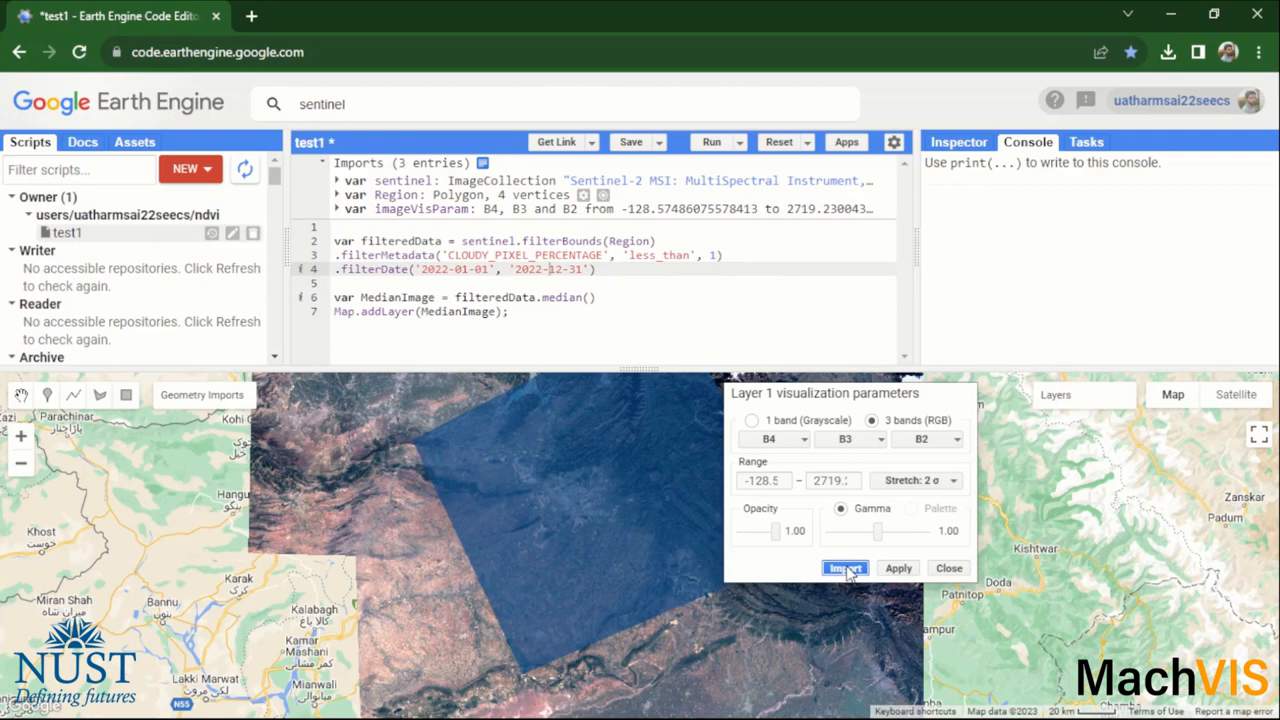
click(845, 568)
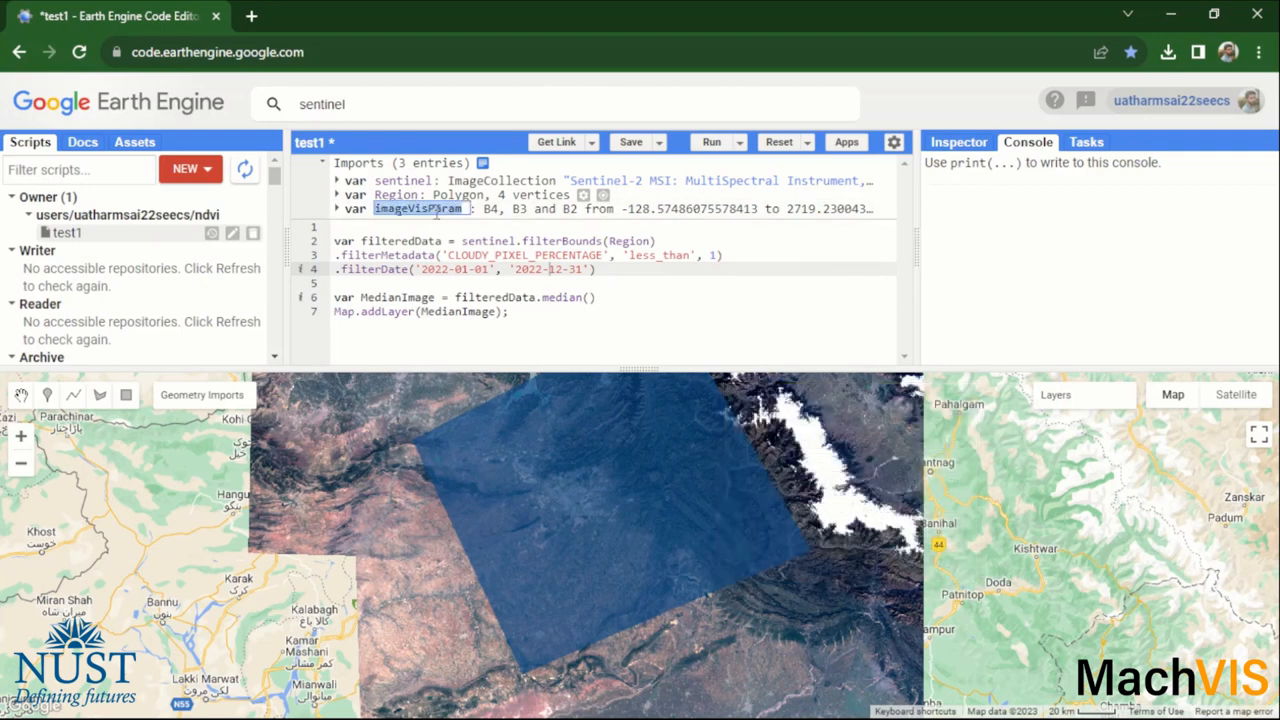
text(Params)
click(615, 311)
text(, )
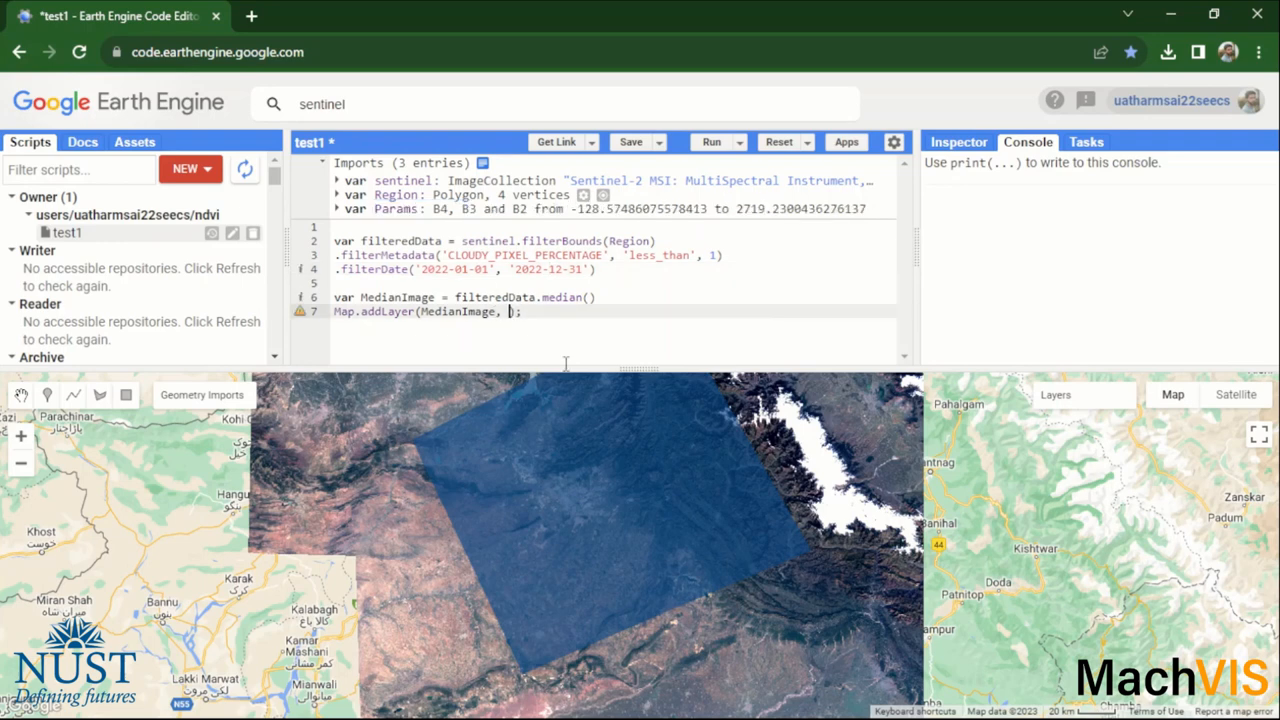
- Edit the call to Map.addLayer(MedianImage, Params, 'Layer')
text(Params)
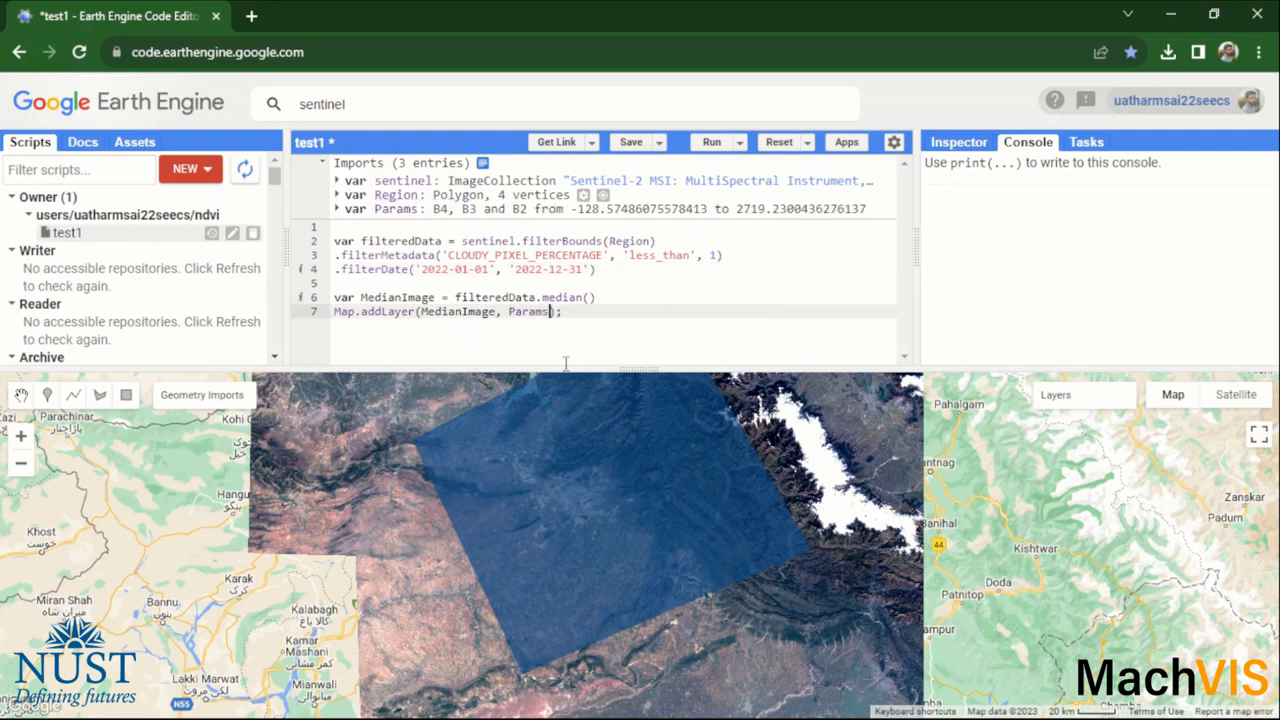
text(,)
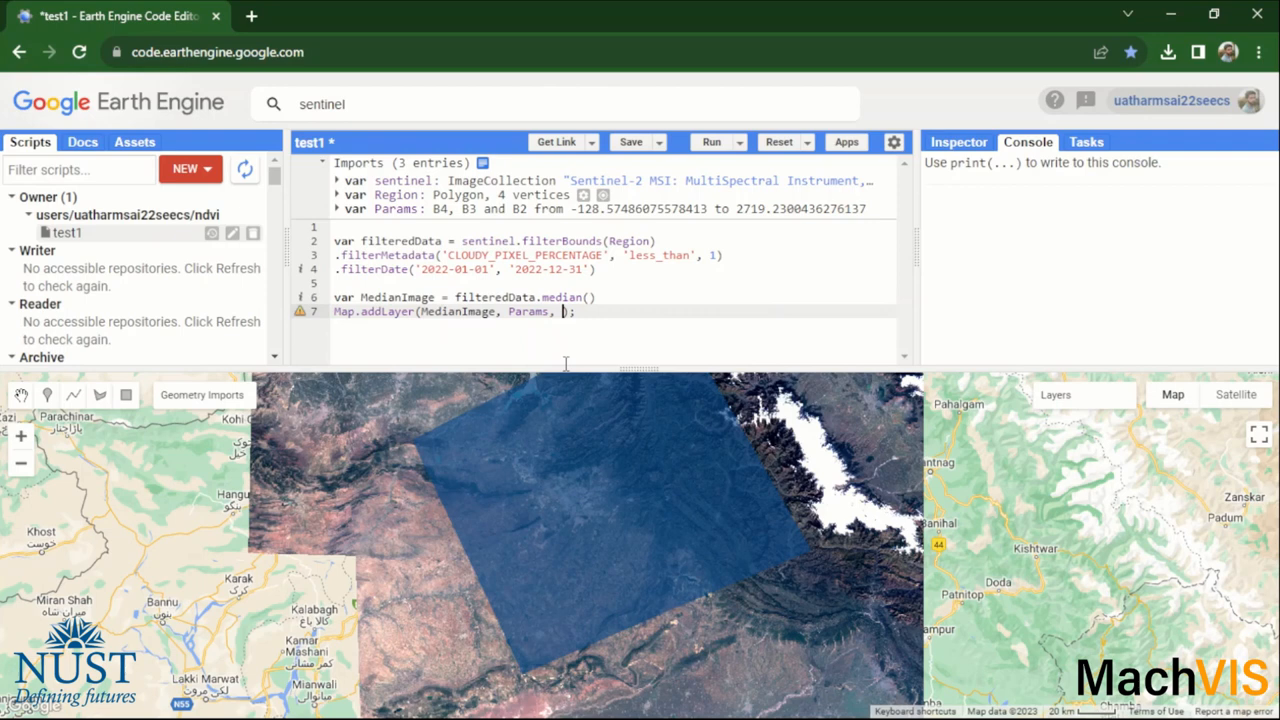
text('Layer')
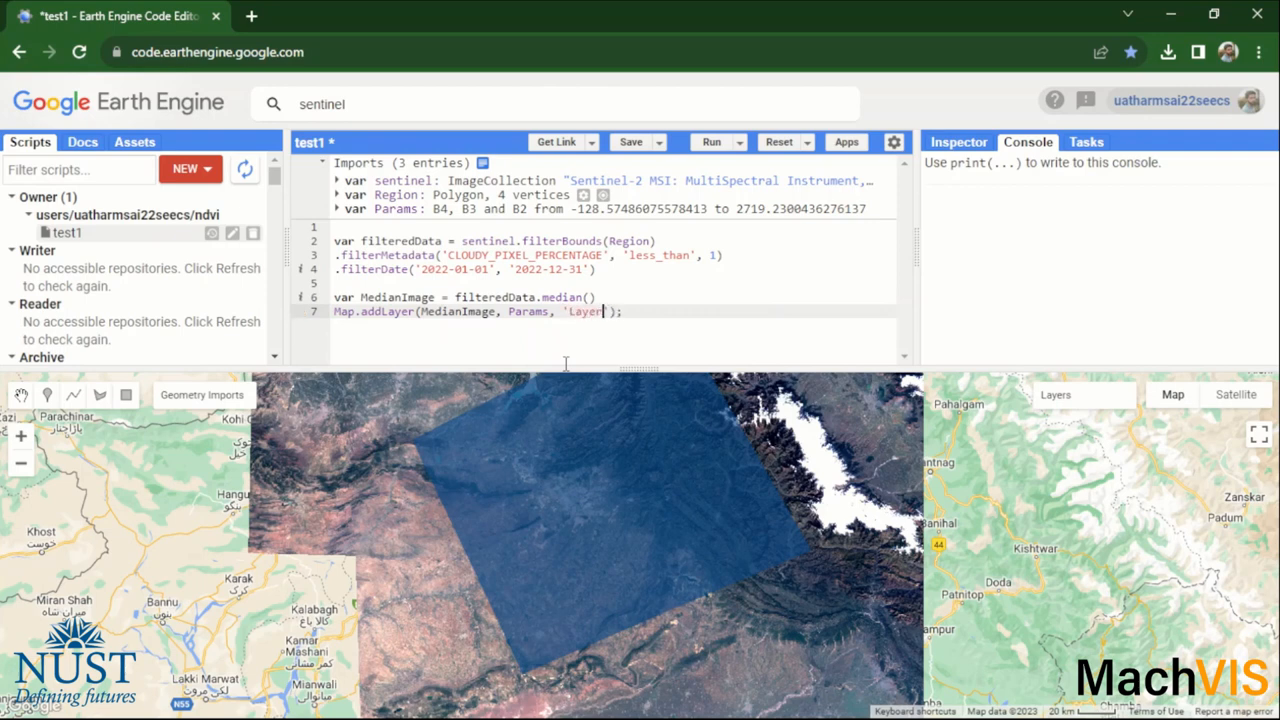
- Name the layer 'Layer1' and rerun the script to display the 2022 median composite
text(1)
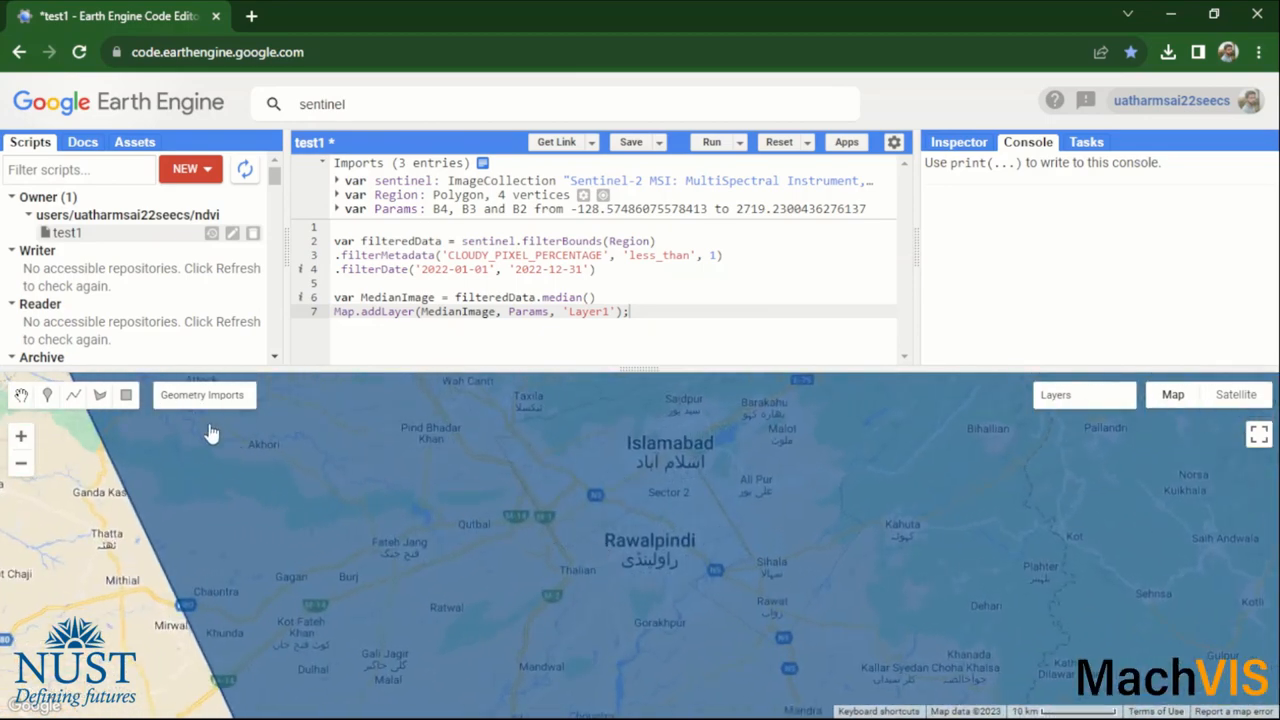
click(202, 394)
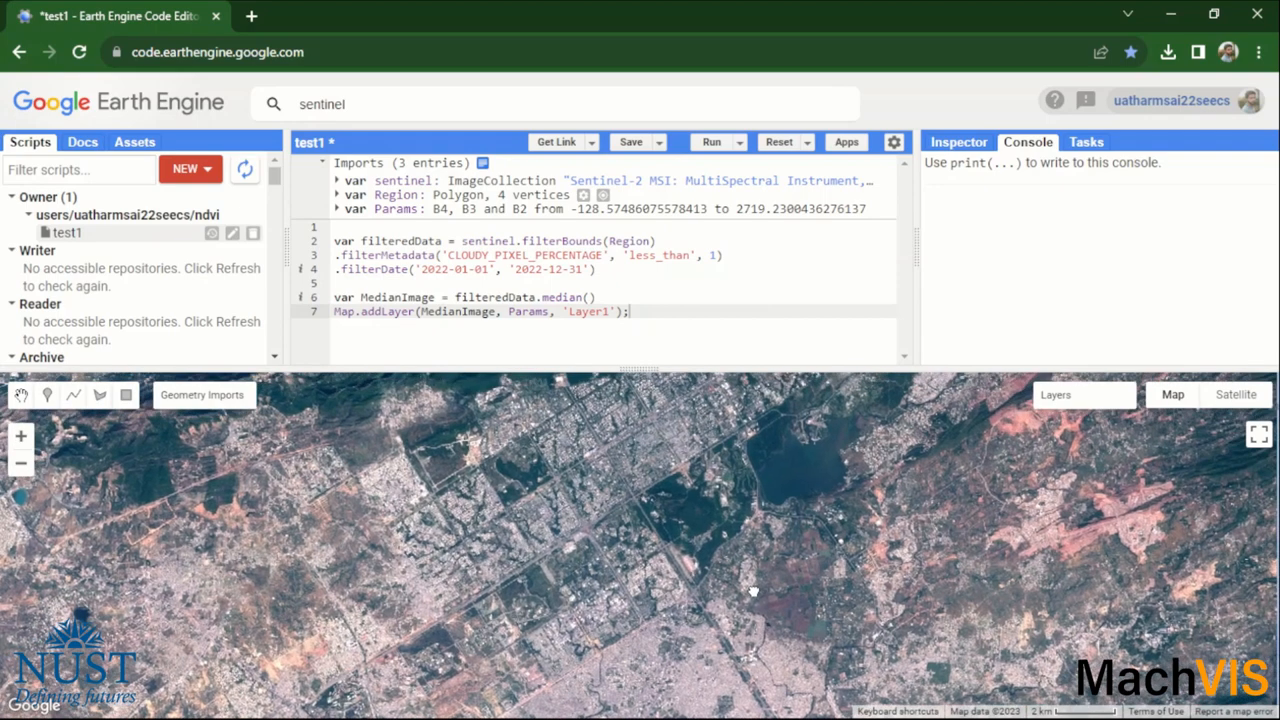
mouse_move(792, 548)
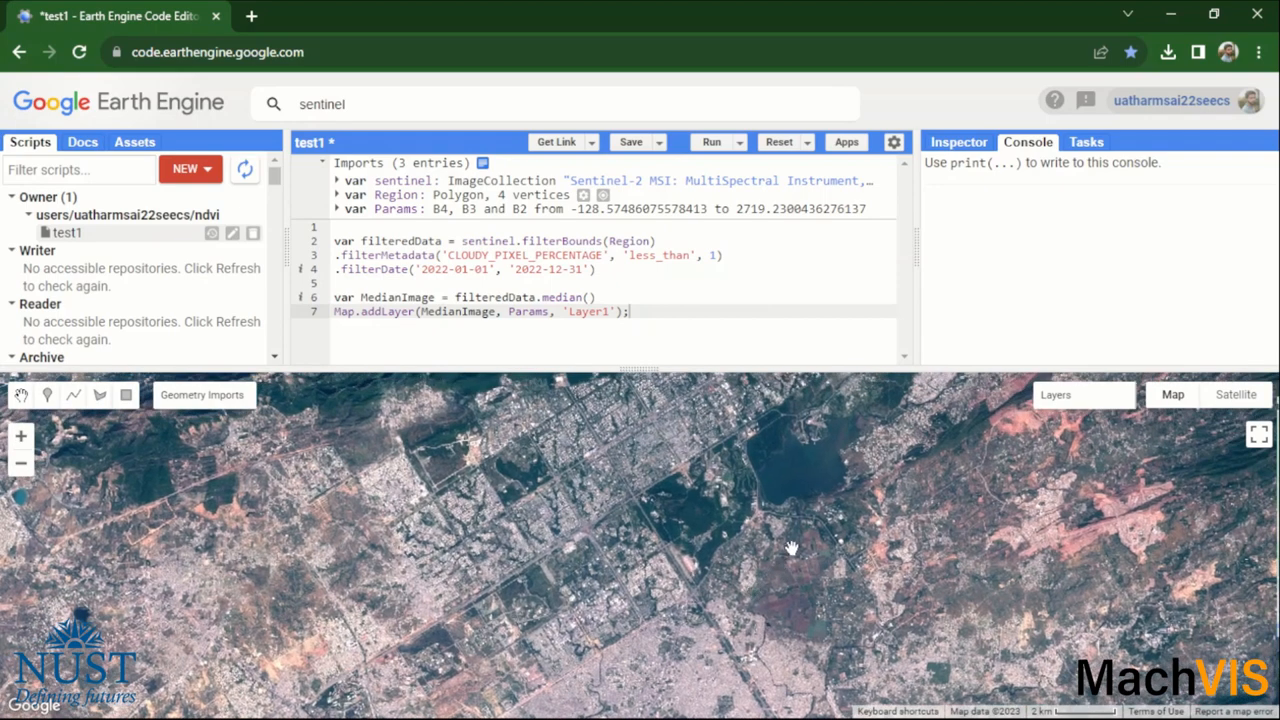
mouse_move(995, 493)
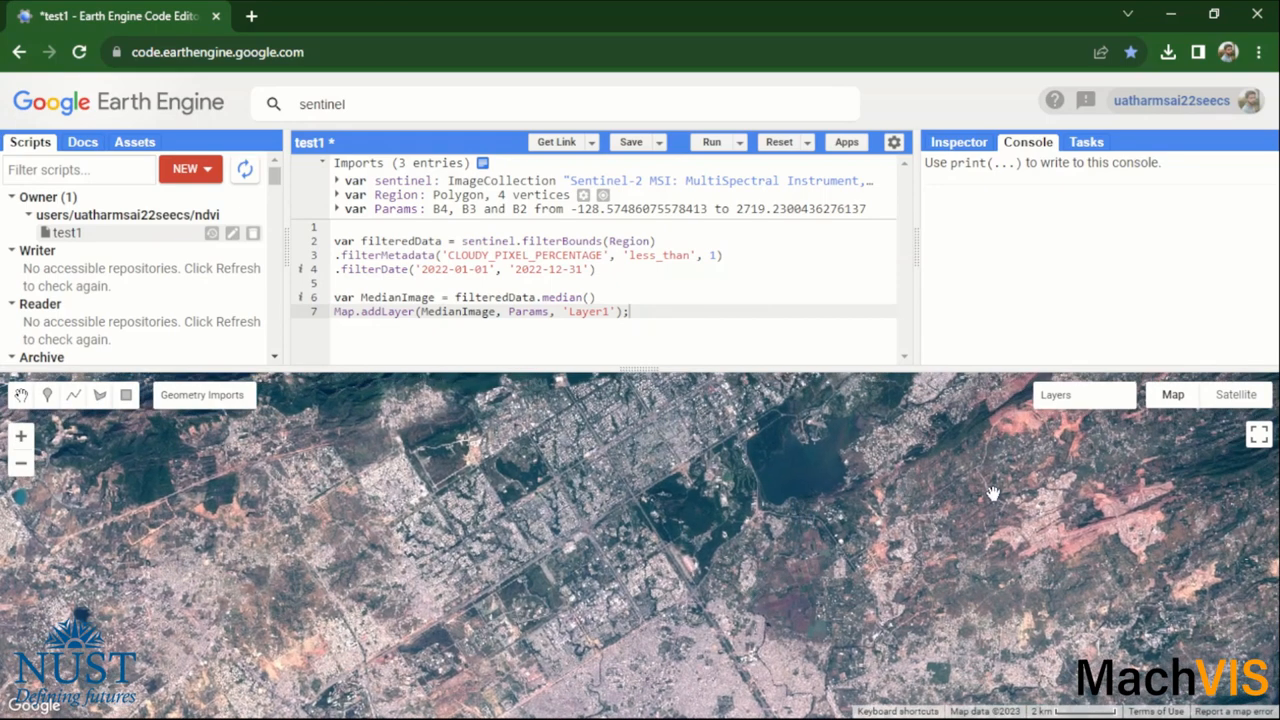